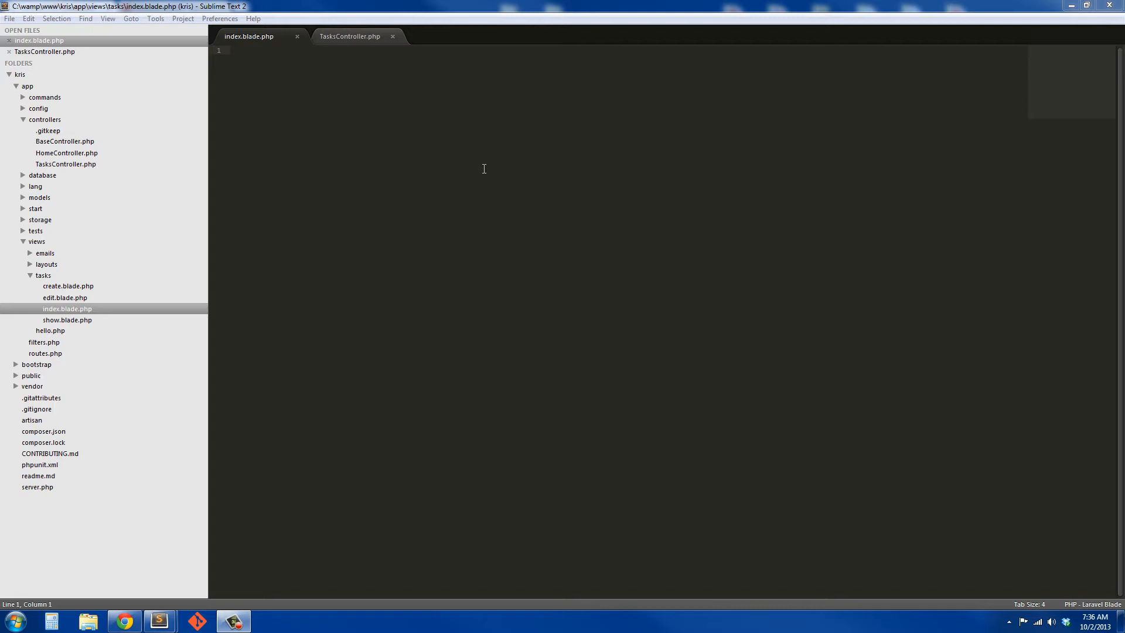
mouse_move(331, 40)
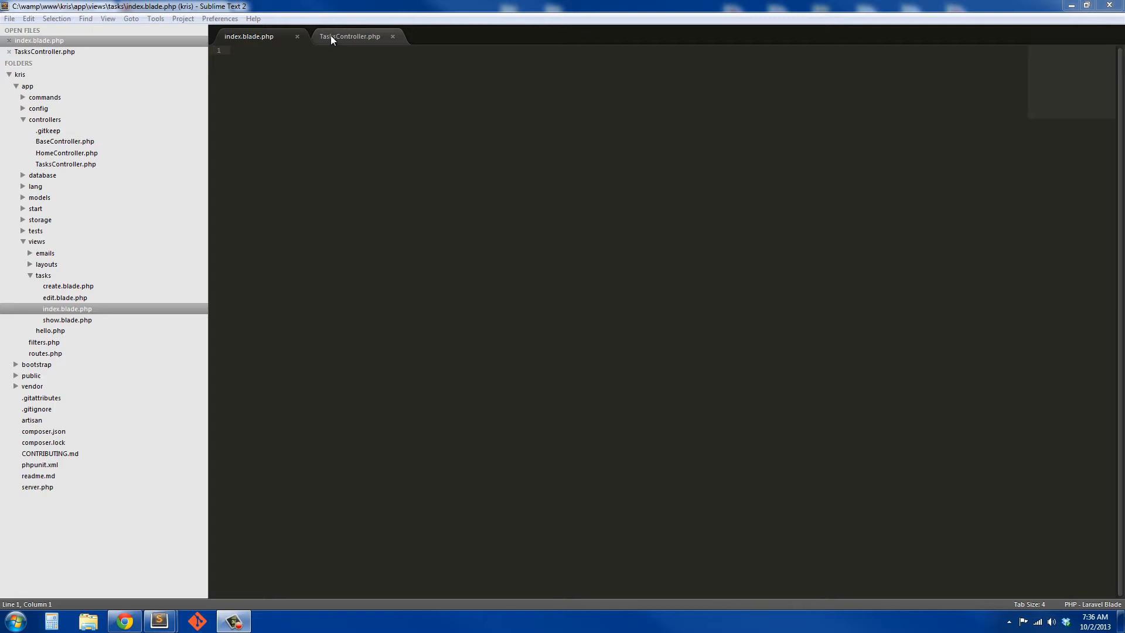
Step: Append ->with('tasks', $tasks) to the View::make('tasks.index') return in TasksController
click(351, 36)
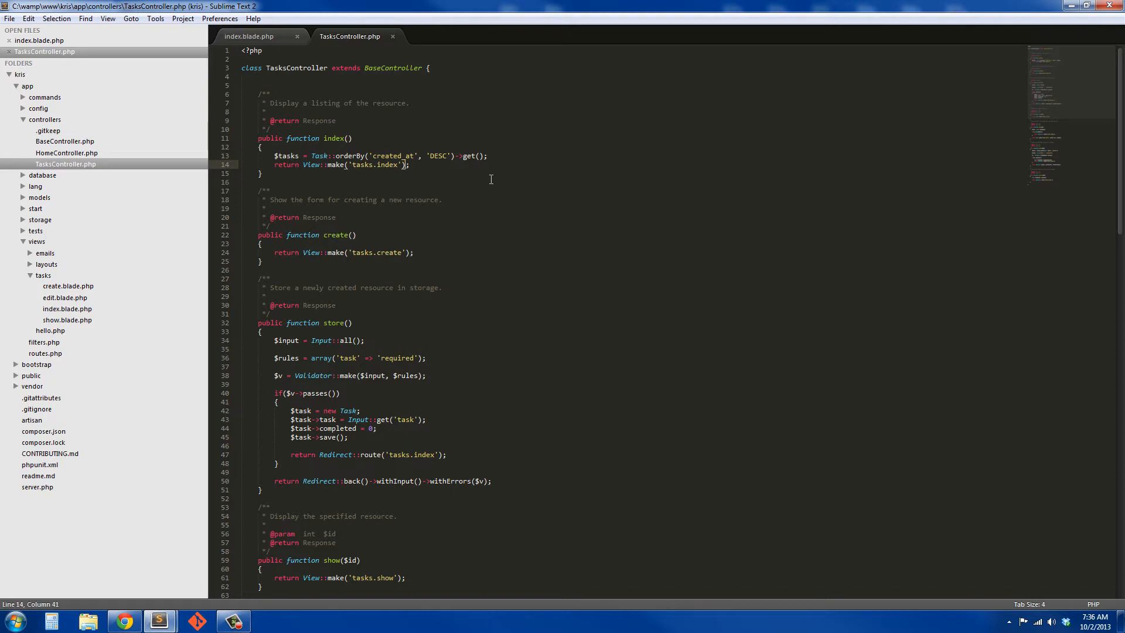
text(->with()
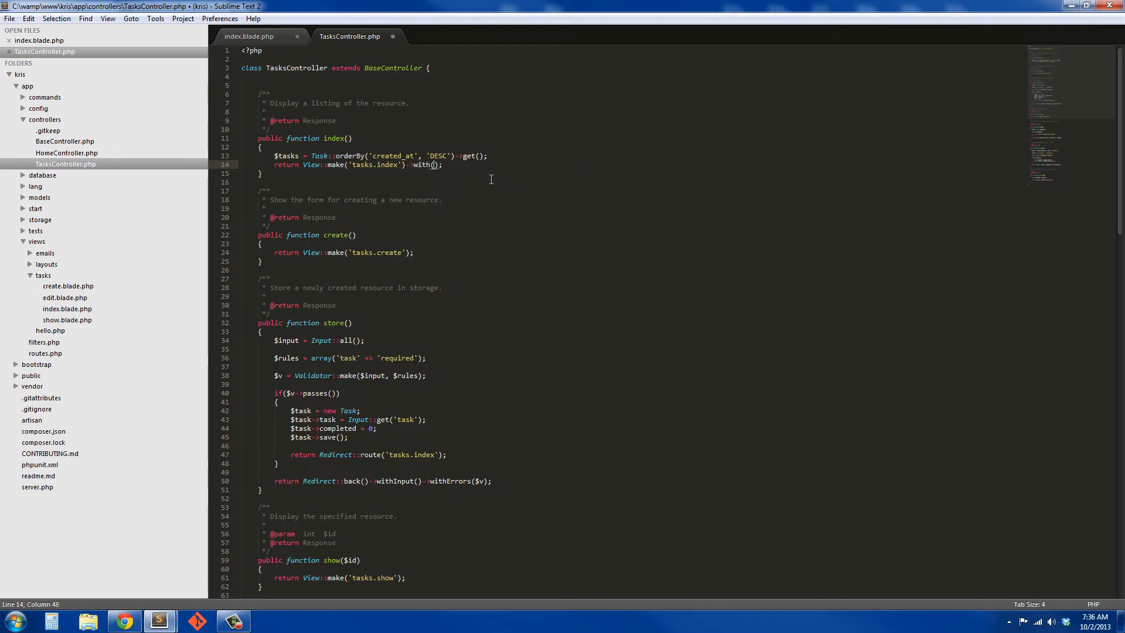
text('tasks)
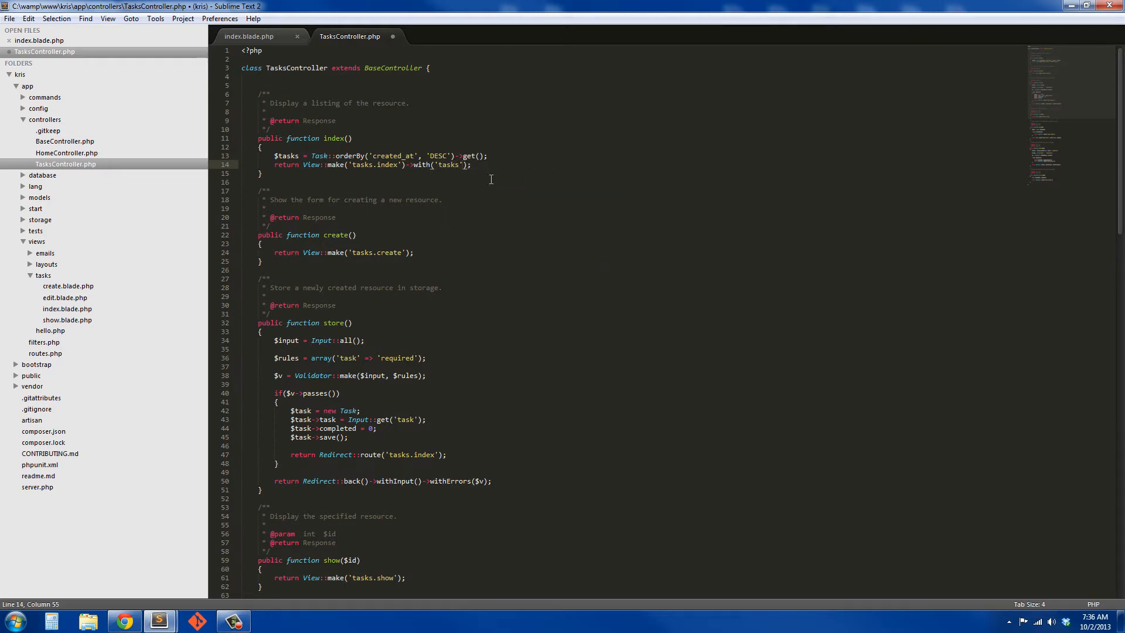
text(, $tasks)
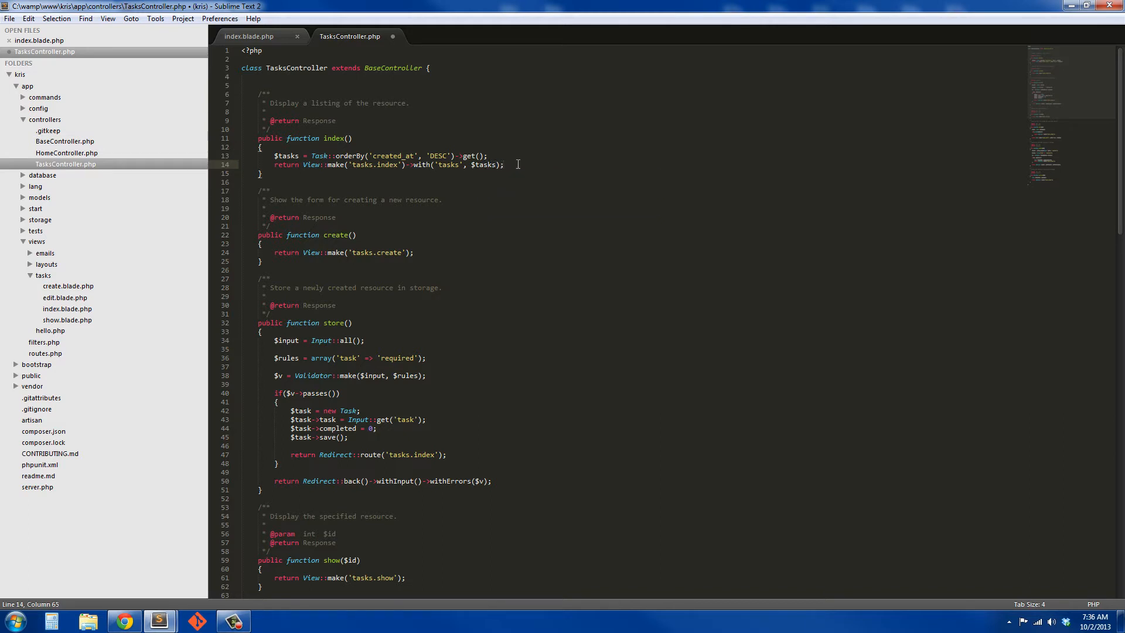
click(260, 36)
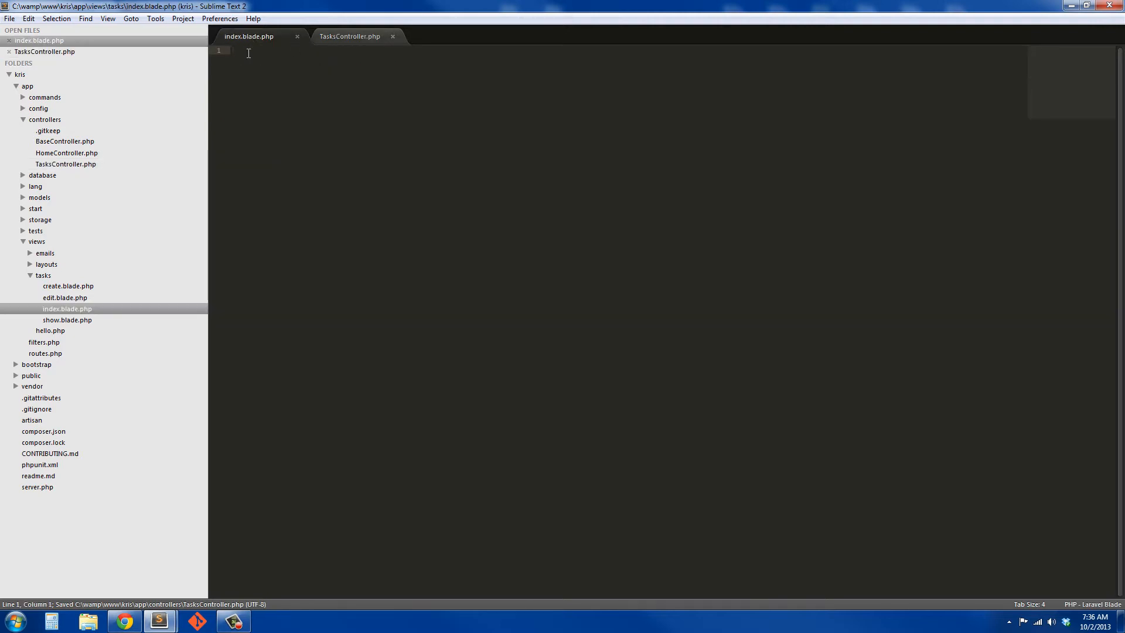
text(@extends()
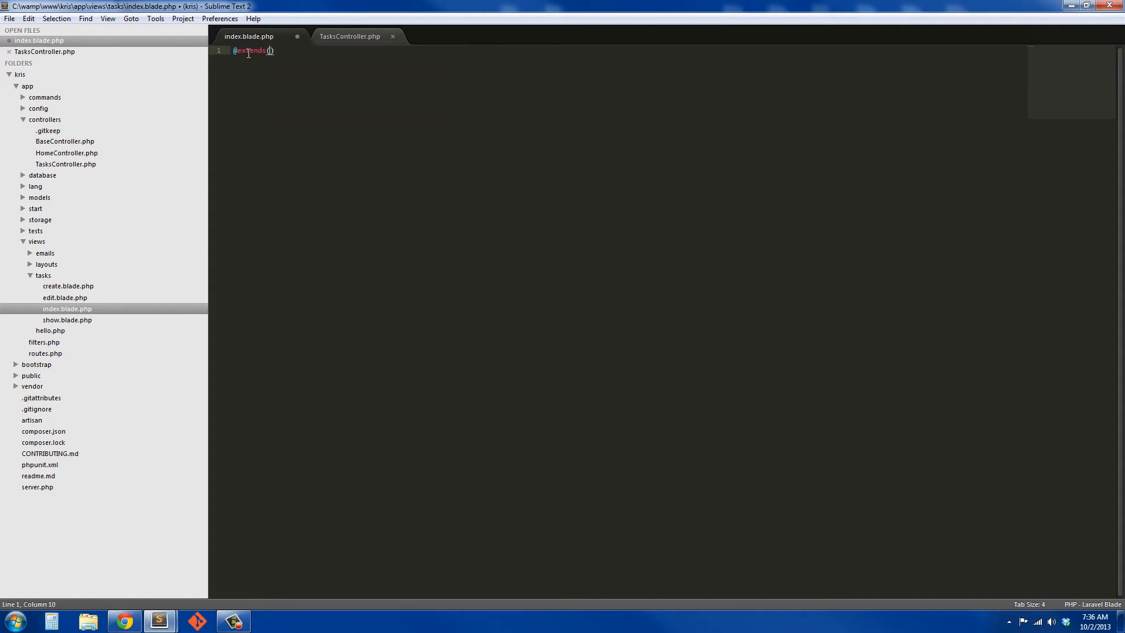
text(layouts.')
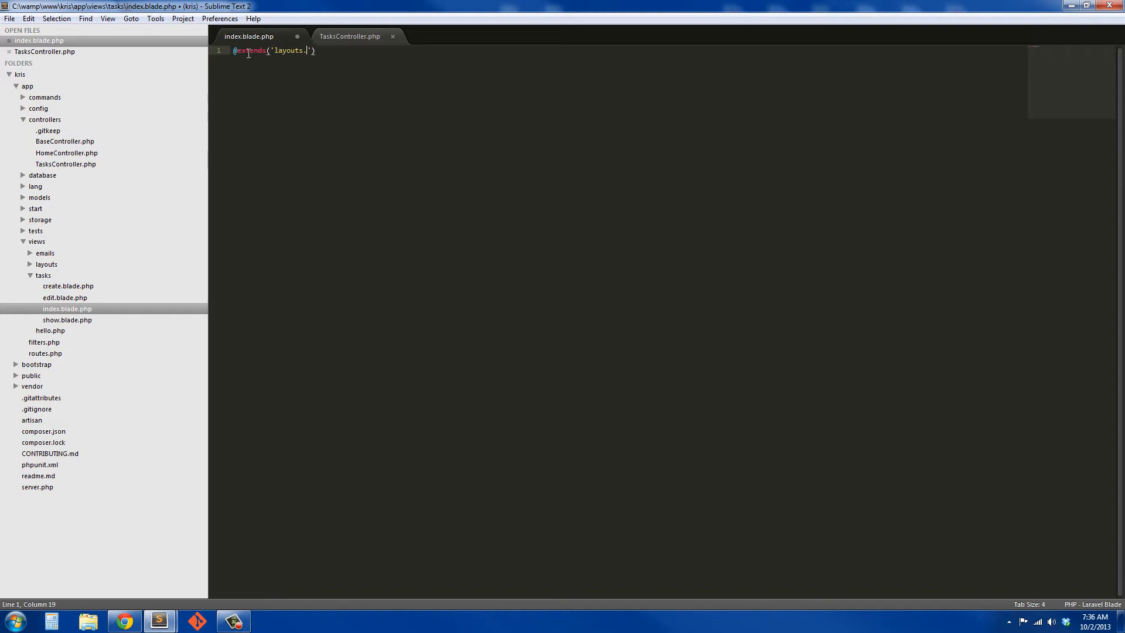
text(master)
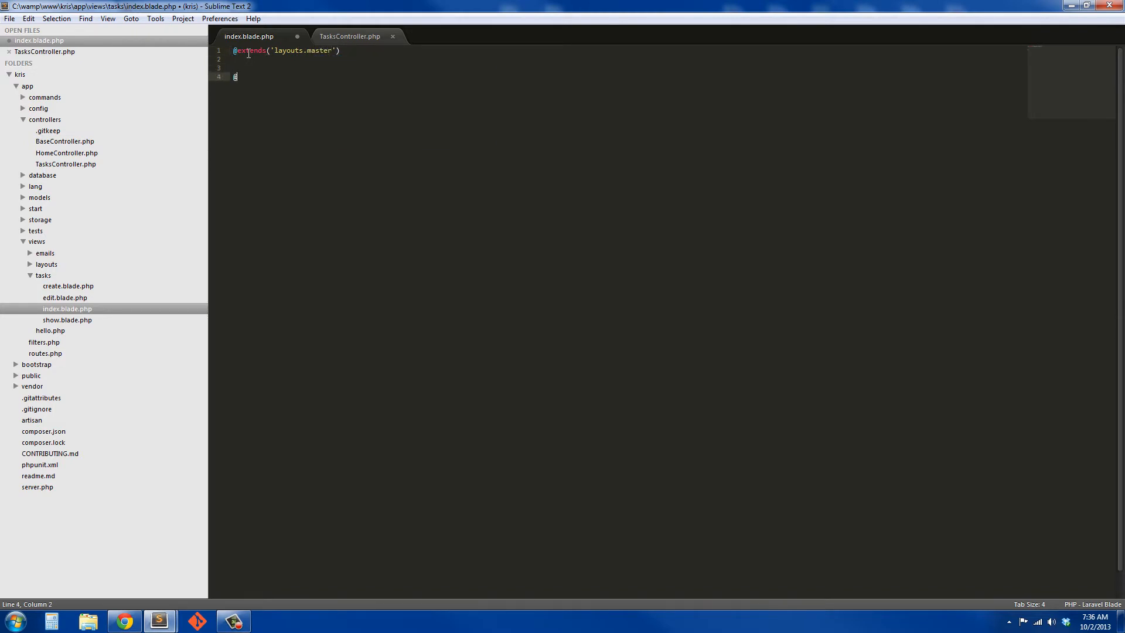
text(section())
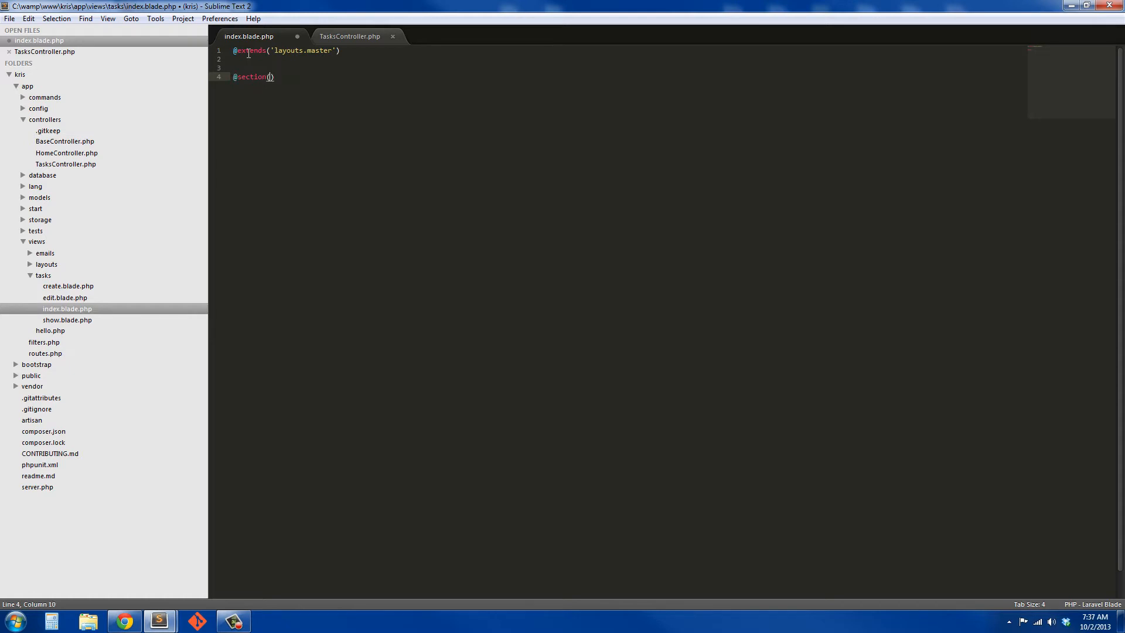
text(content')
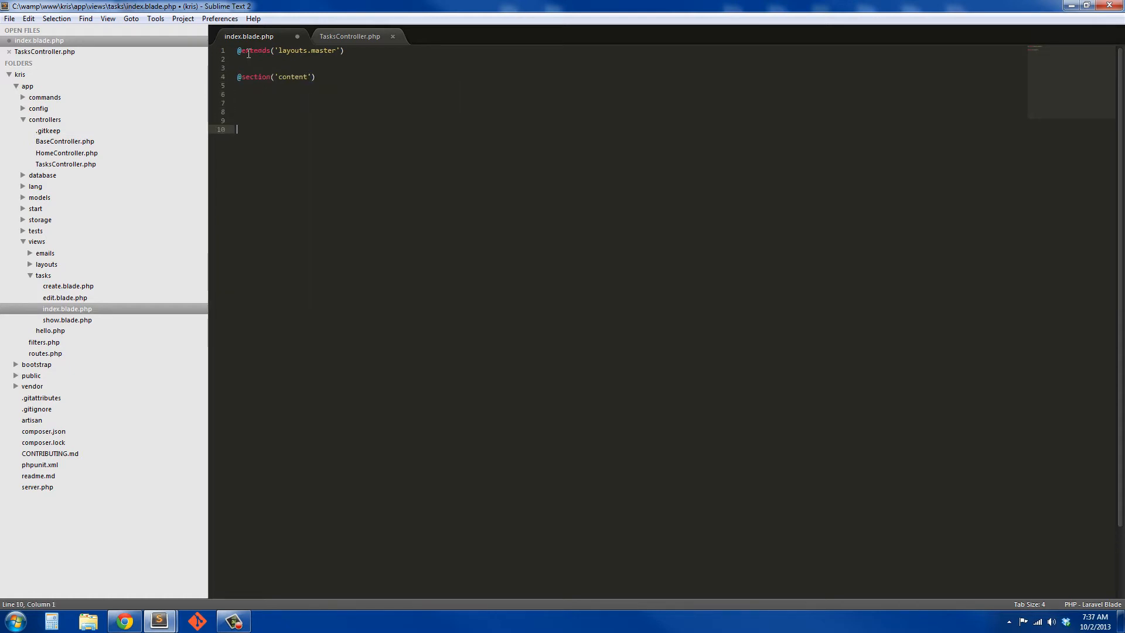
text(@stop)
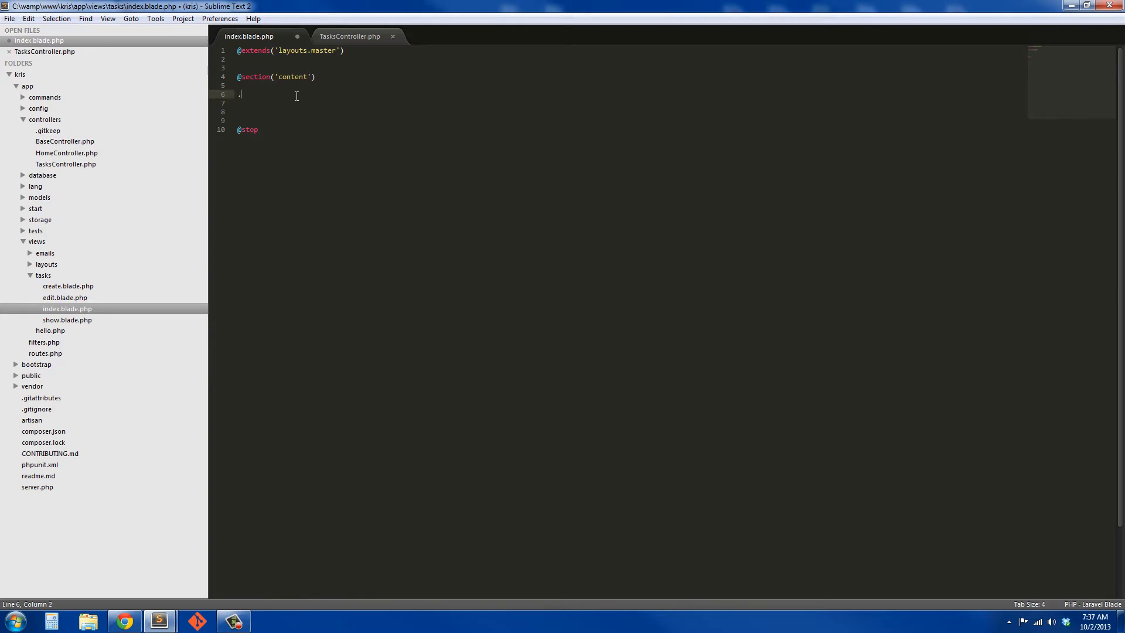
Step: Add <div class="col-md-12" style="margin-top:50px;"></div> inside the content section
text(col)
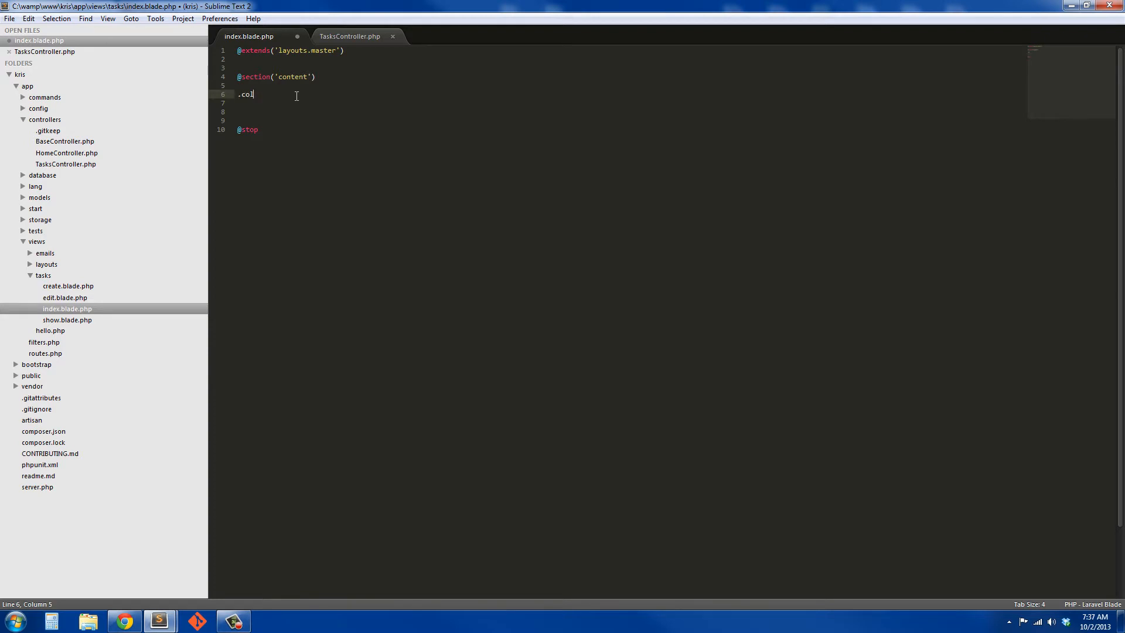
text(-md-132)
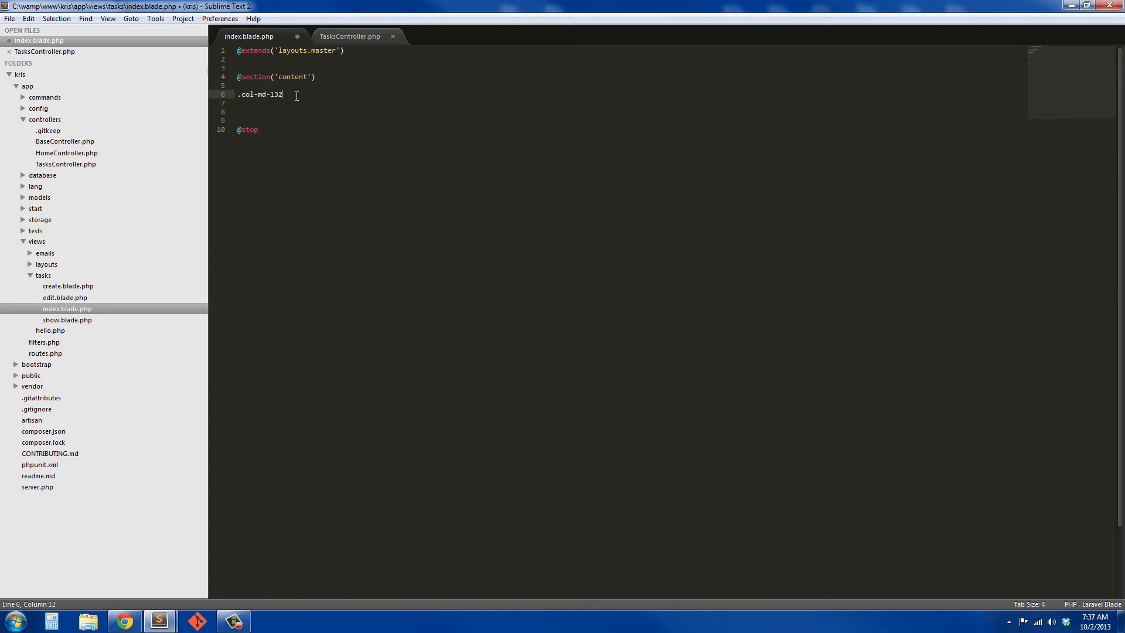
key(backspace)
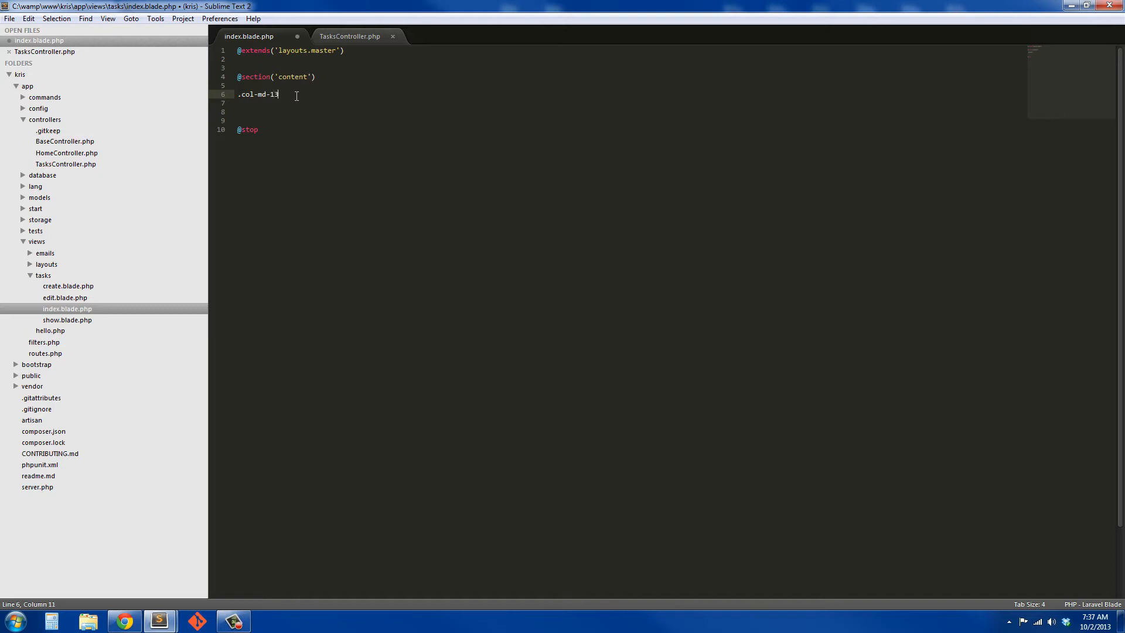
text(<div class="col-md-12"></div>)
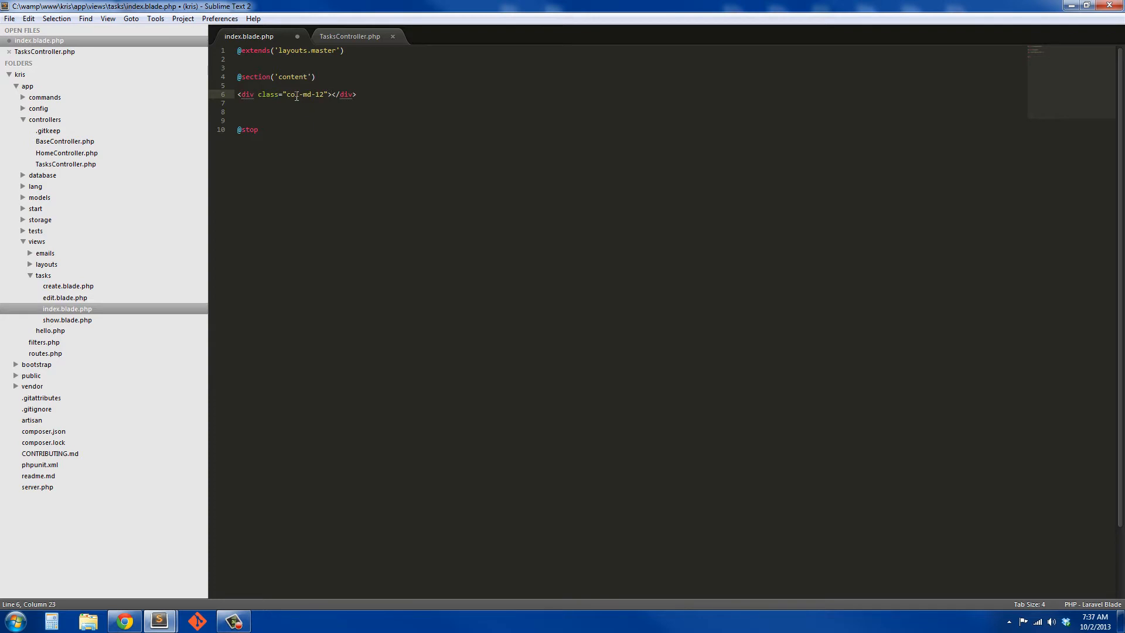
text(style)
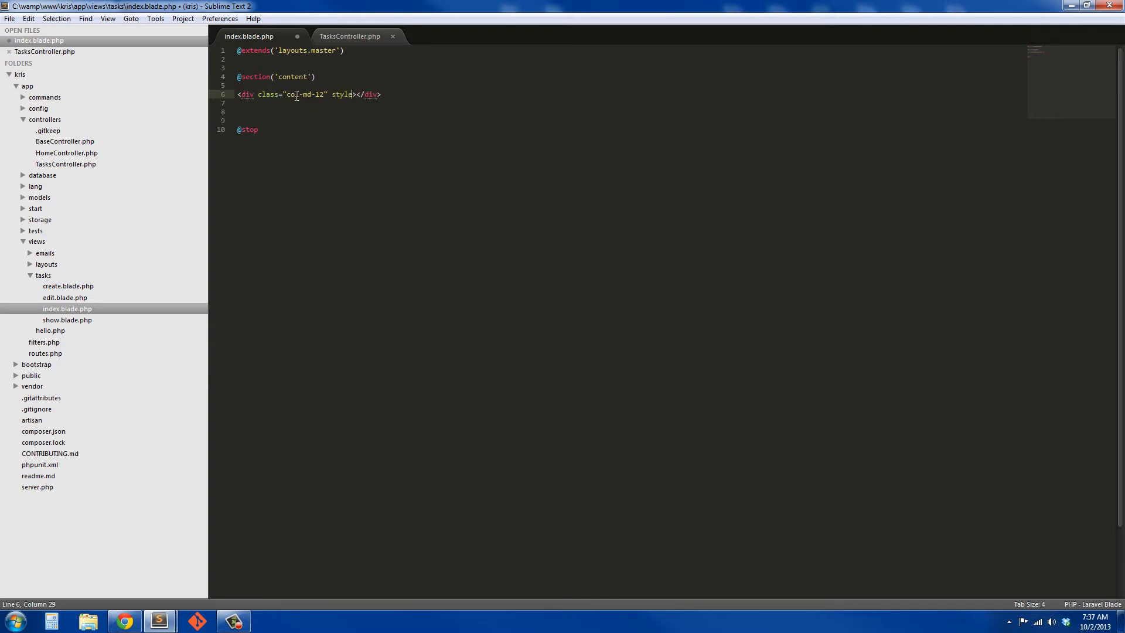
text("")
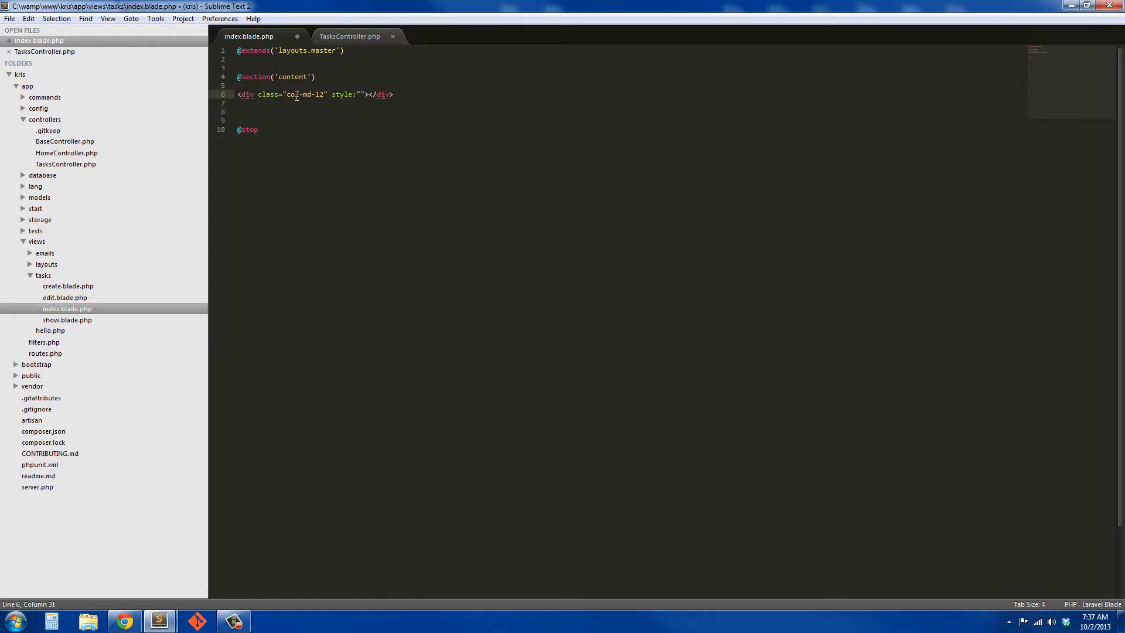
text(margin)
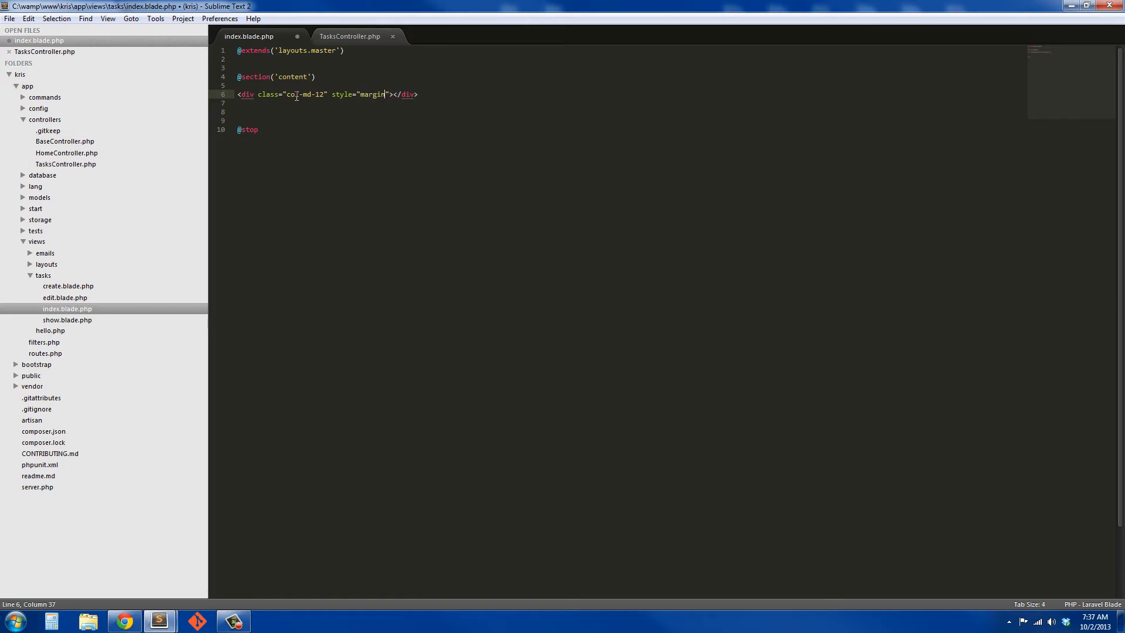
text(-tiop:)
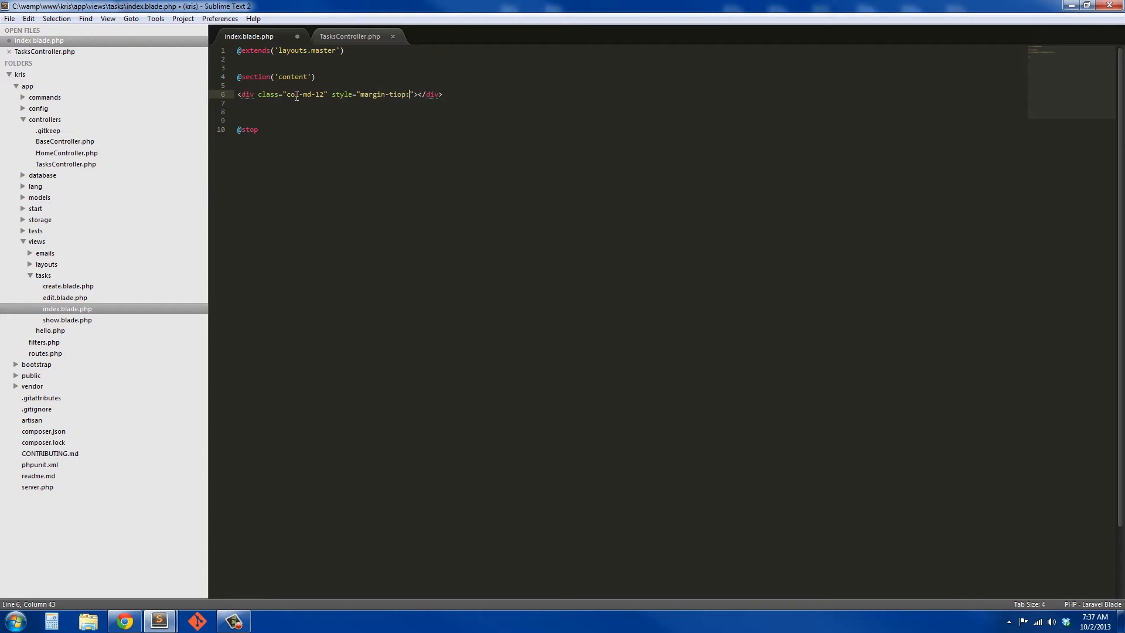
text(50px;)
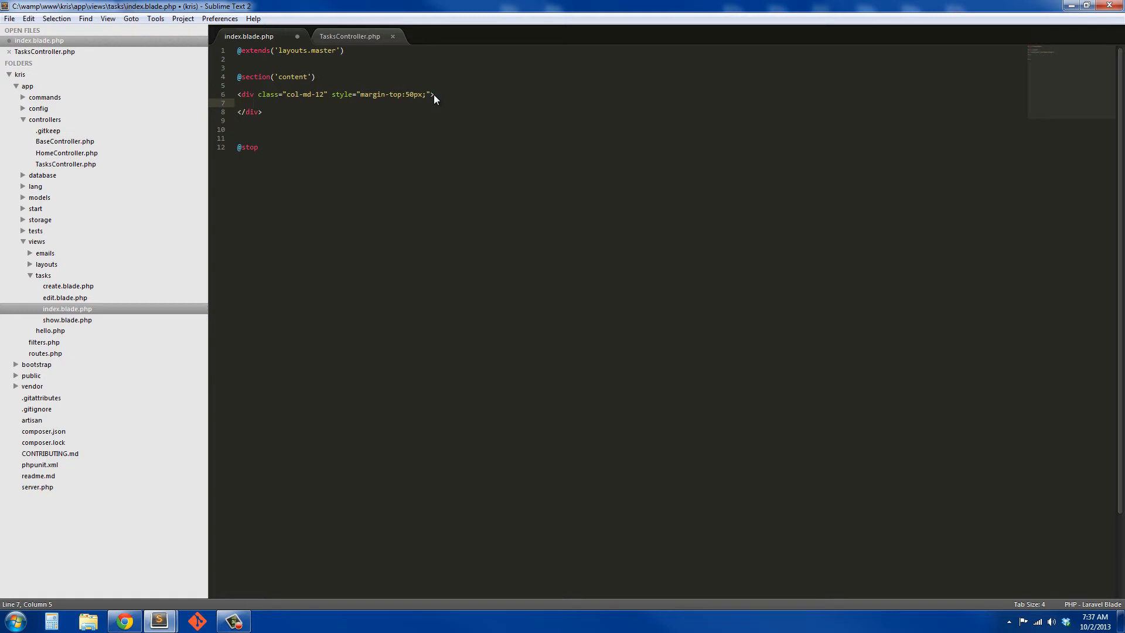
Step: Echo link_to_route('tasks.create', 'Add a new task') inside the div
text({{ }})
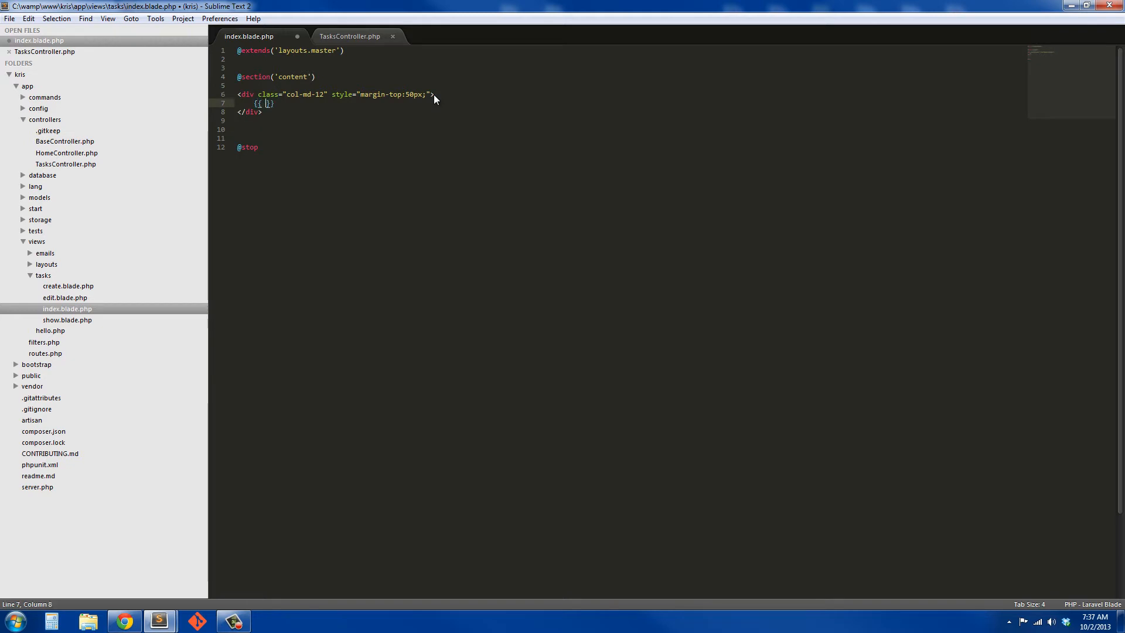
text(link_tyo)
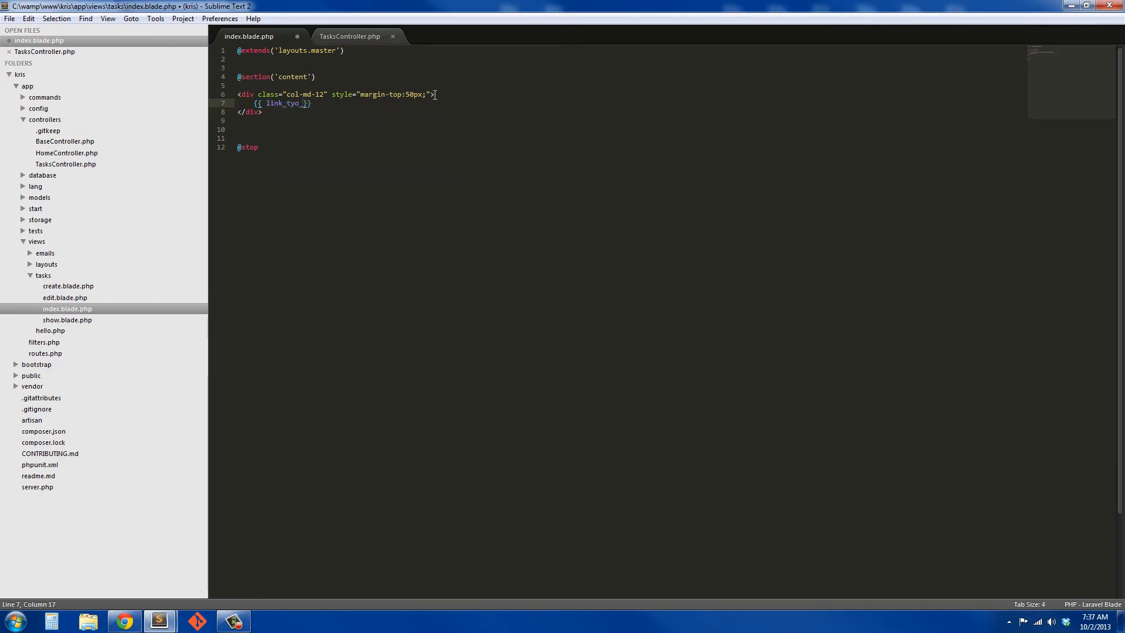
text(r)
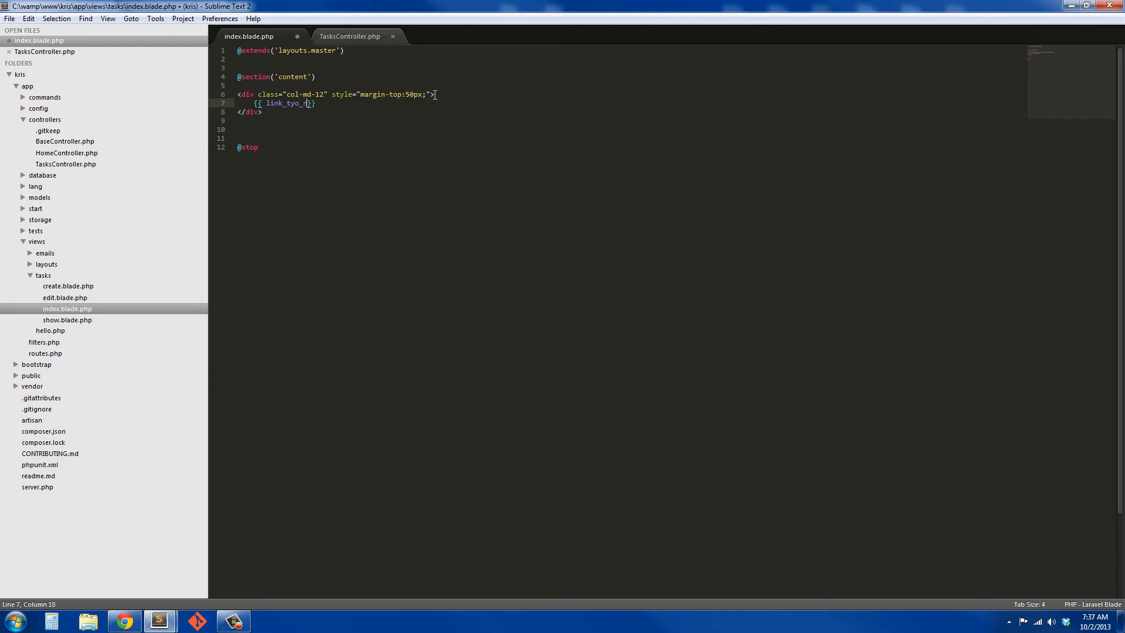
key(BackSpace)
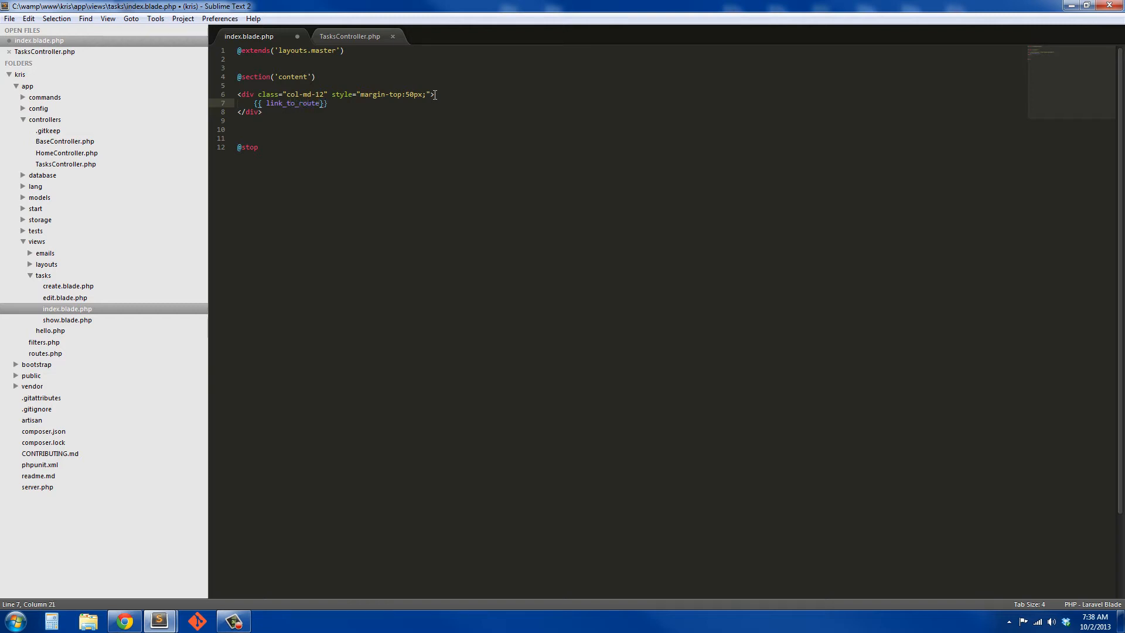
text(())
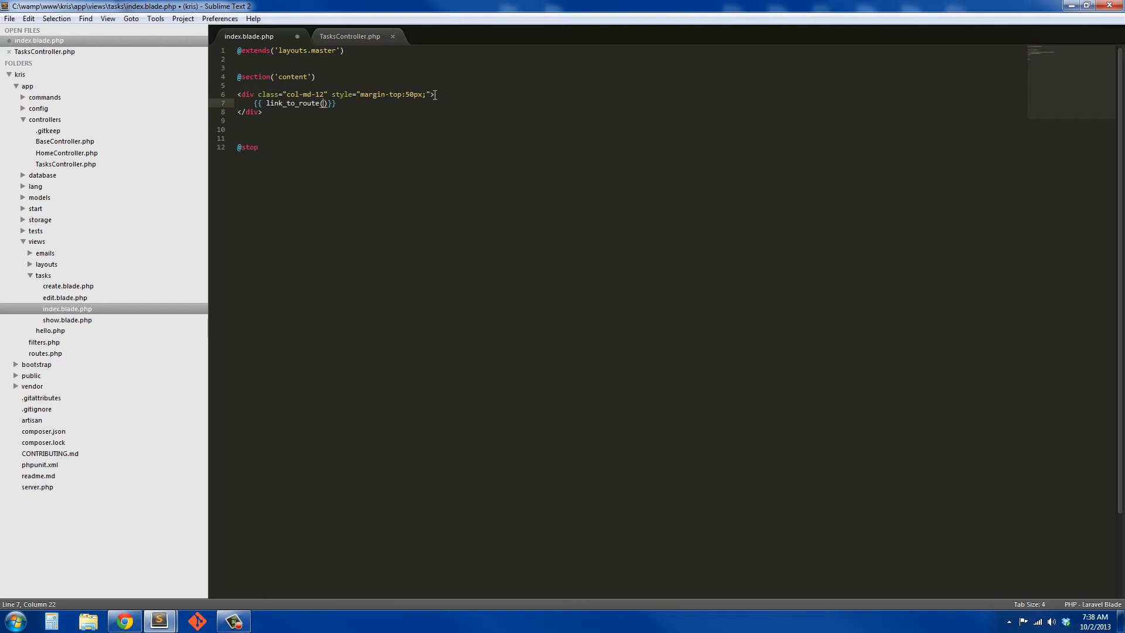
text('tasks')
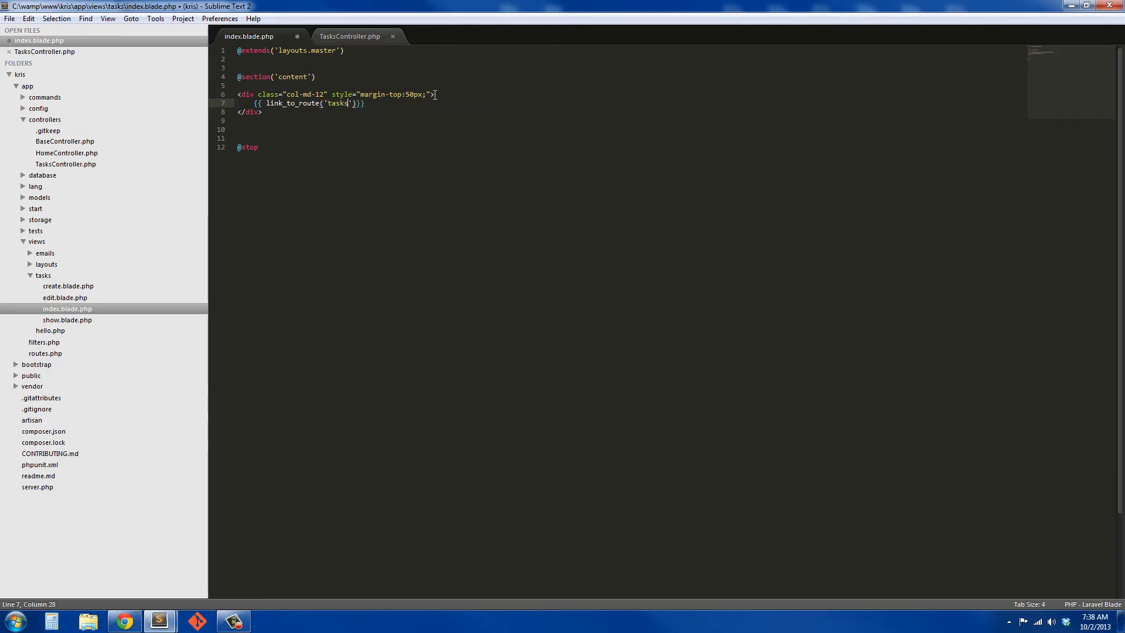
text(.)
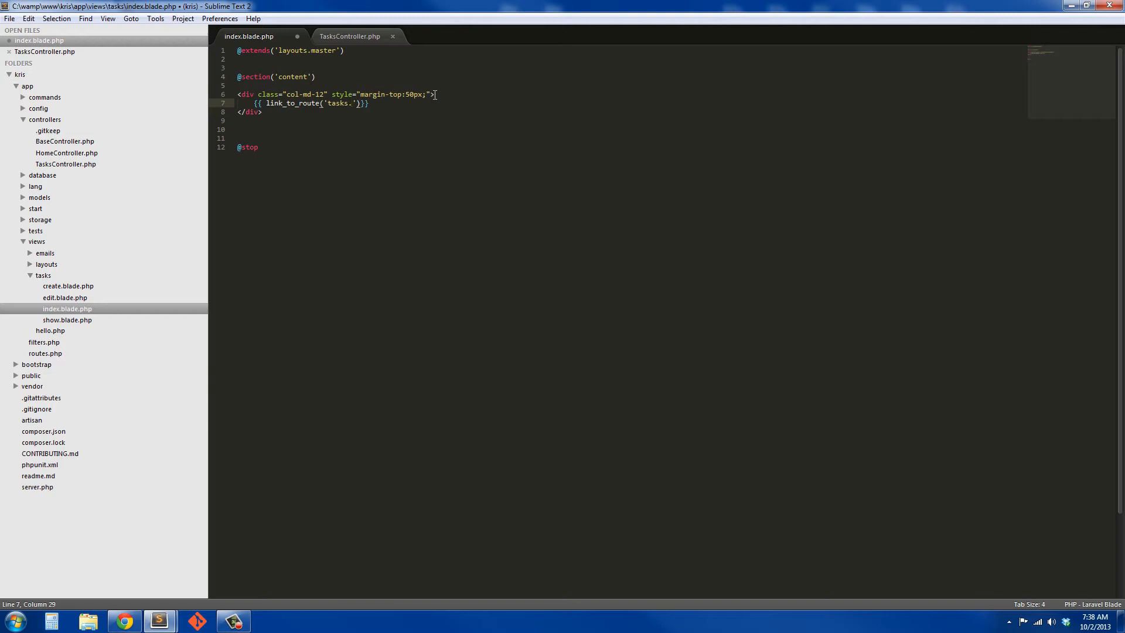
text(creat)
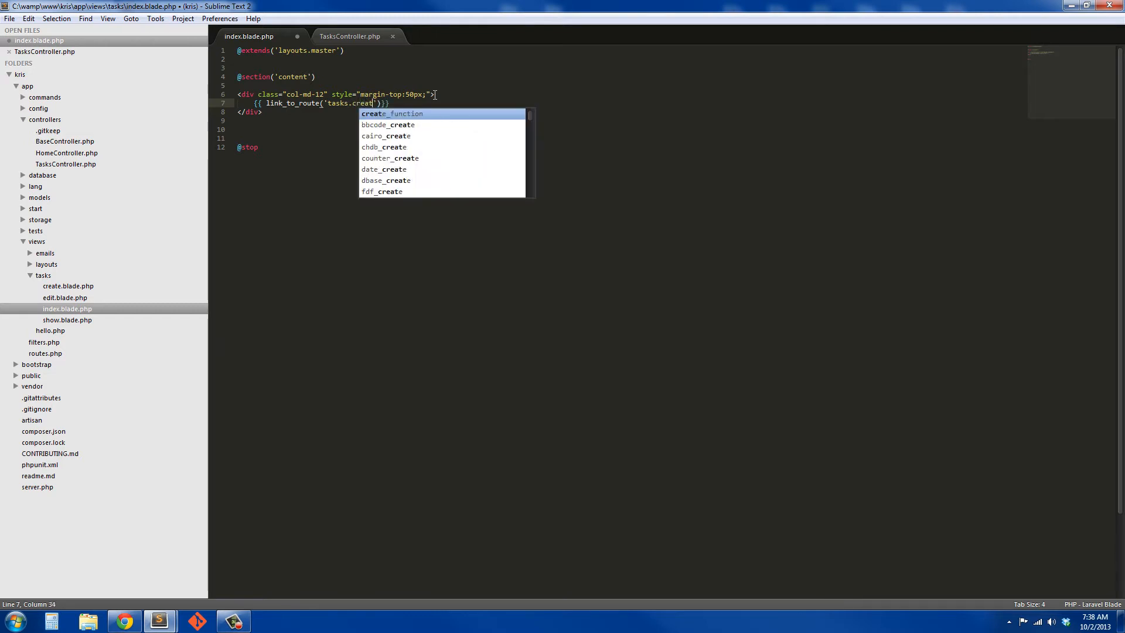
text(e)
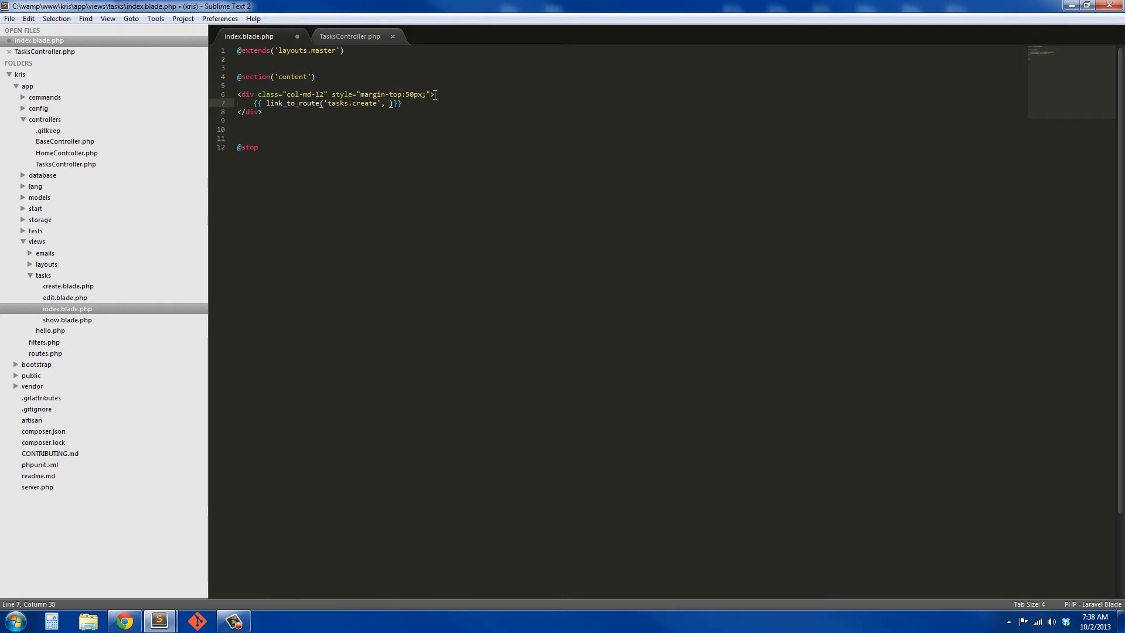
text('')
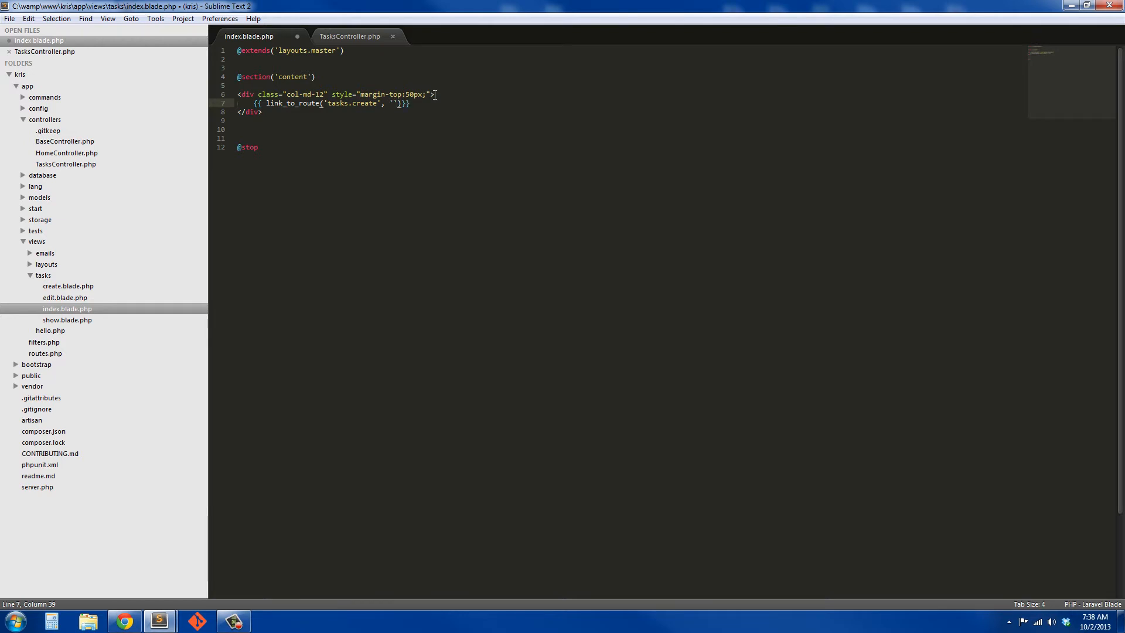
text(Add a new task)
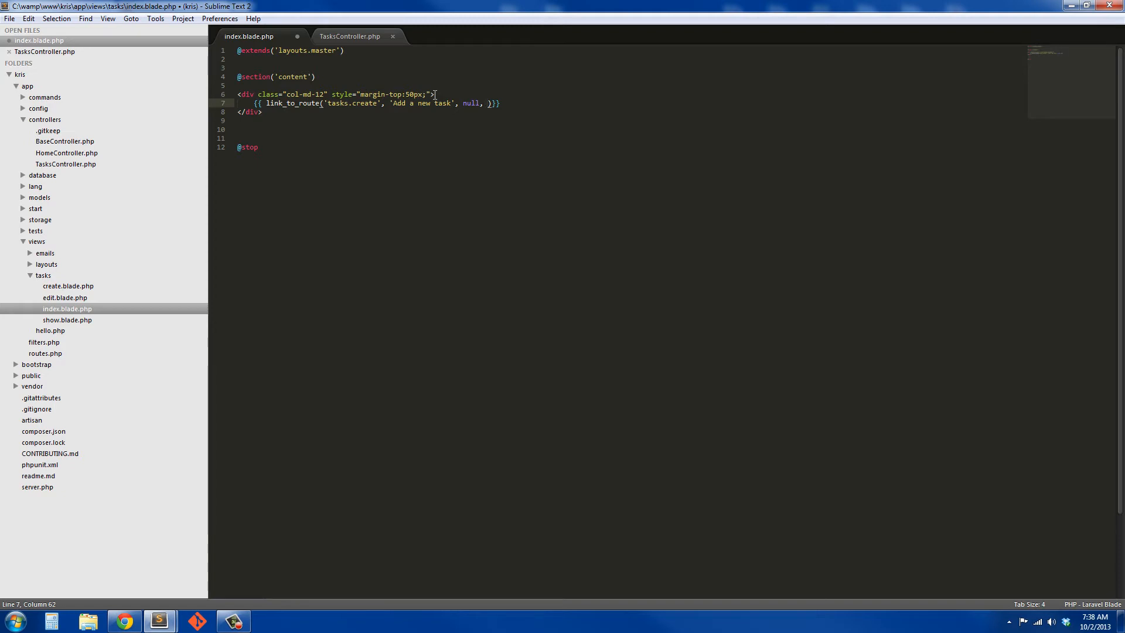
Step: Pass array('class' => 'btn btn-primary') so the link renders as a primary button
text(array()
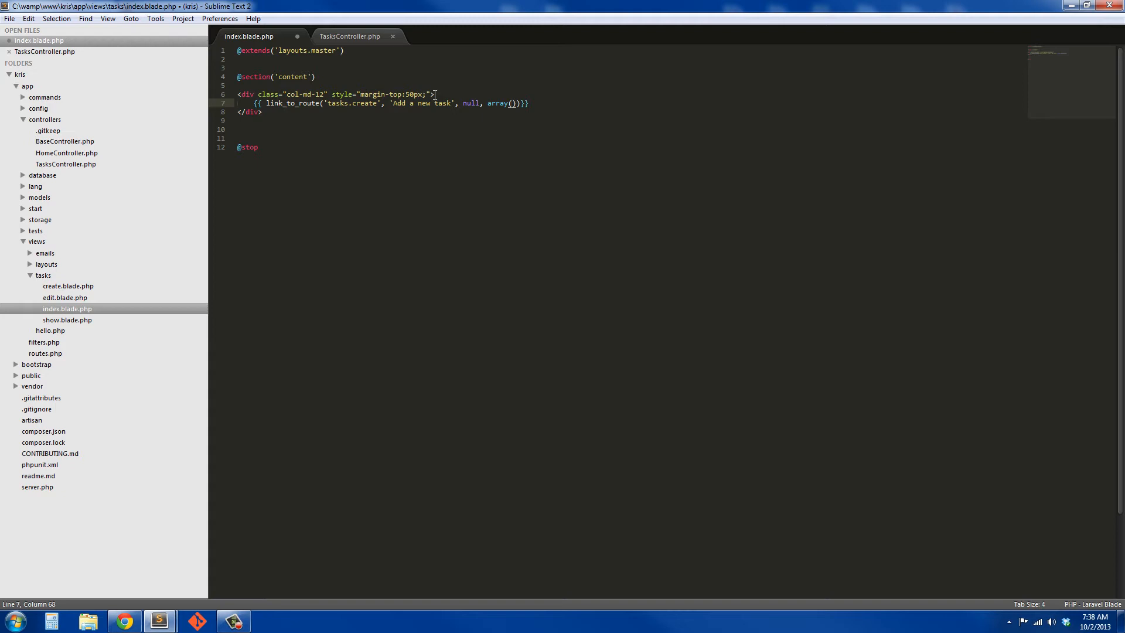
text('class')
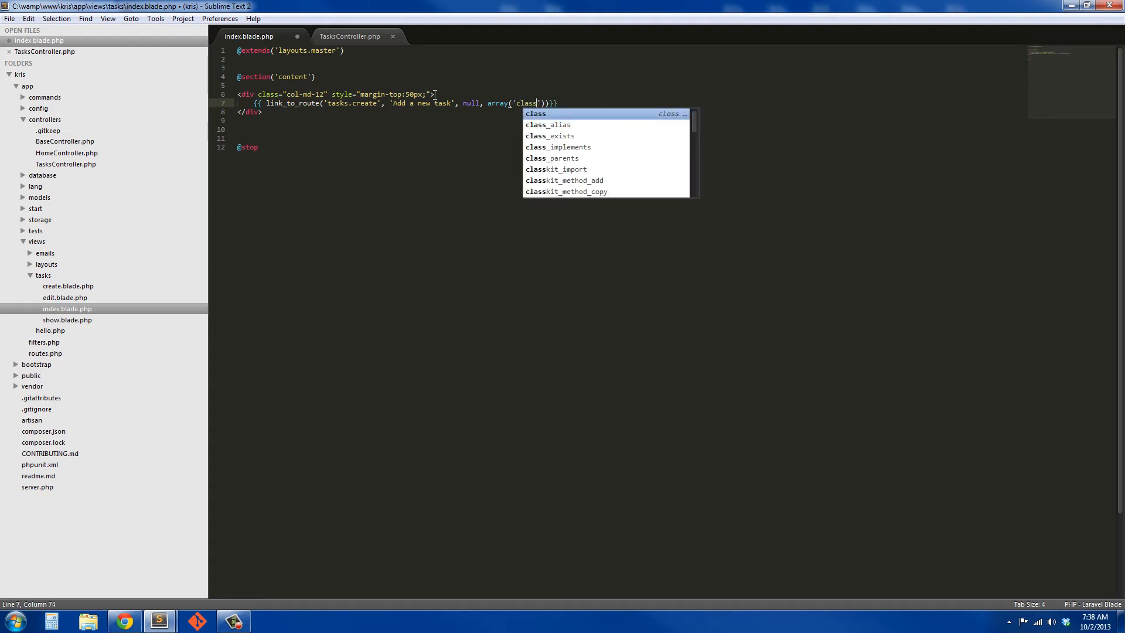
text(=>)
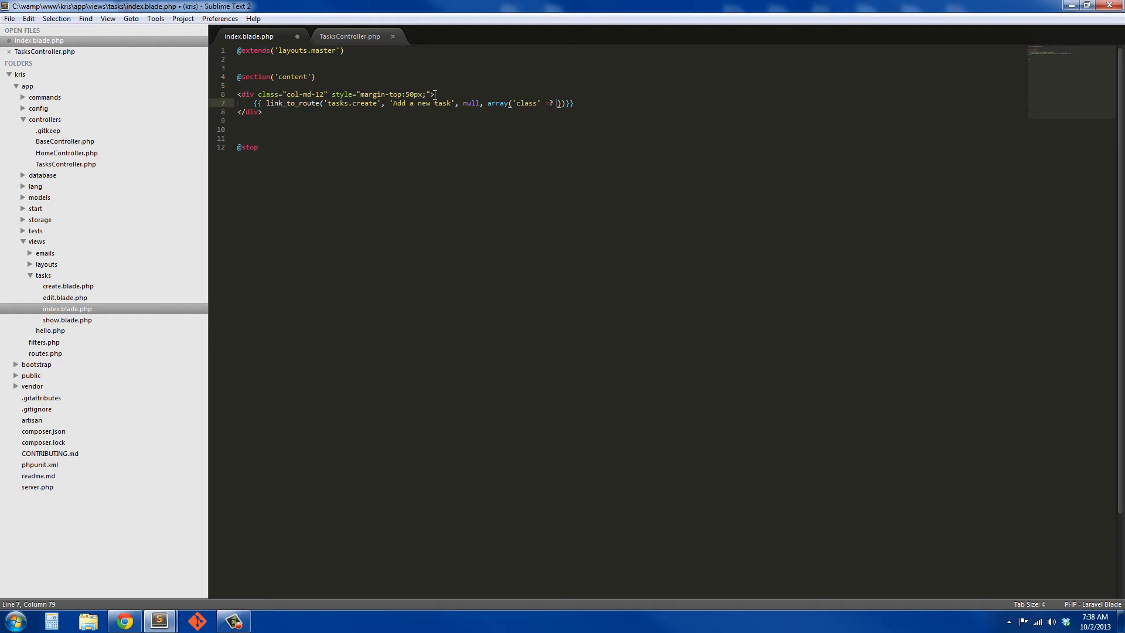
key(backspace)
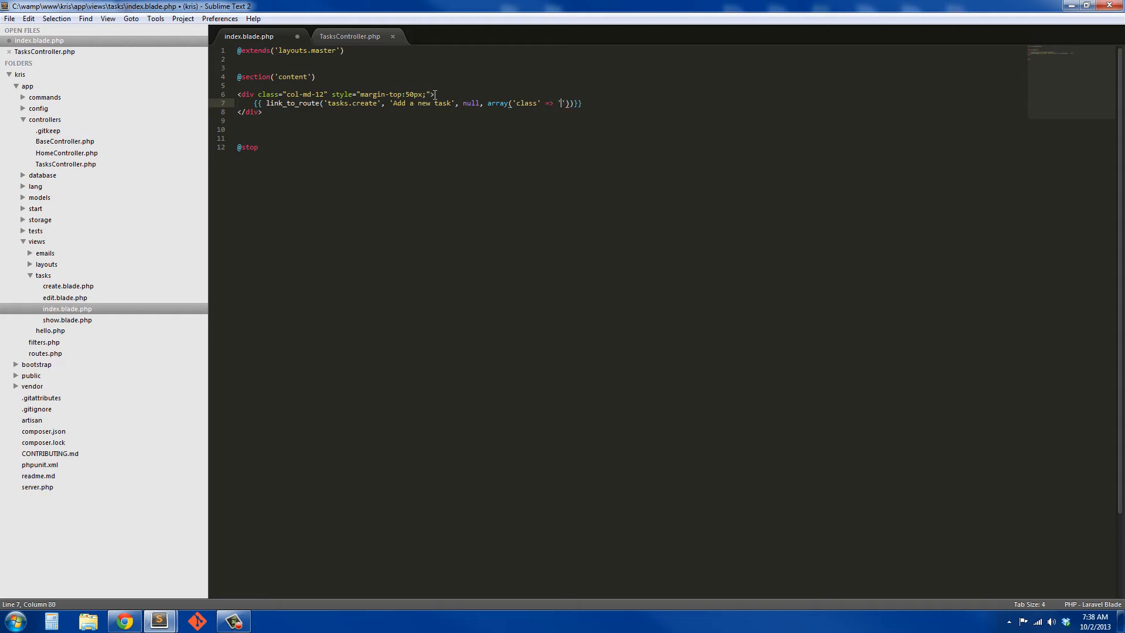
text(btn)
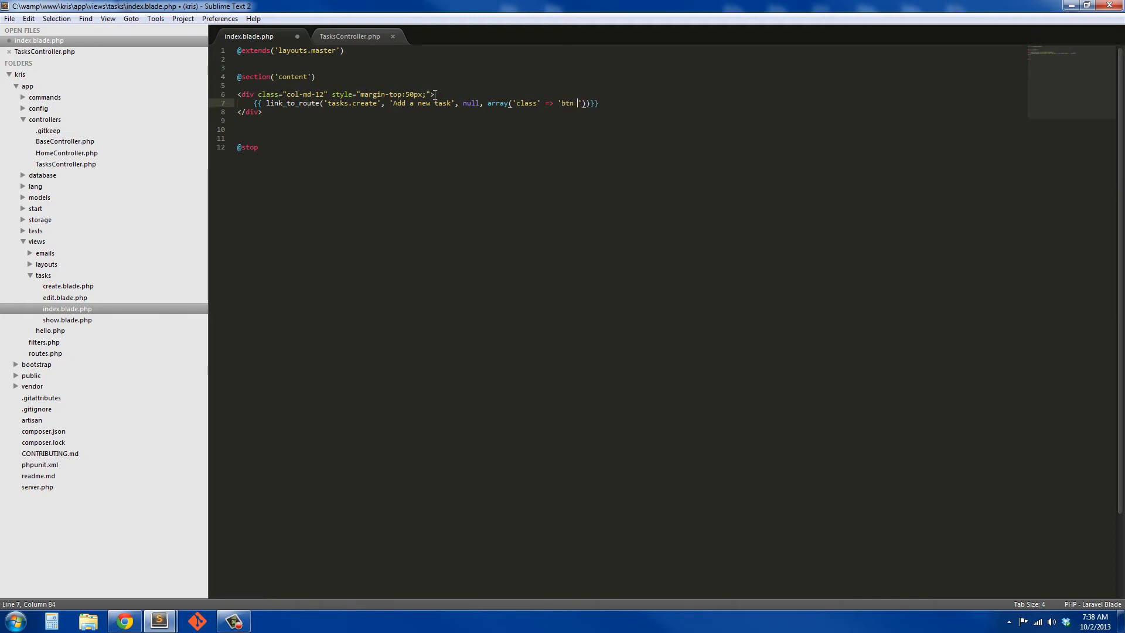
text(btn-pri)
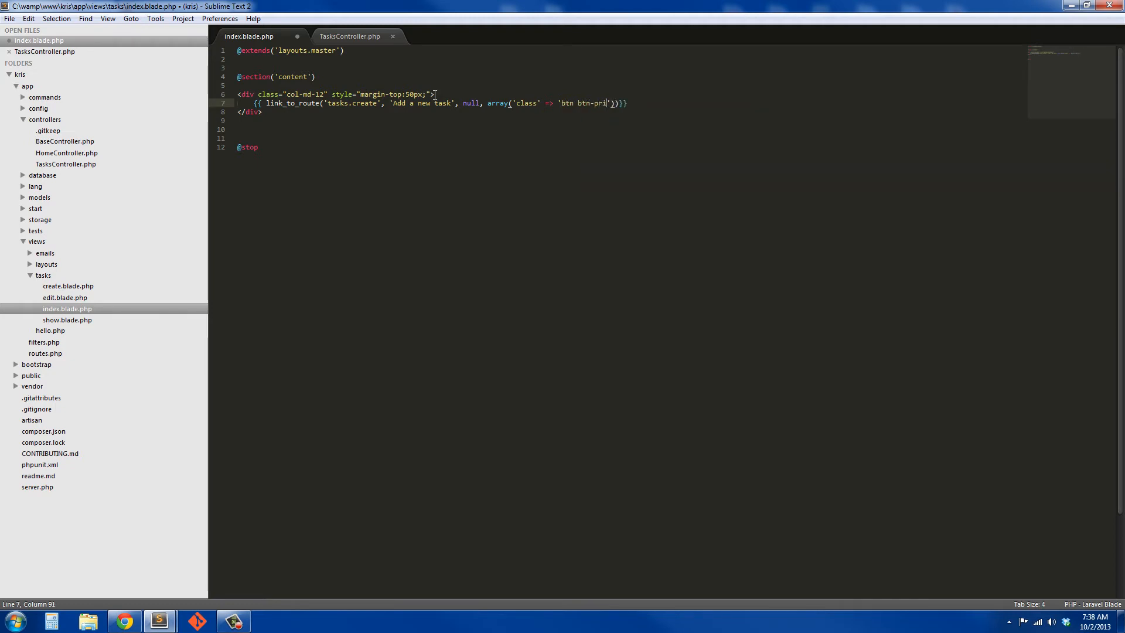
text(mary)
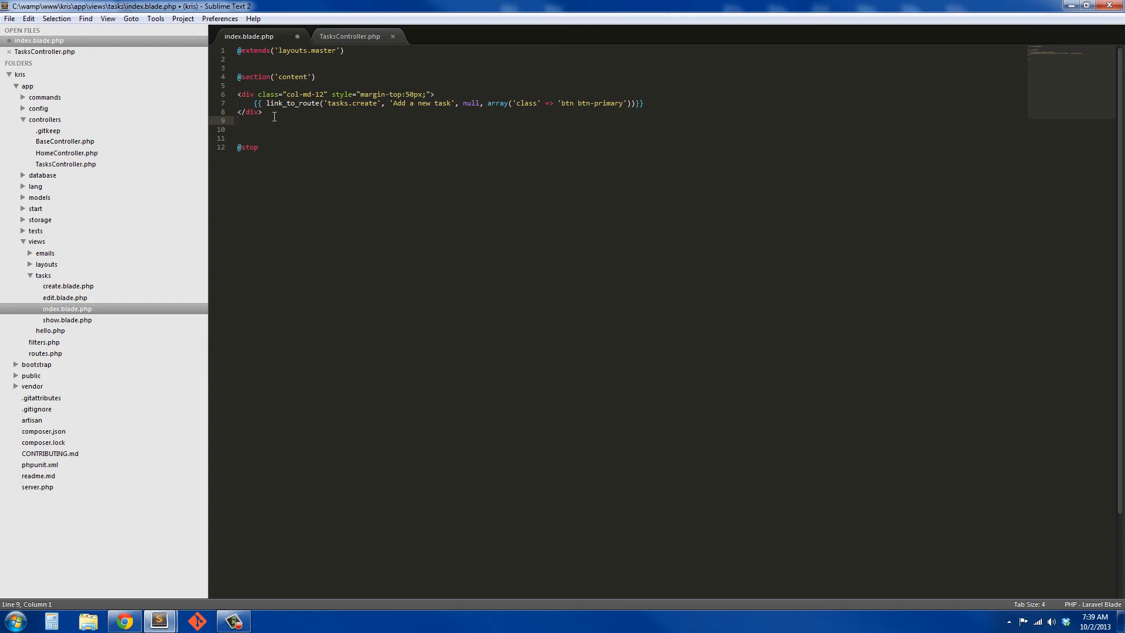
text(@if())
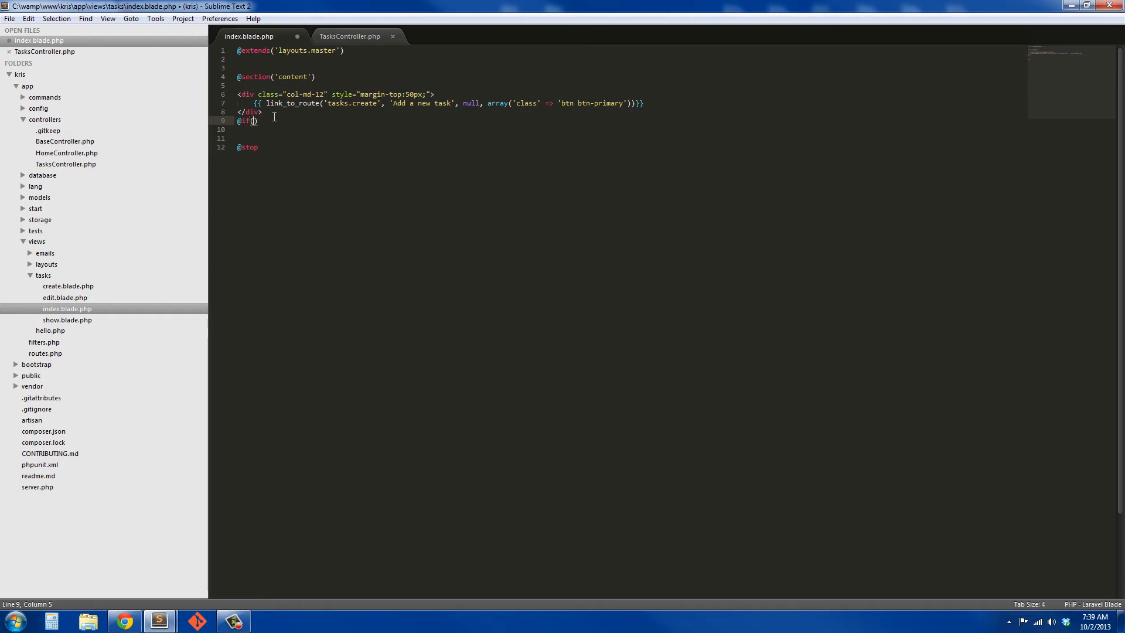
text($tasks->count()
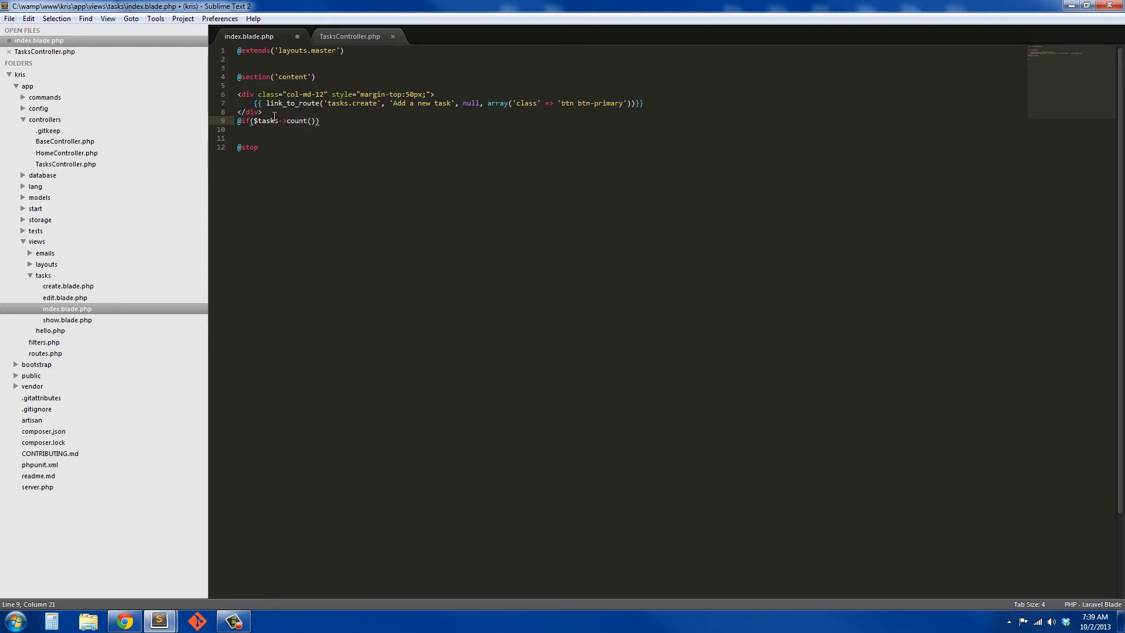
key(enter)
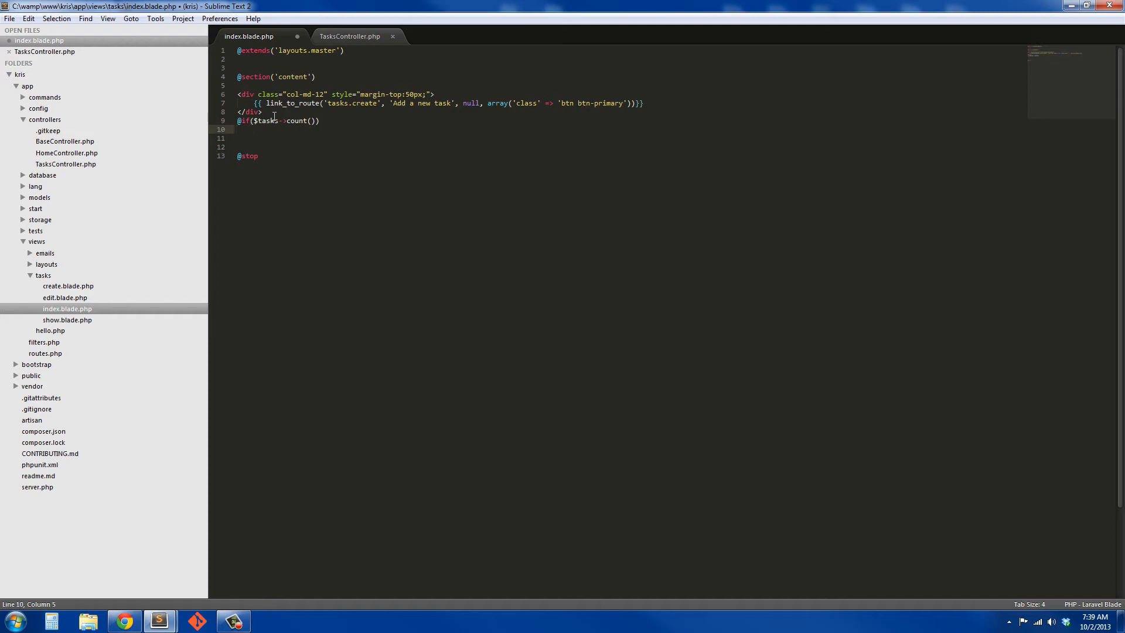
text(<h4></h4>)
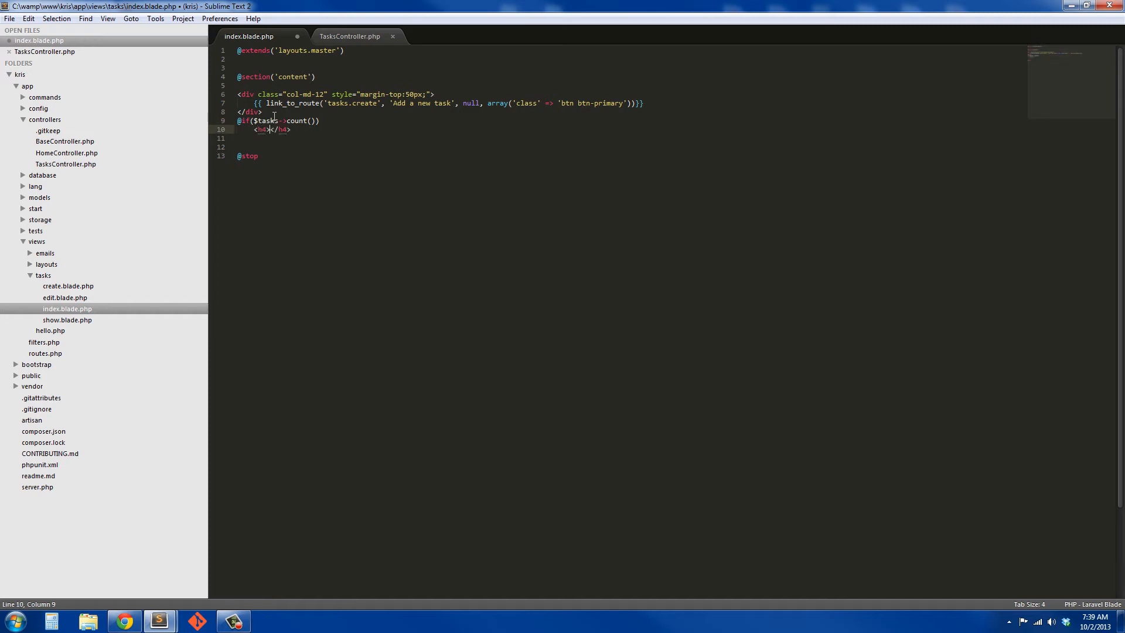
text(These are your current tasl)
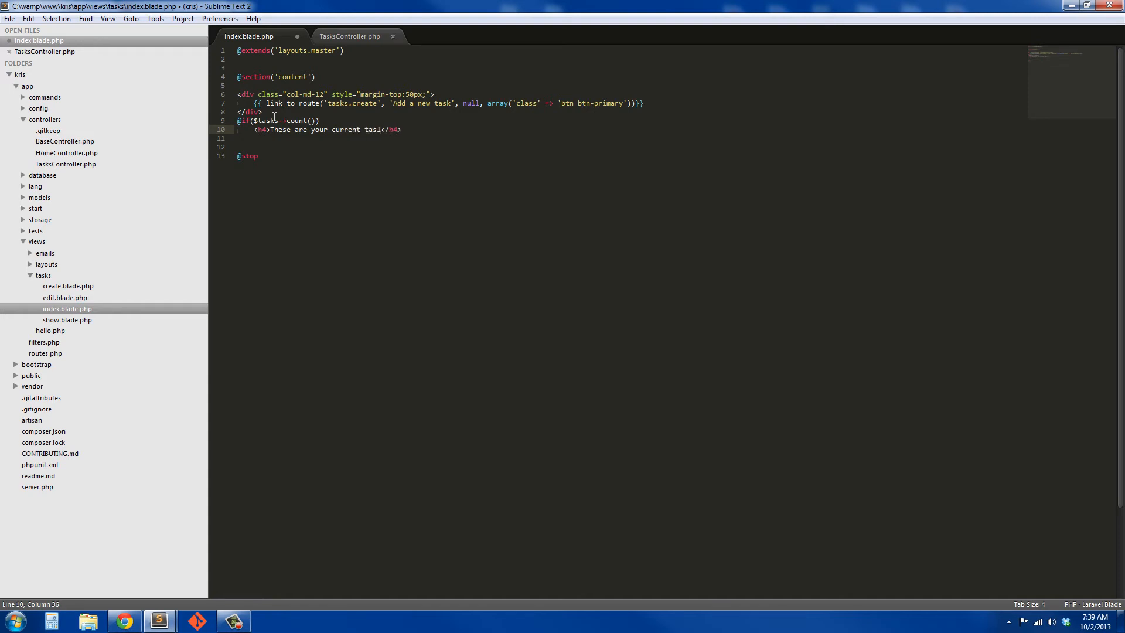
text(ks)
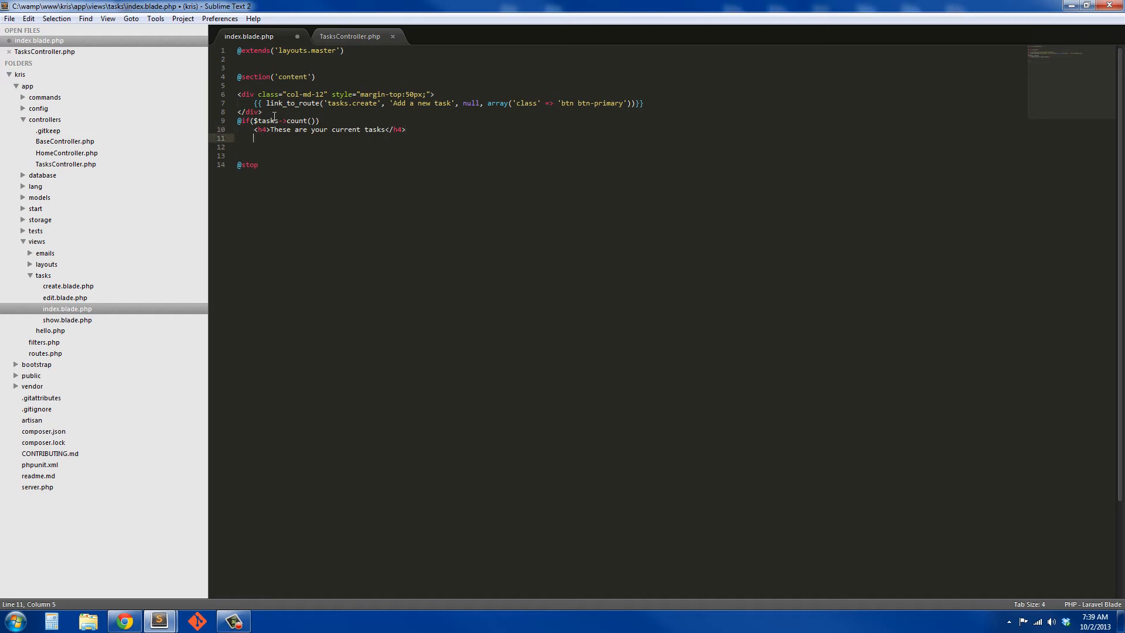
Step: Add a col-md-8 div holding a table.table-bordered.table-striped with a thead row
text('cc')
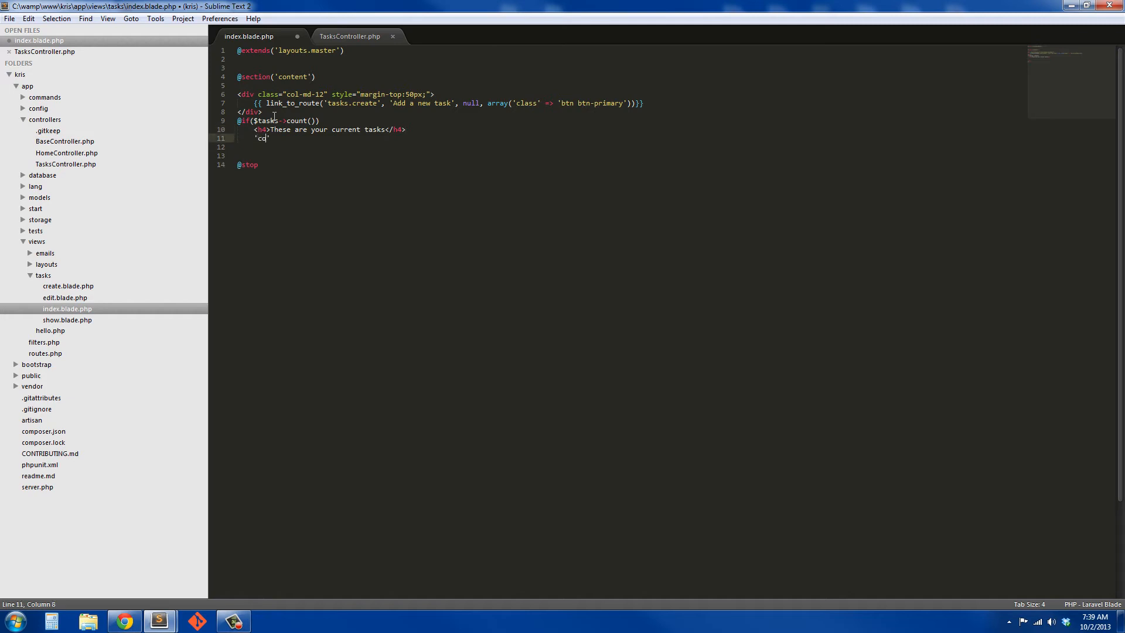
text(ol-md-8">)
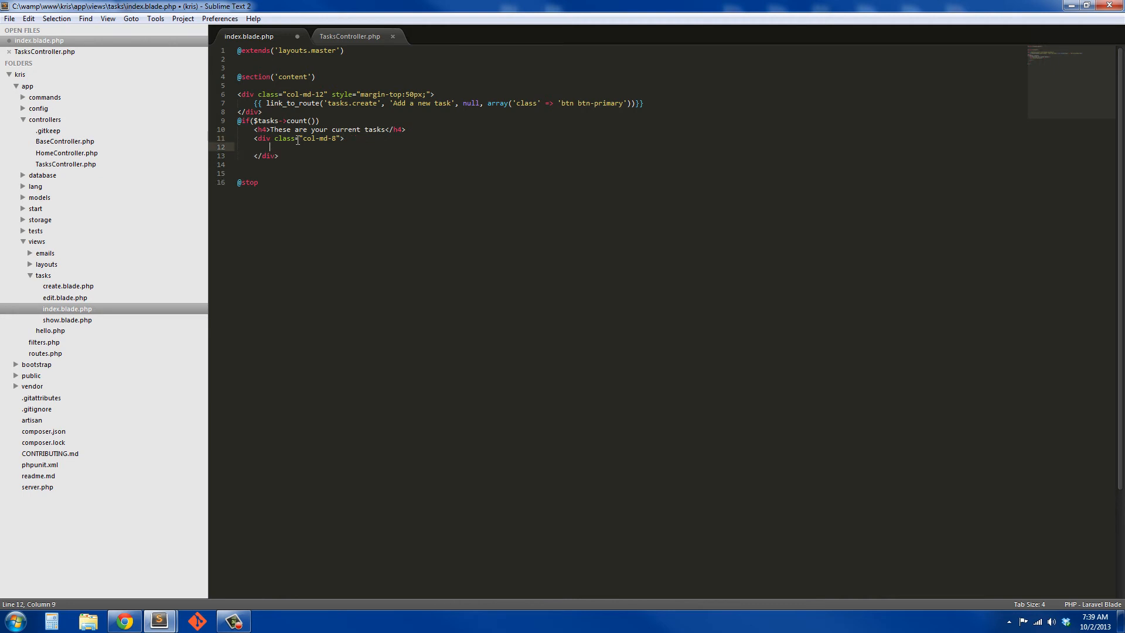
text(table)
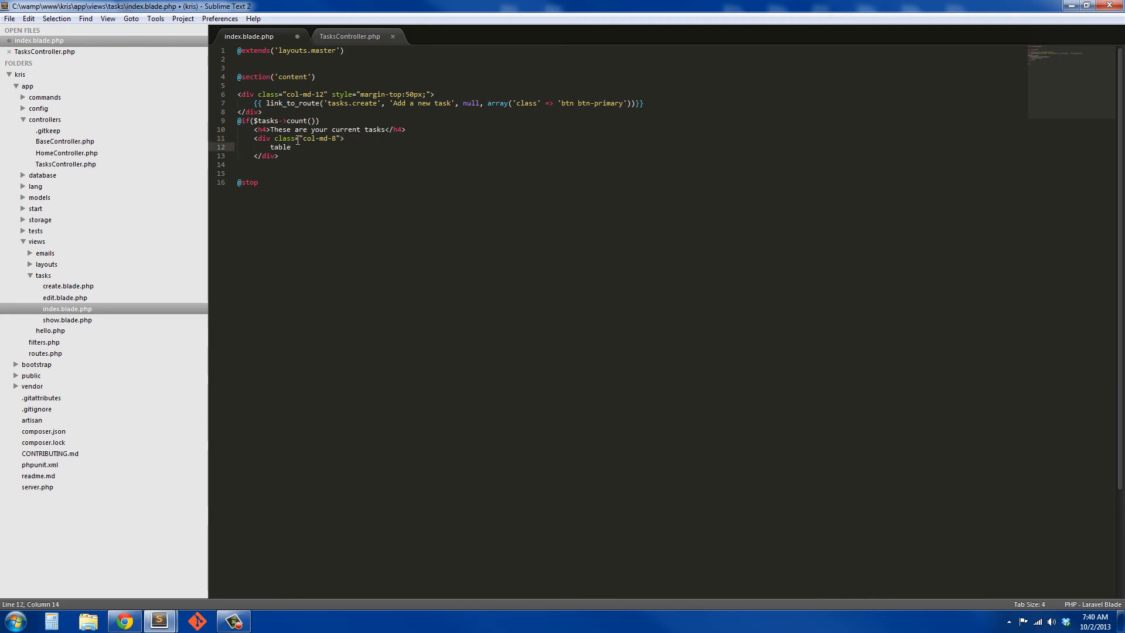
text(.)
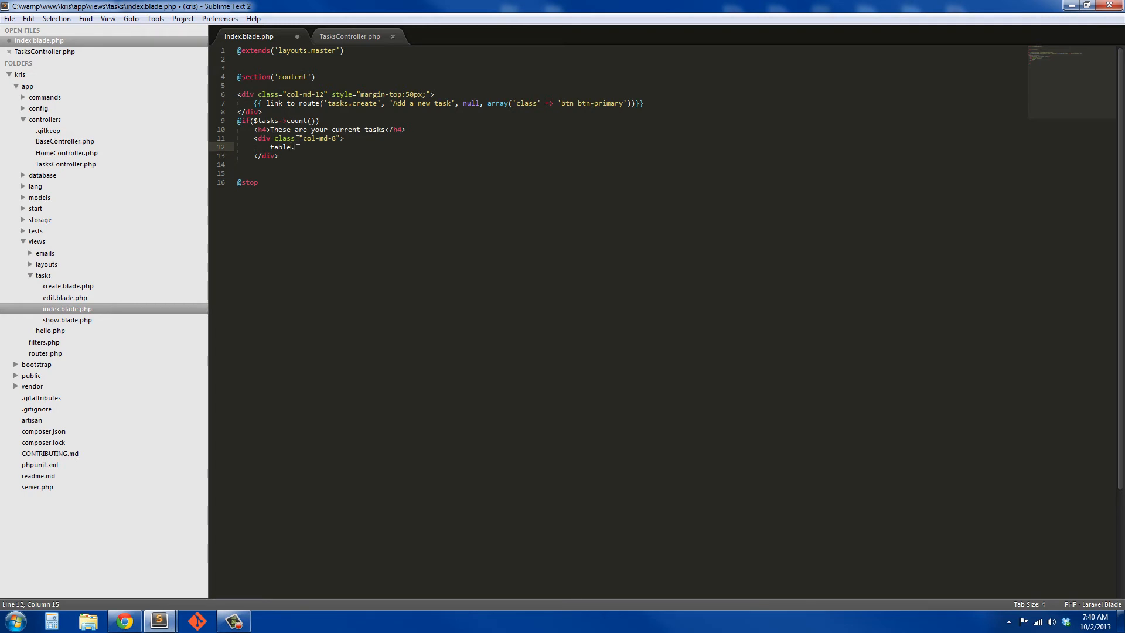
text(table.)
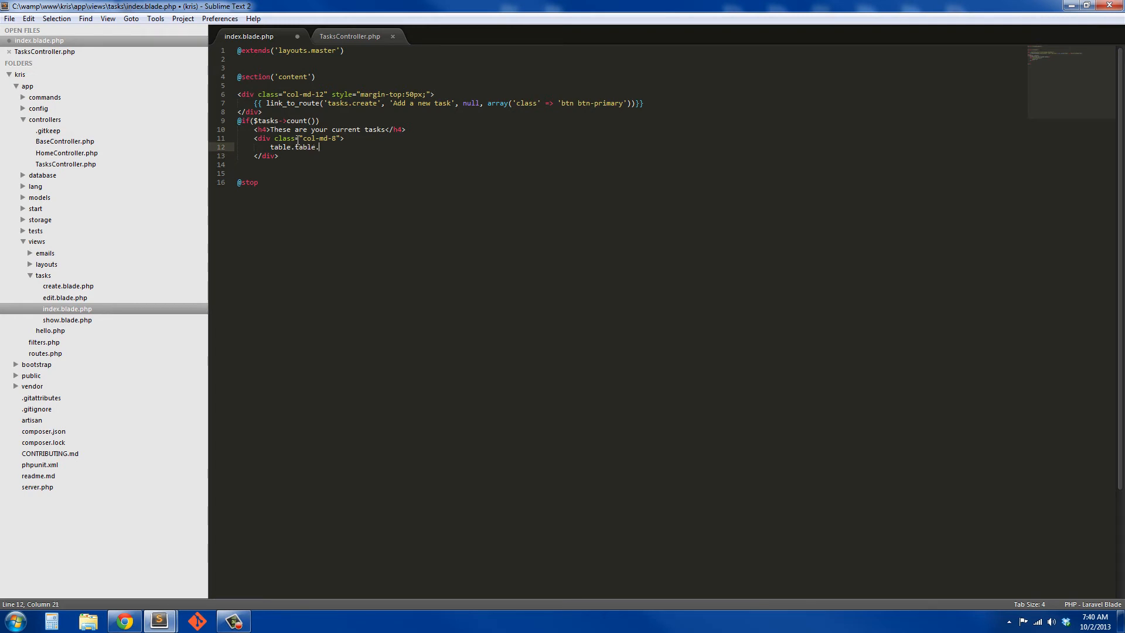
text(table)
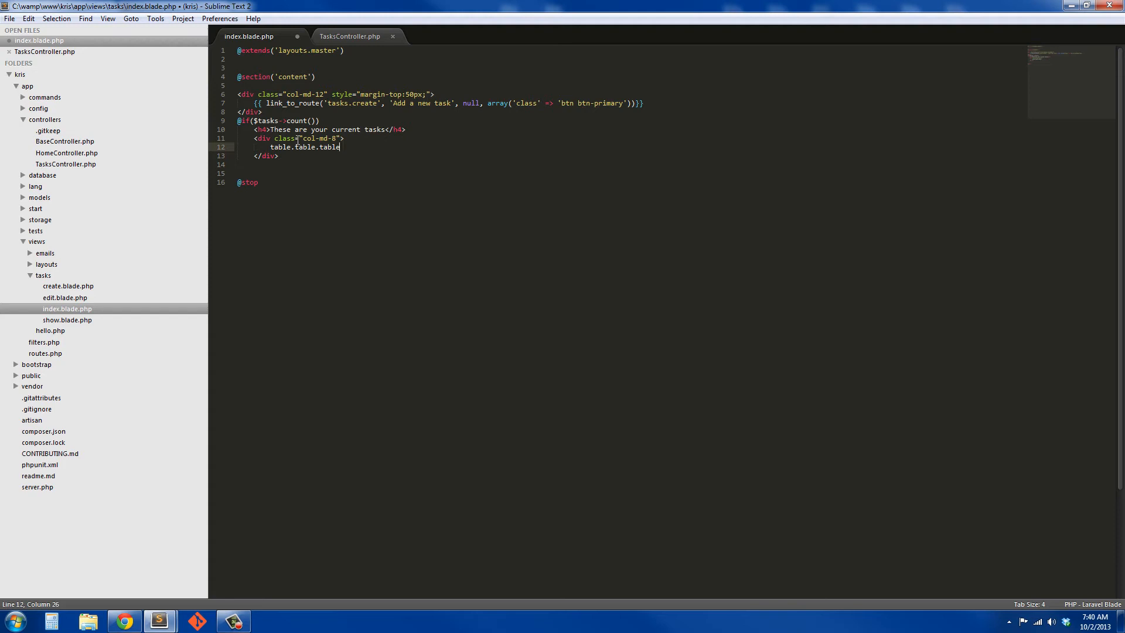
text(-border)
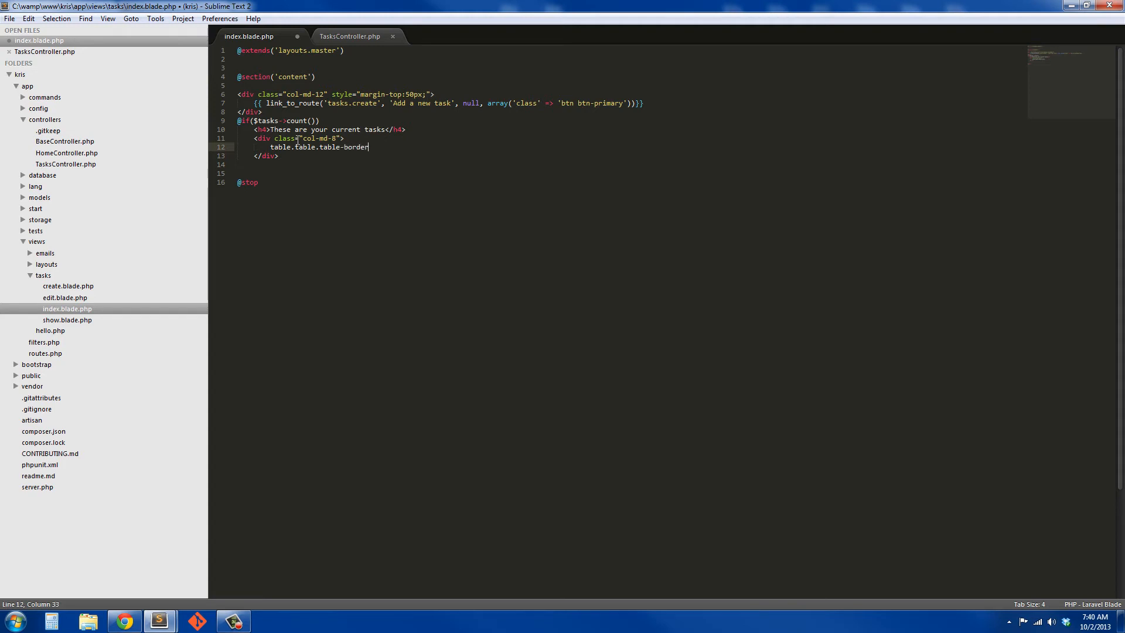
text(ed.)
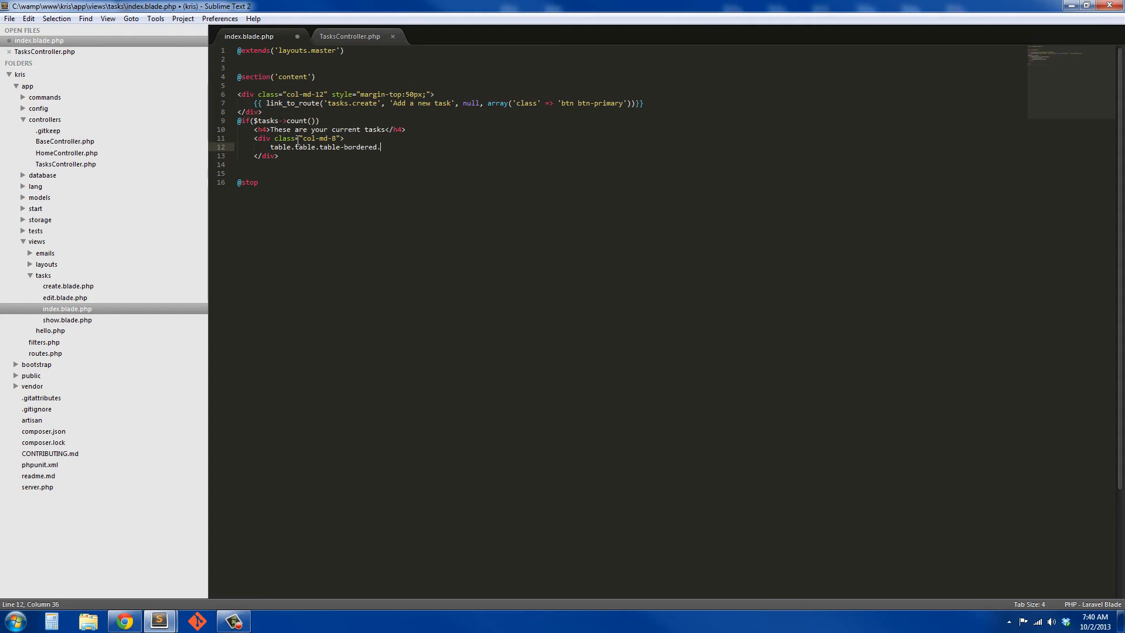
text(.table-striped">)
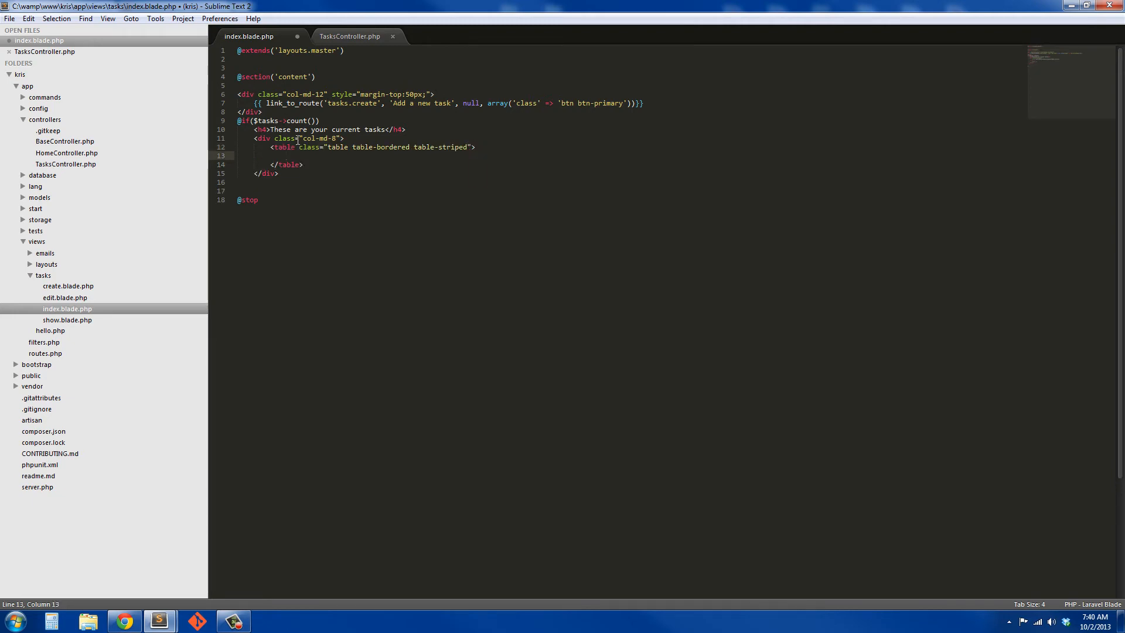
text(thead>)
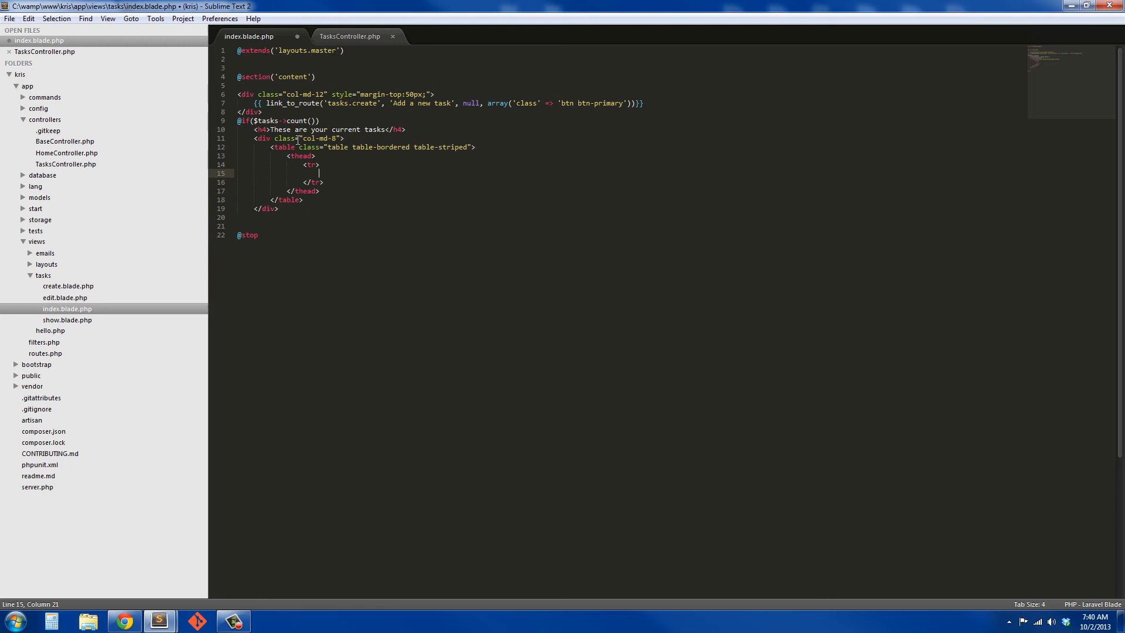
Step: Fill the header row with <th> cells Task, Completed, Created, Edit and Delete
text(th)
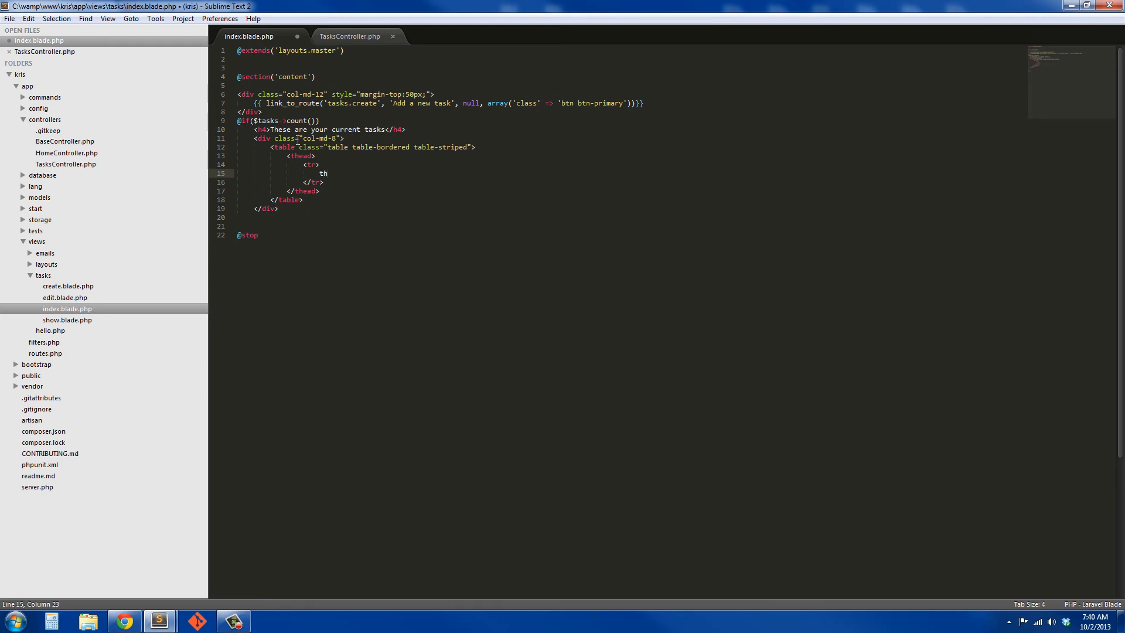
text(<th></th>)
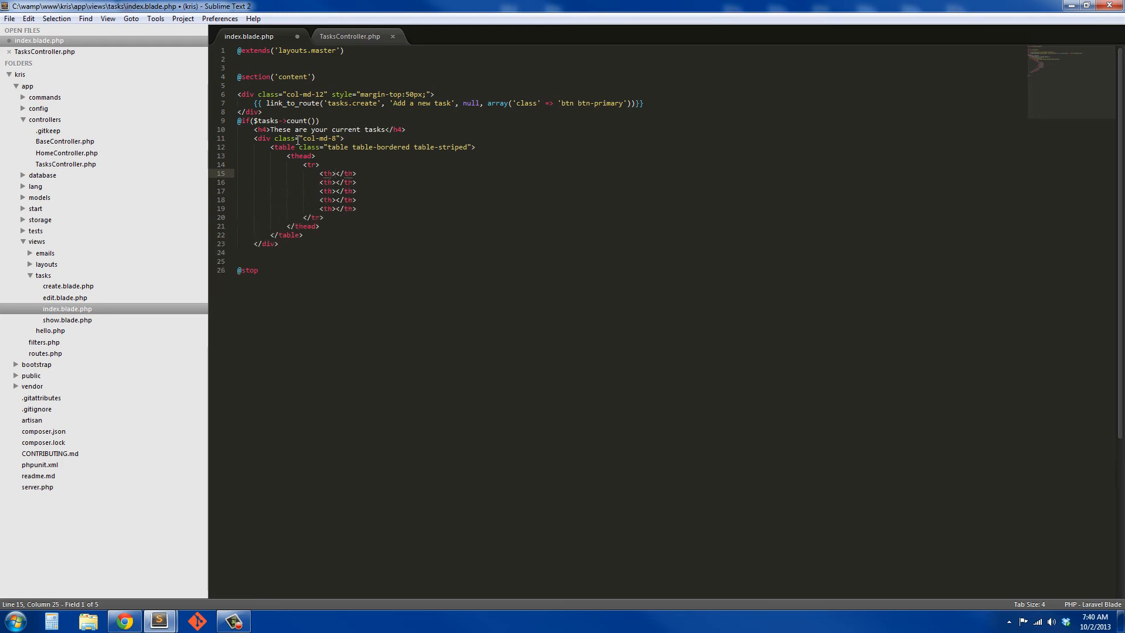
text(as)
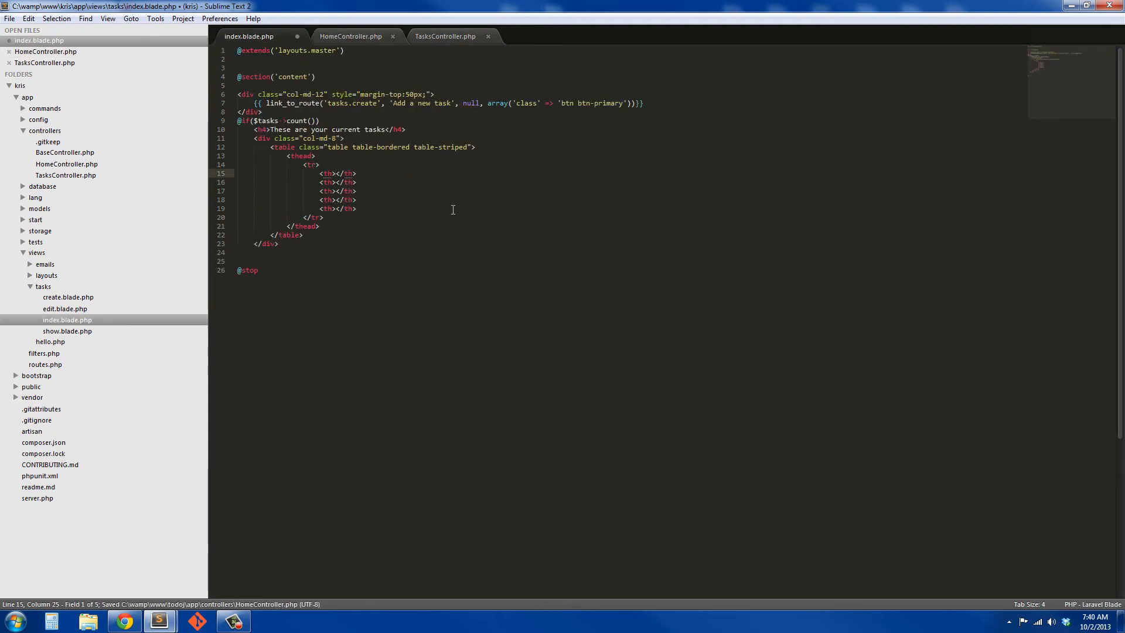
text(Task)
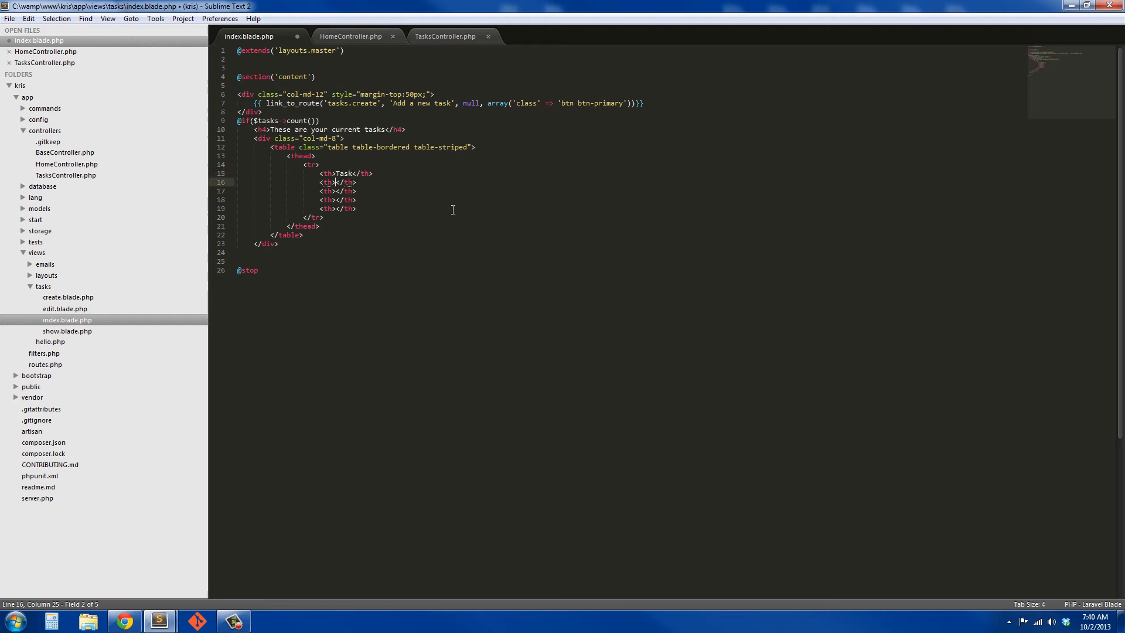
text(Compl)
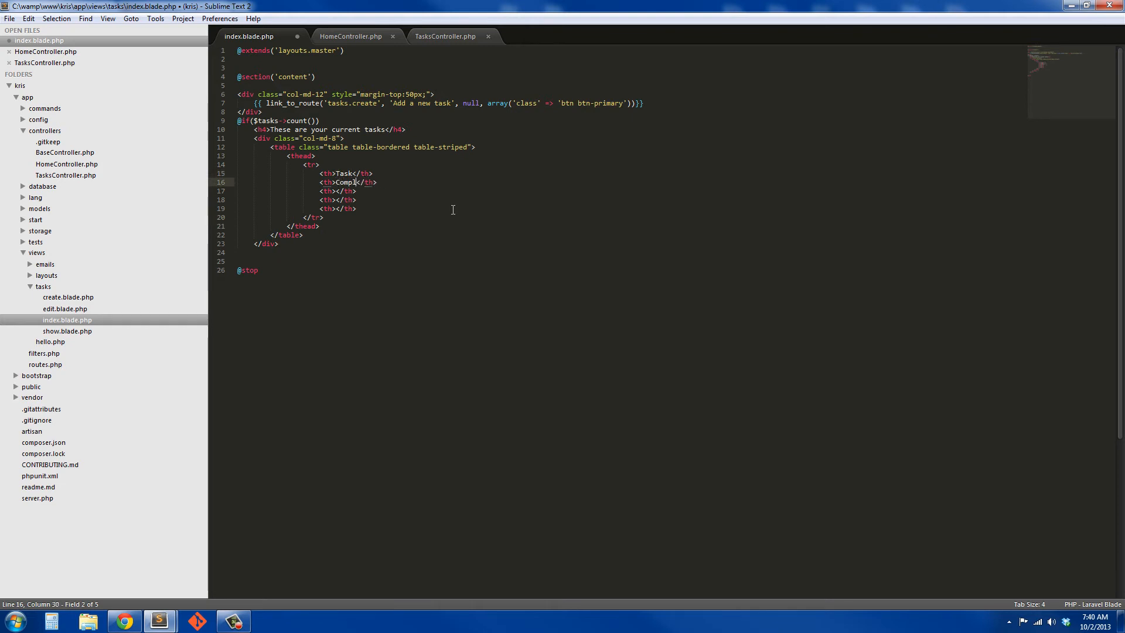
text(edted)
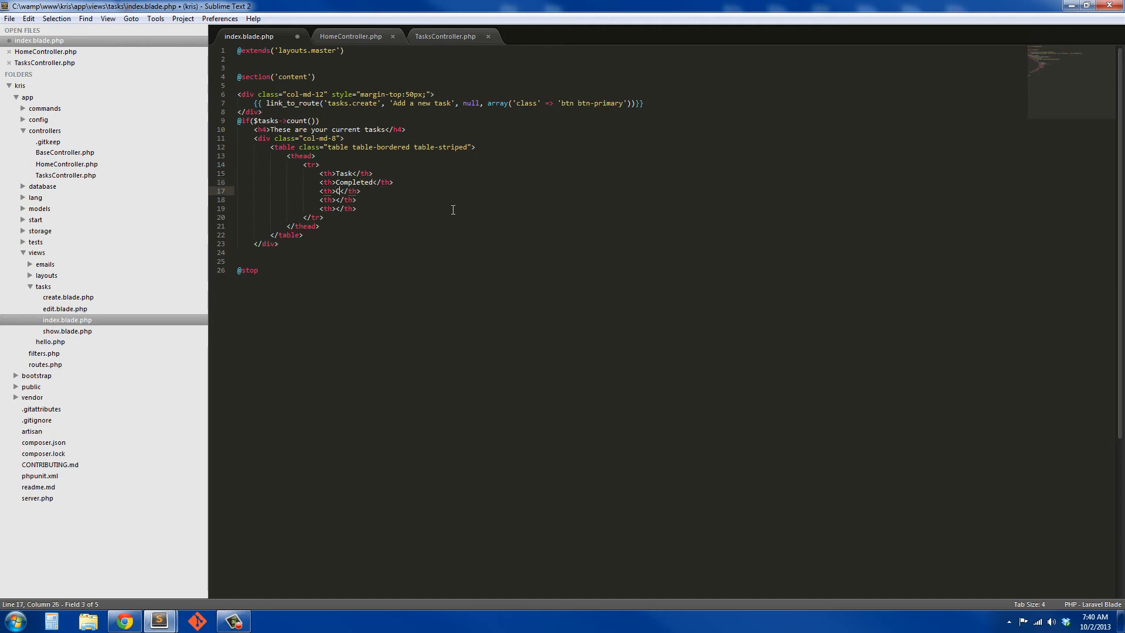
text(Created)
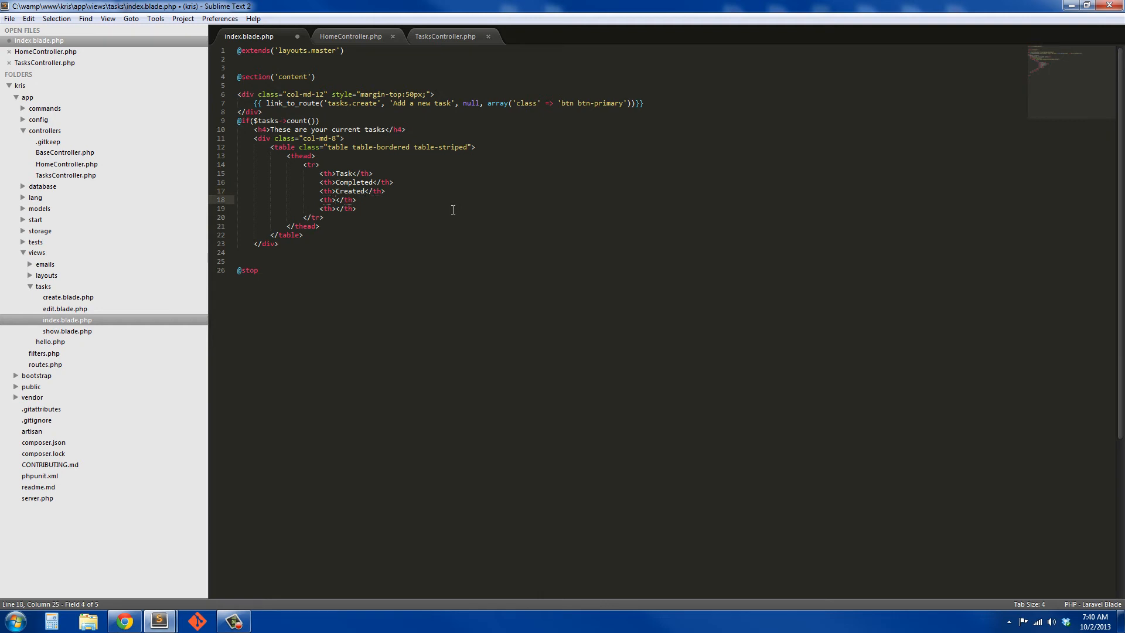
text(Edit)
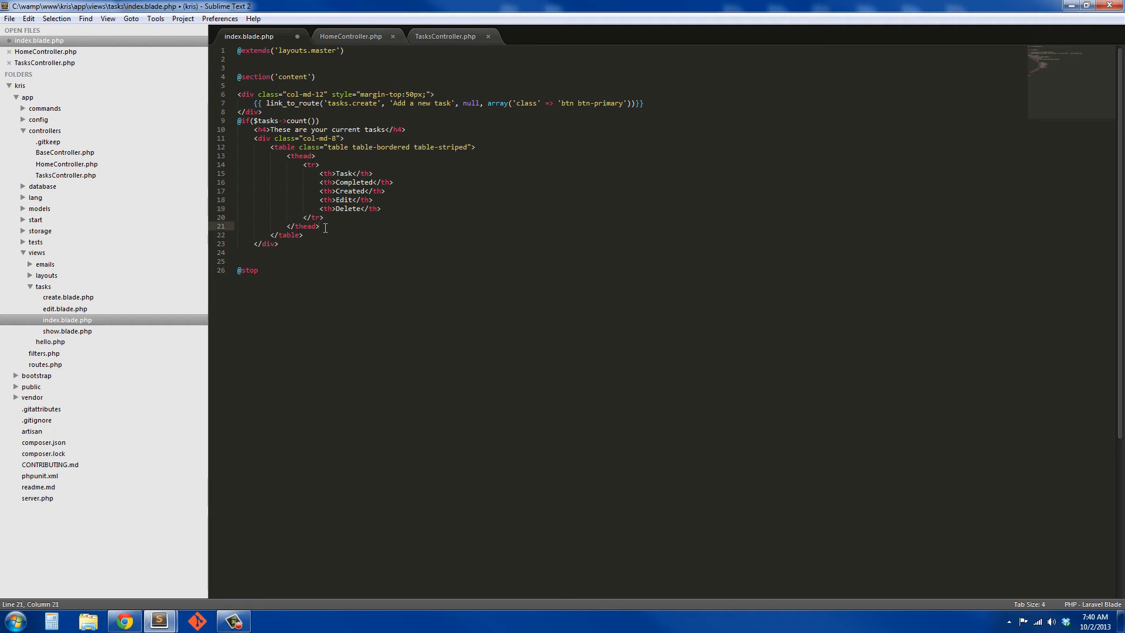
text(tbody>)
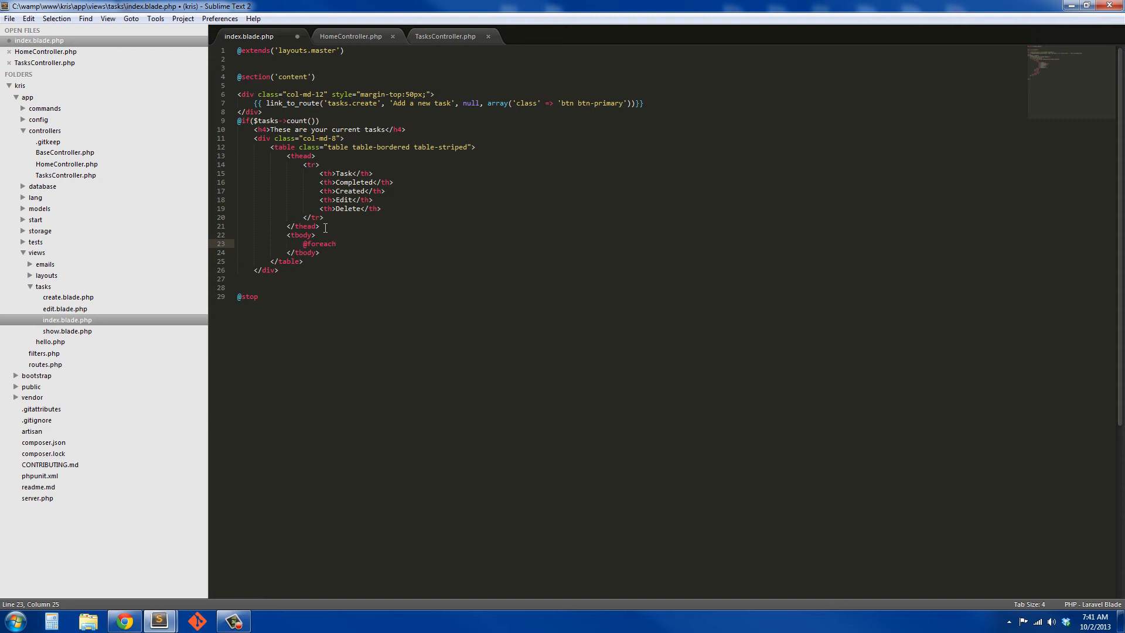
text(($tasks))
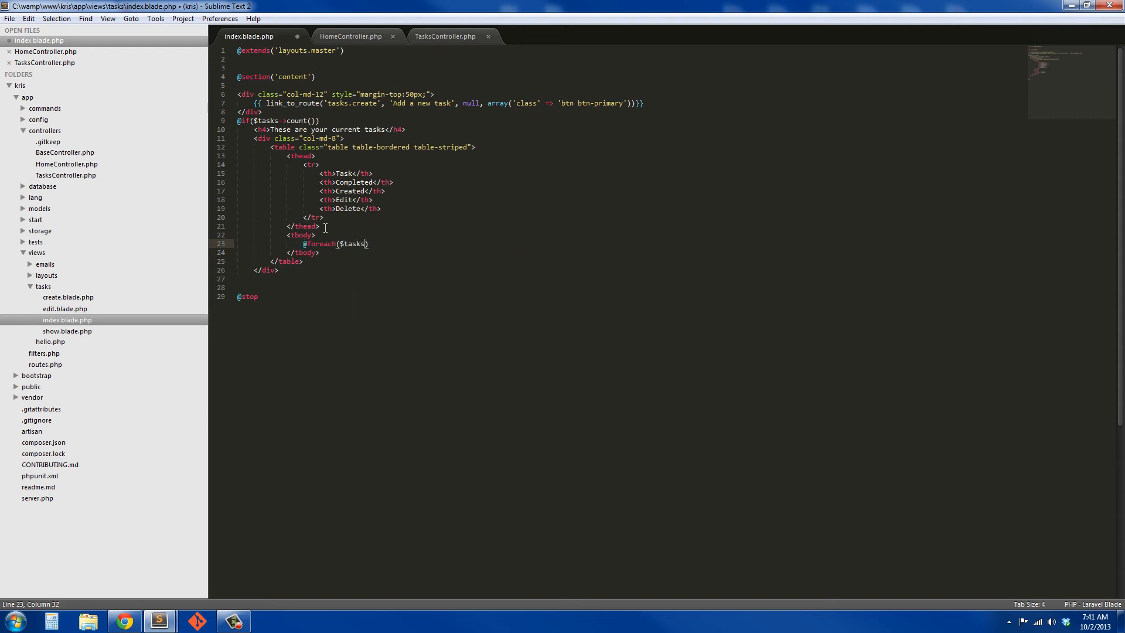
text(as $t)
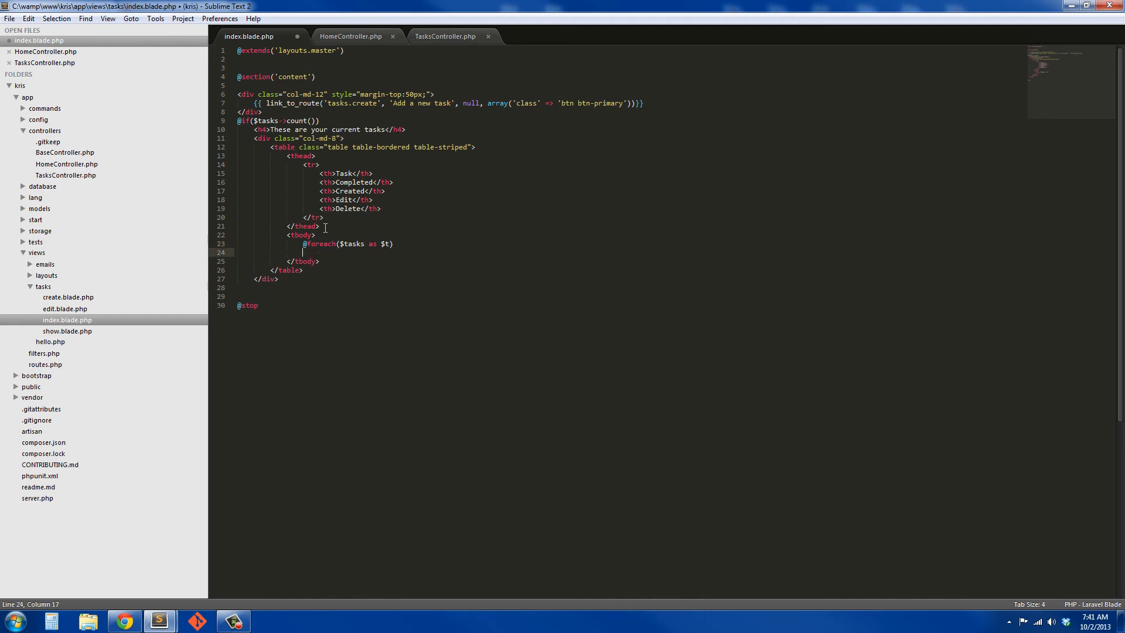
text(<tr>)
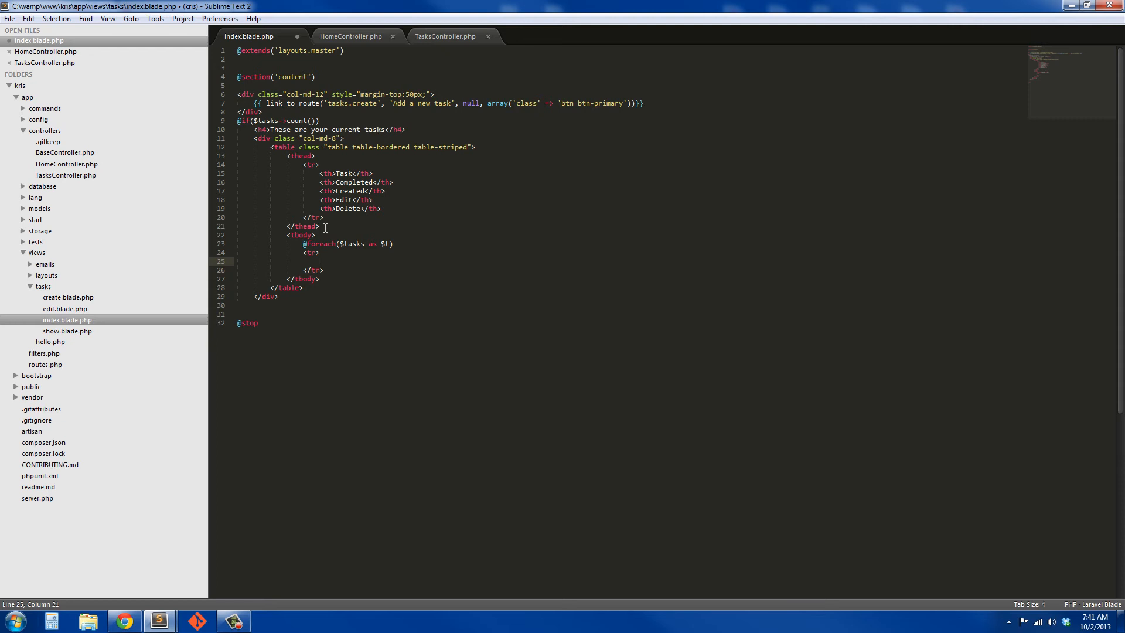
text(td></td>)
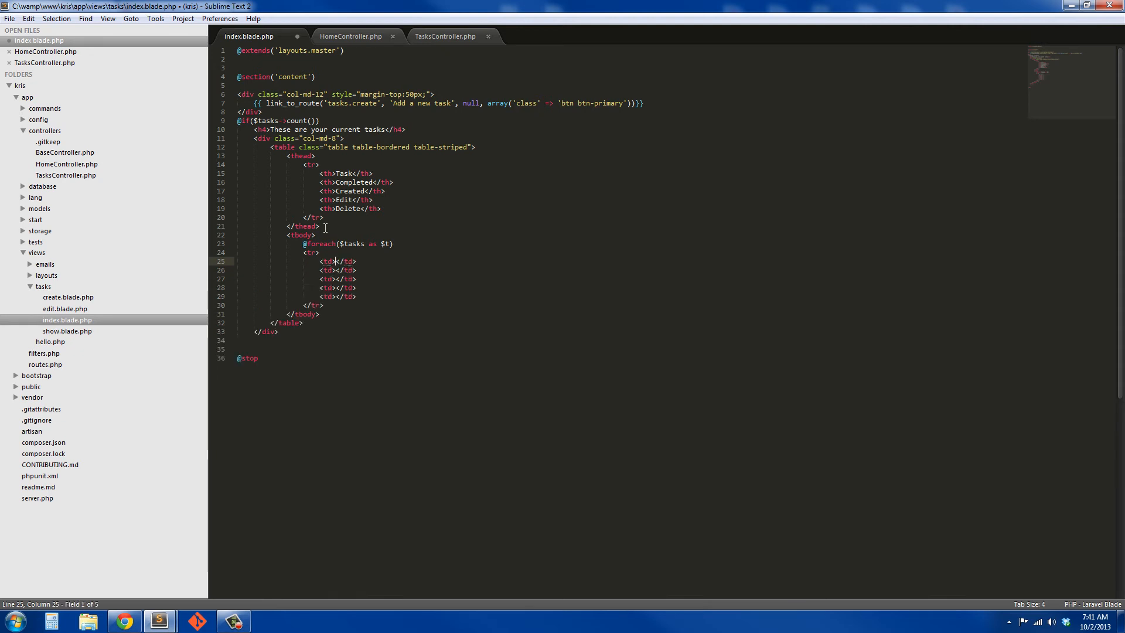
text({{)
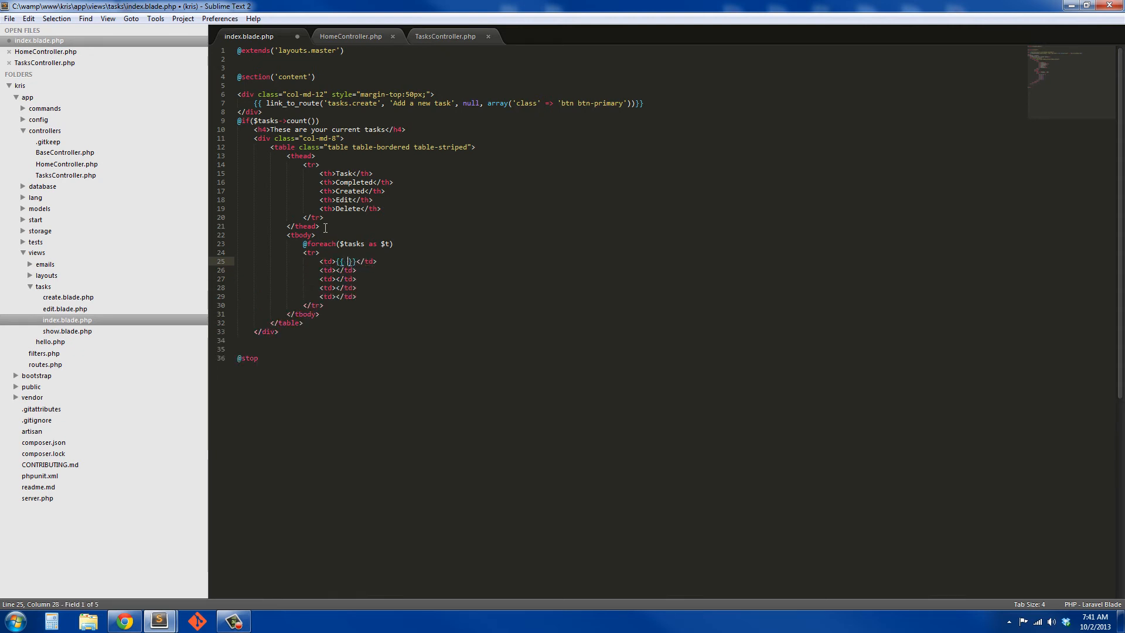
text($t-)
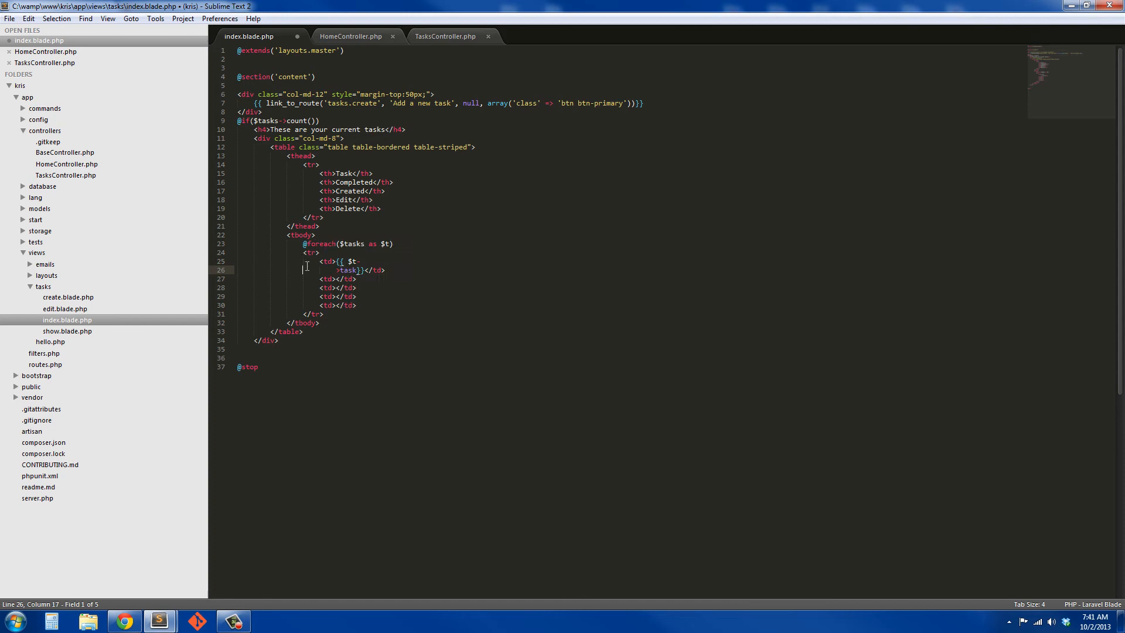
key(Backspace)
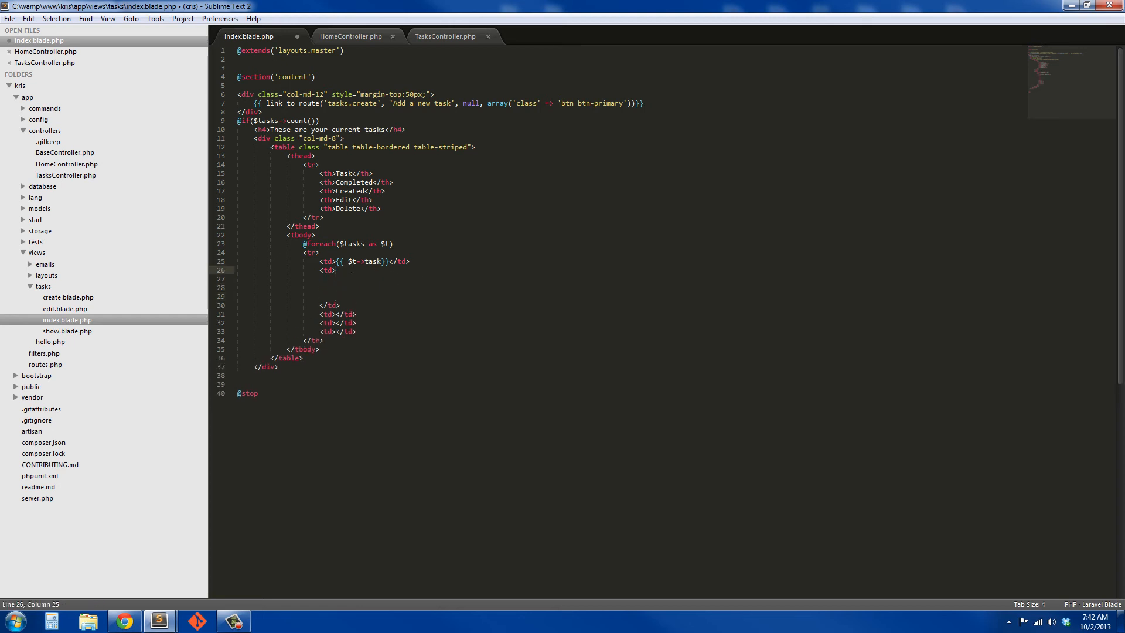
text(@if)
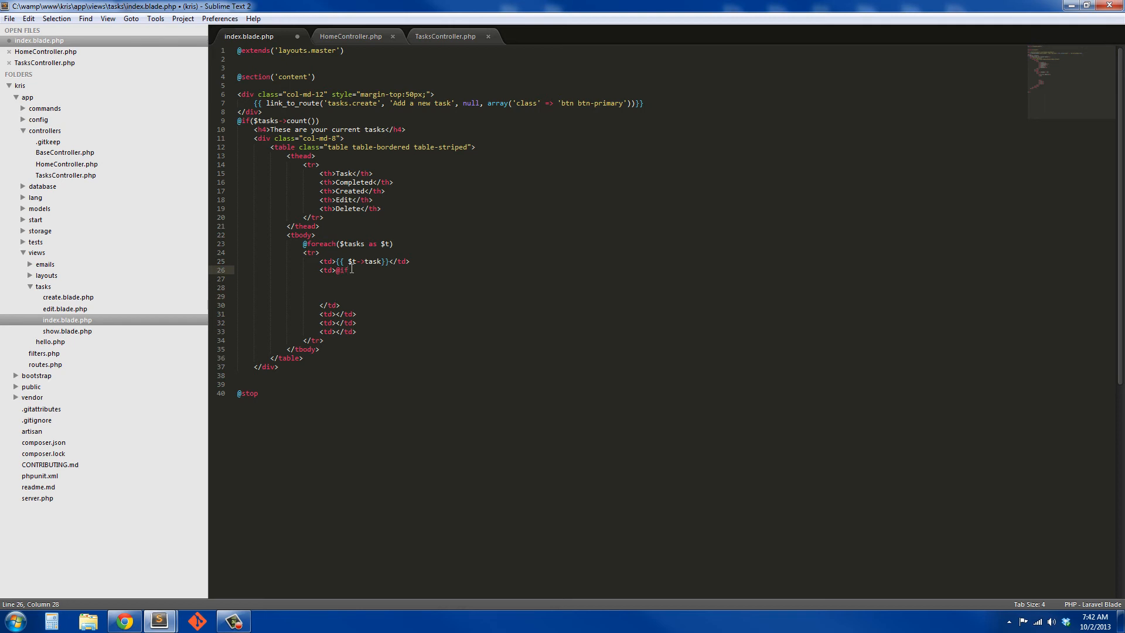
text(())
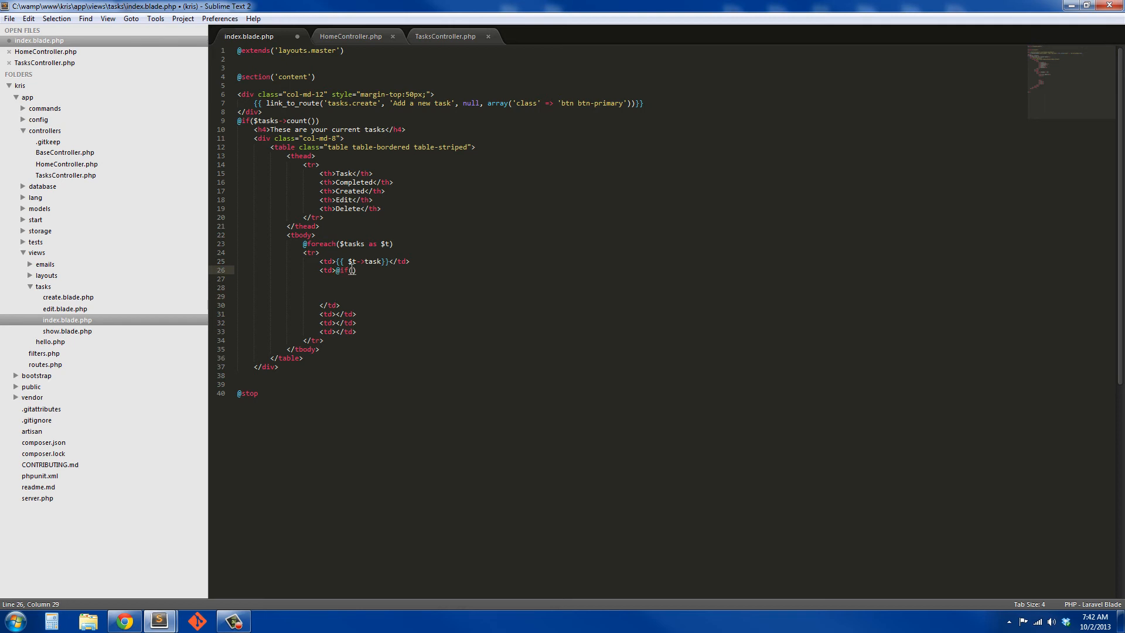
text($task)
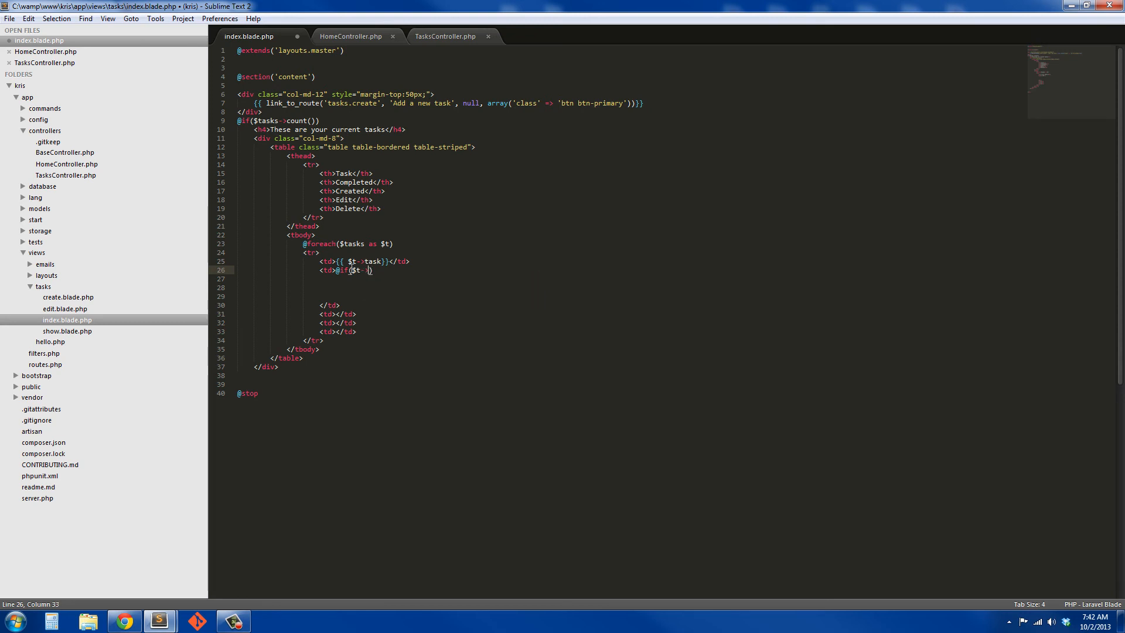
text(completed)
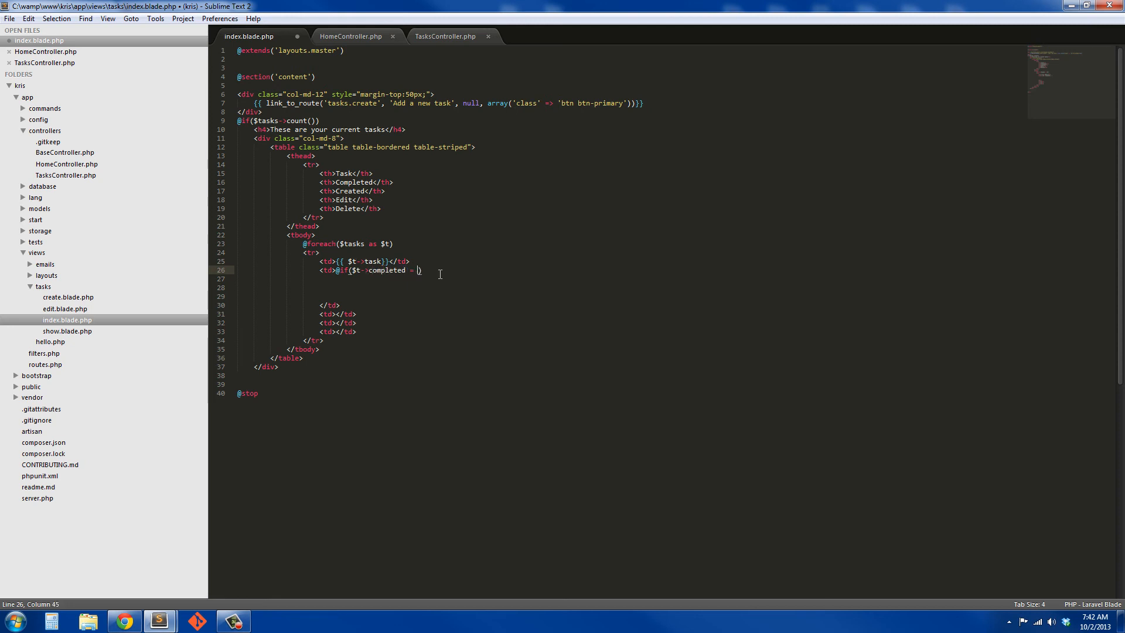
text(== 0))
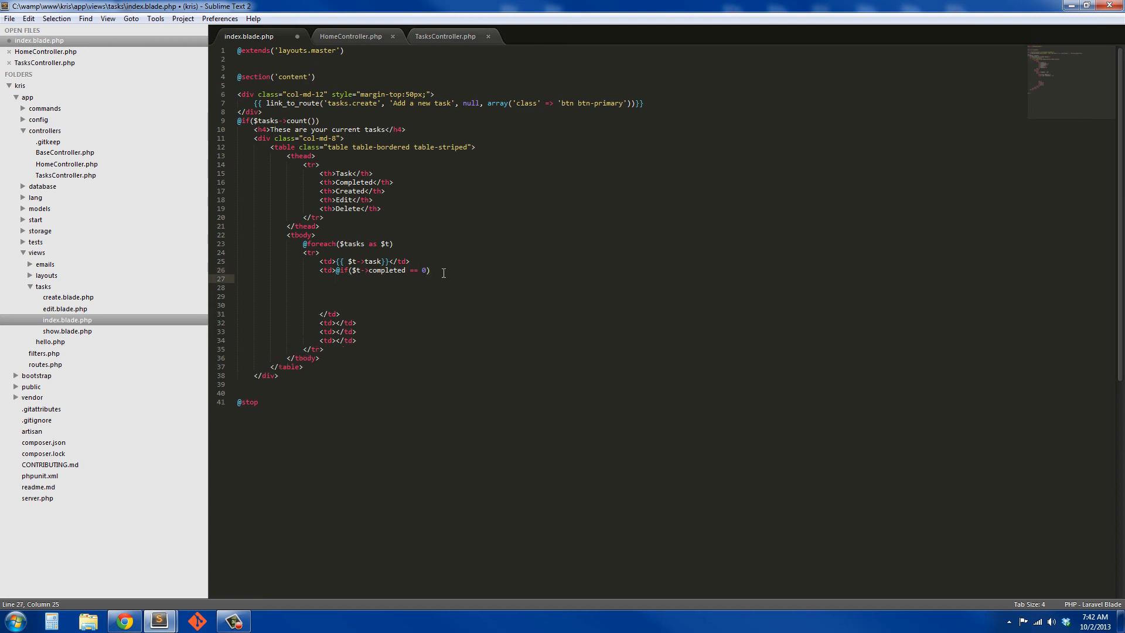
text(span.l)
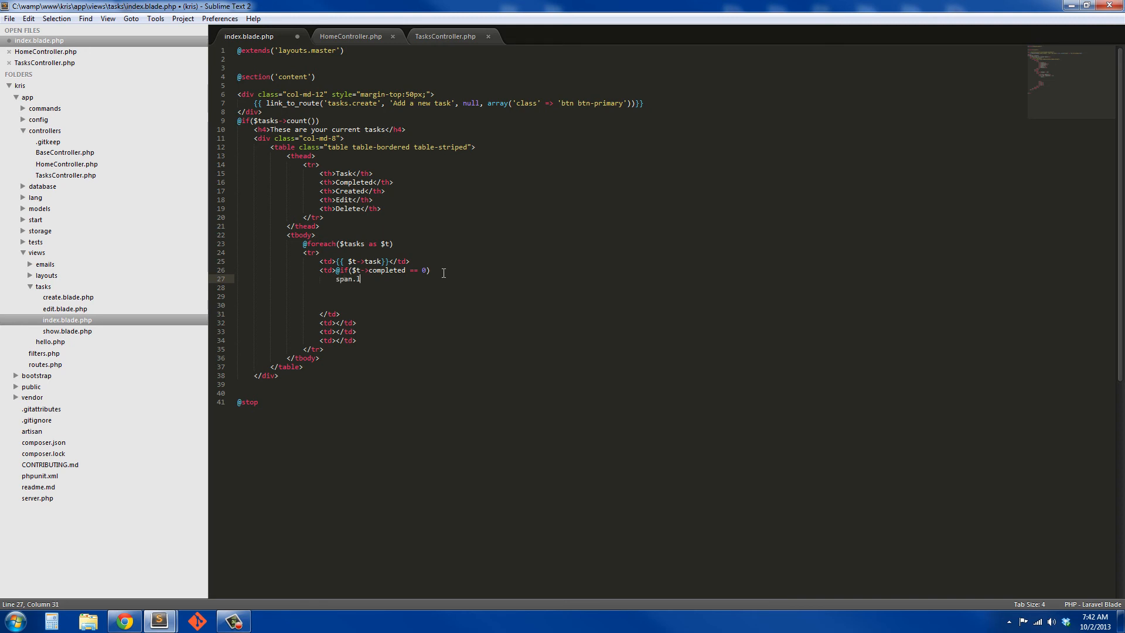
text(abel.label)
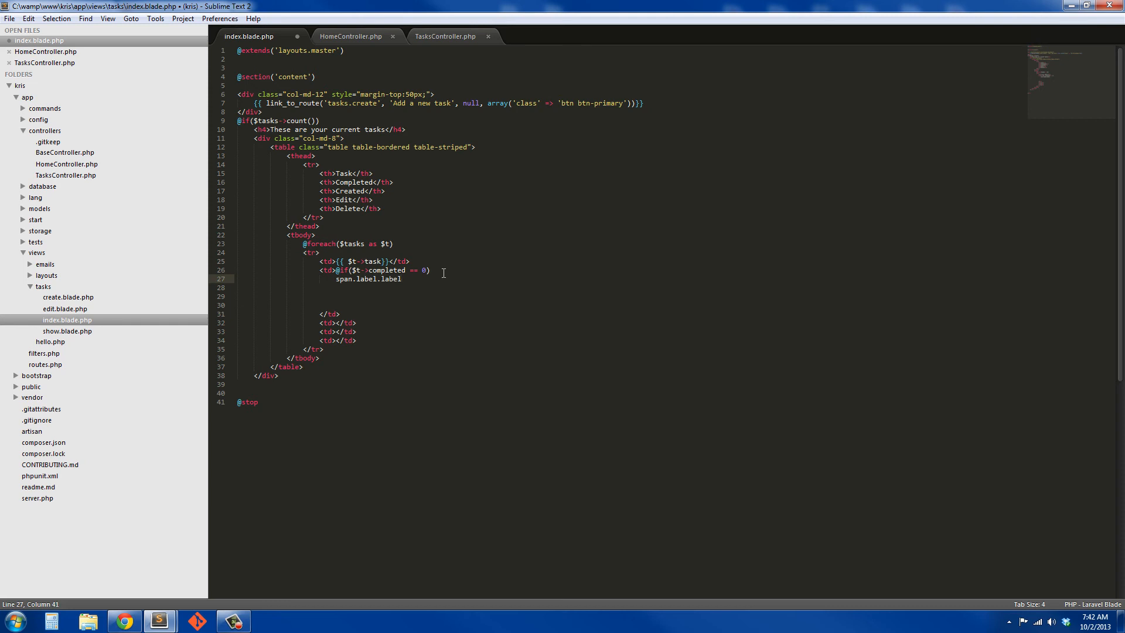
text(-danger">Not c</span>)
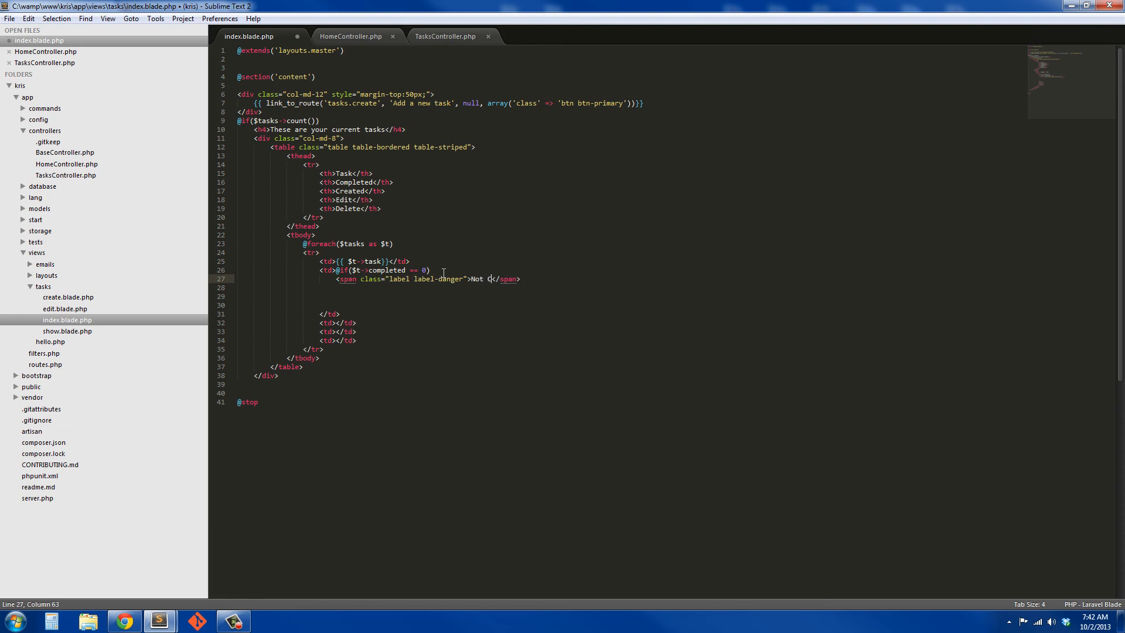
text(ompleted)
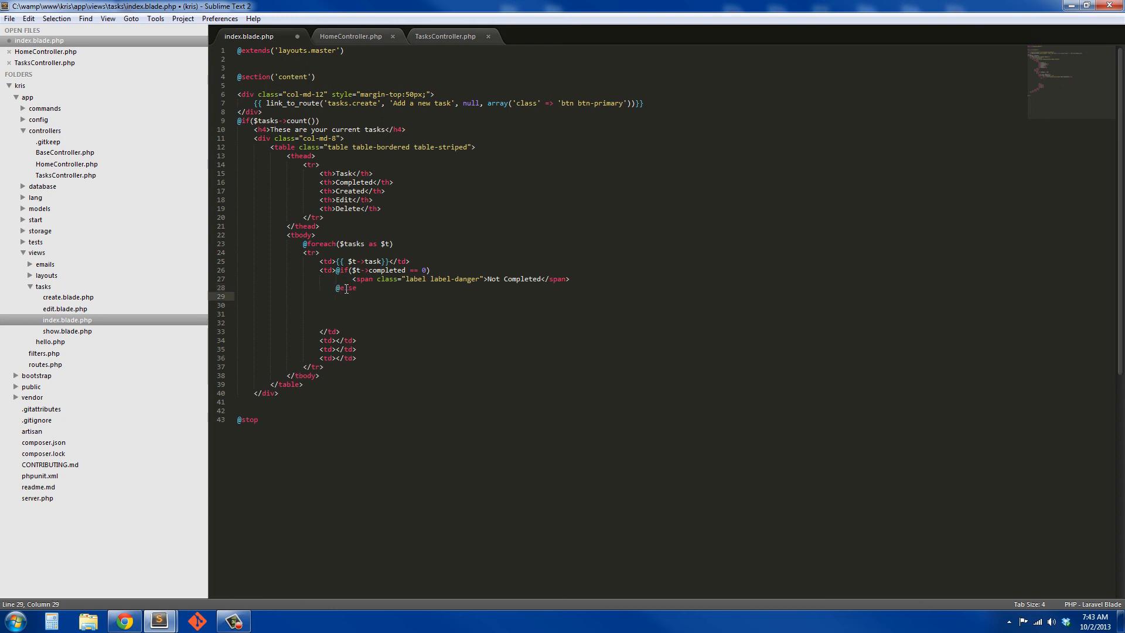
text(span)
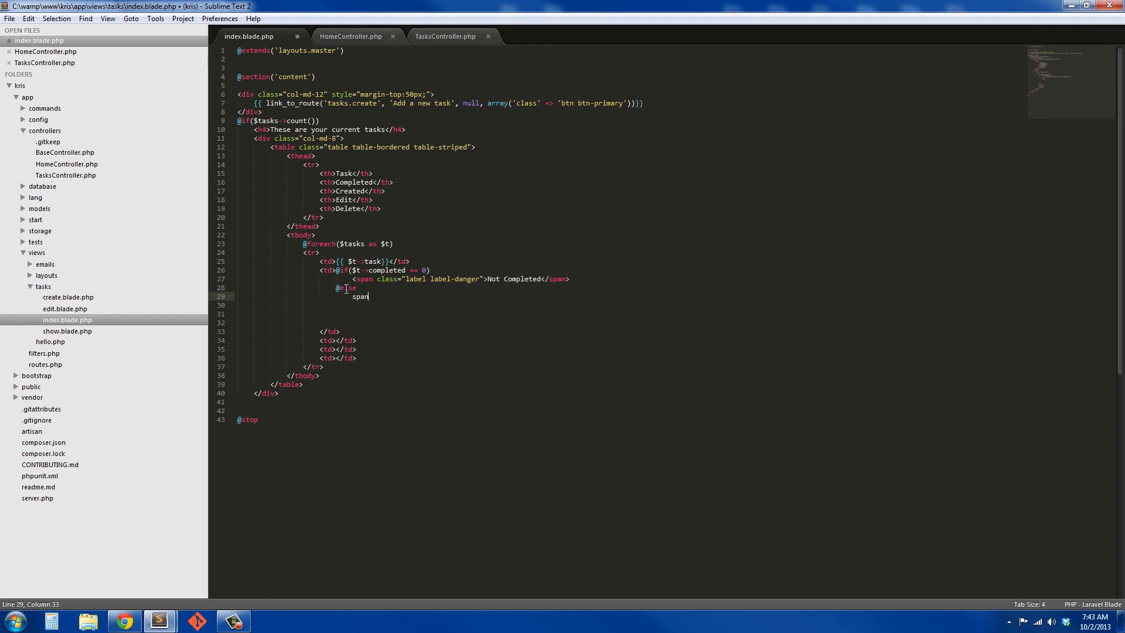
text(.label)
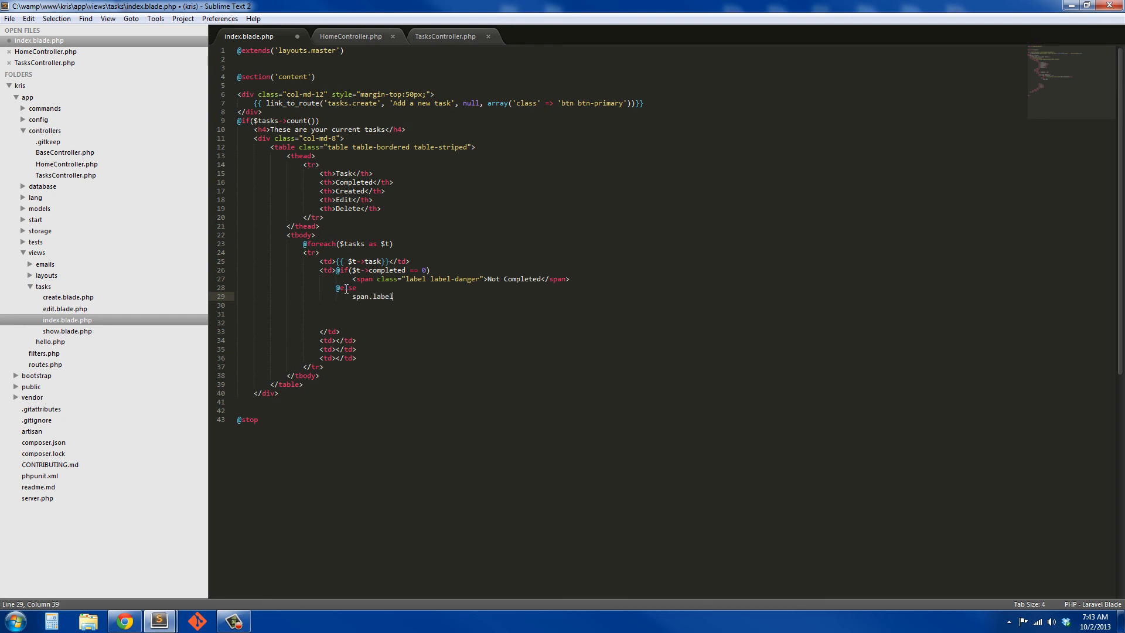
text(.label)
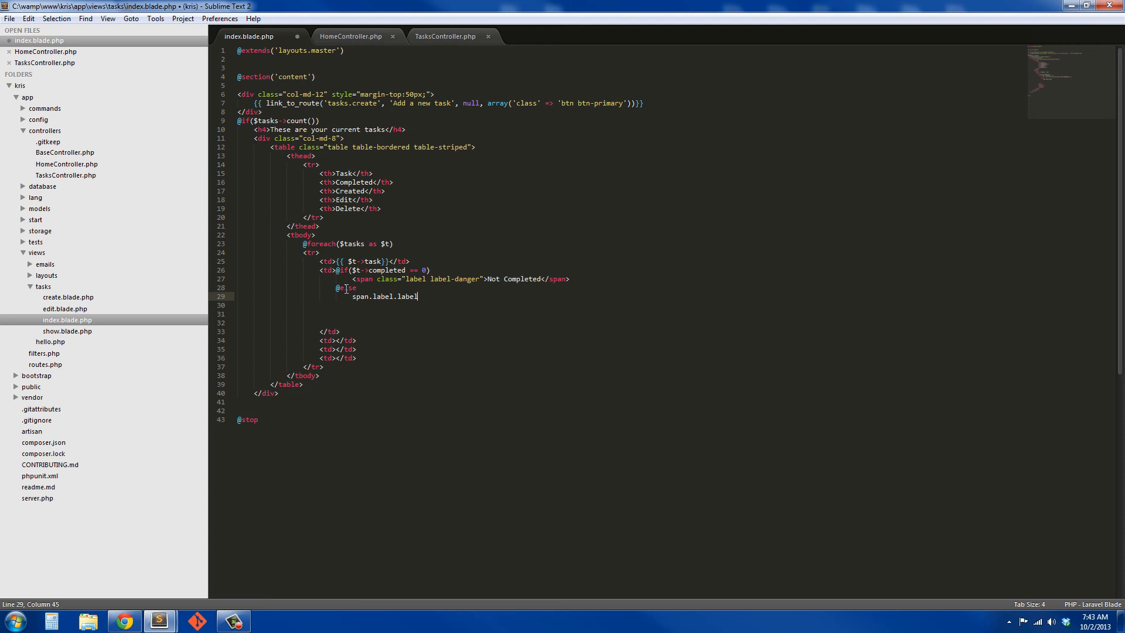
text(-success"></span><span class="label label-success"></span>)
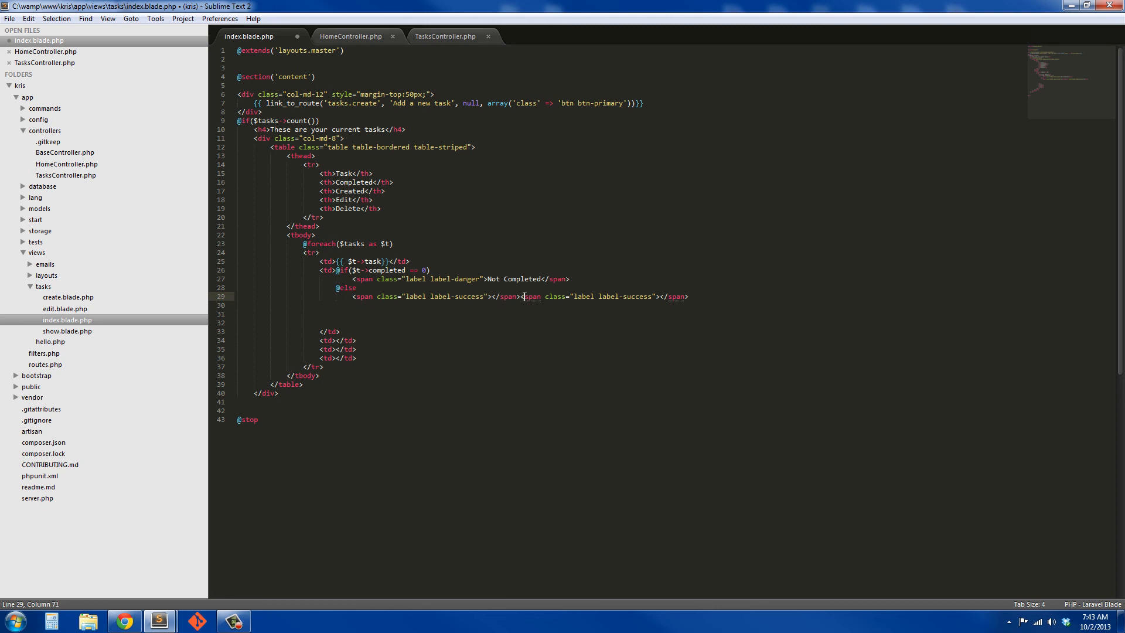
key(enter)
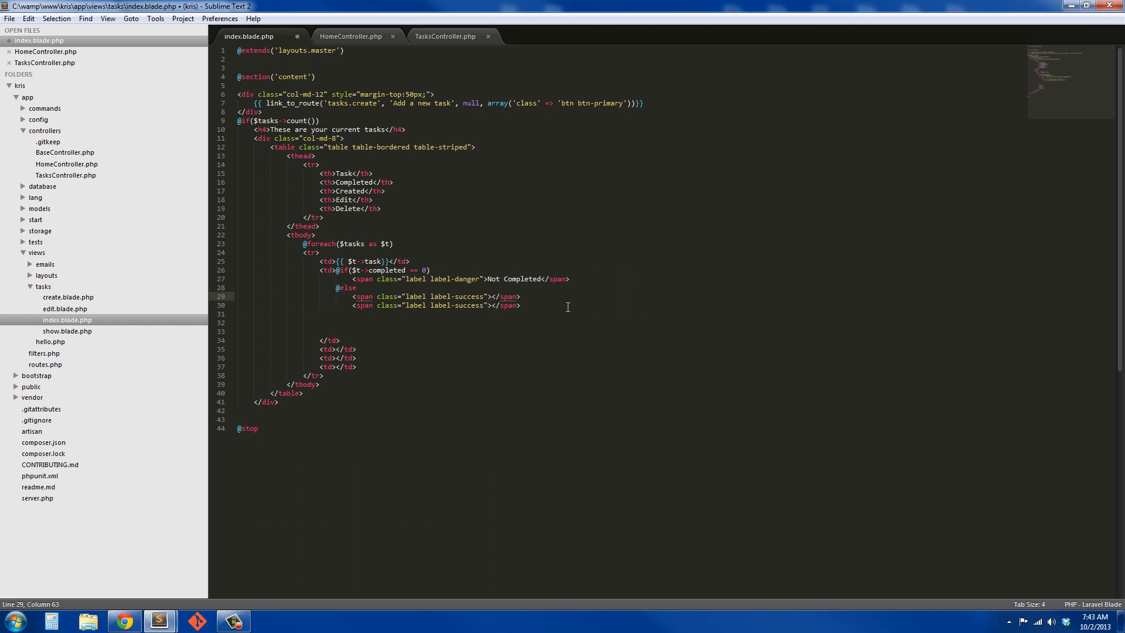
text(Compl)
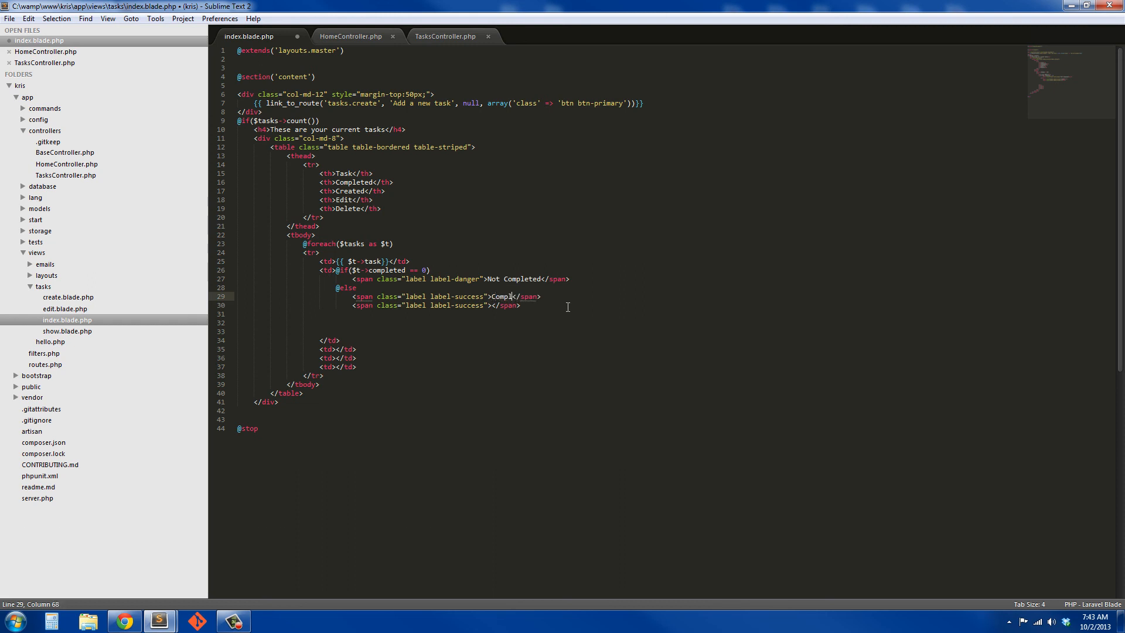
text(eted)
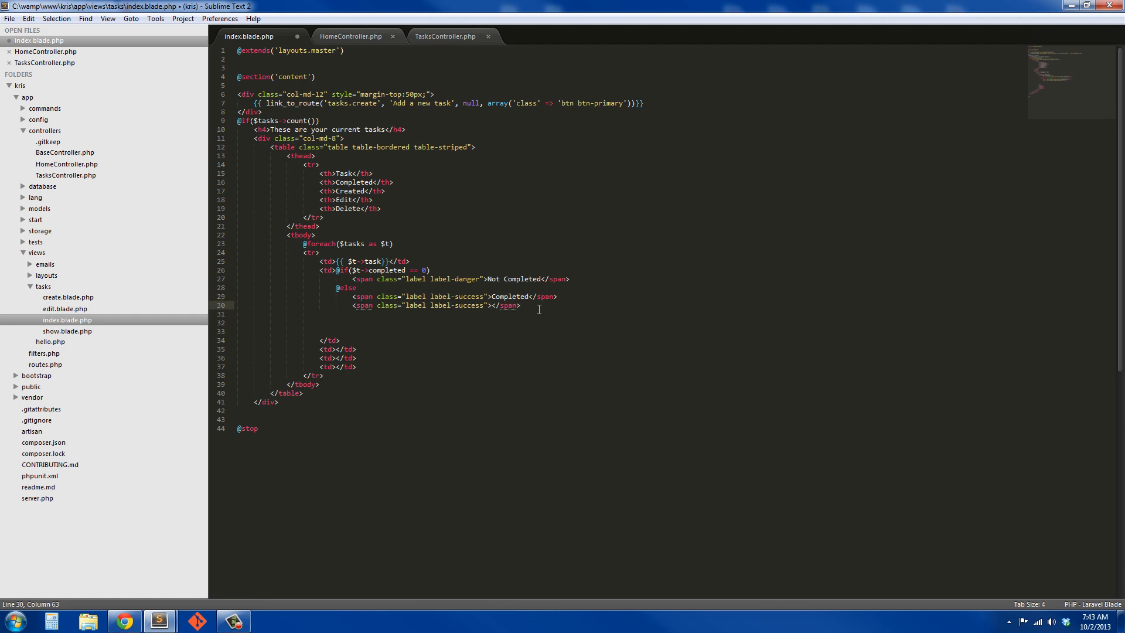
text({{)
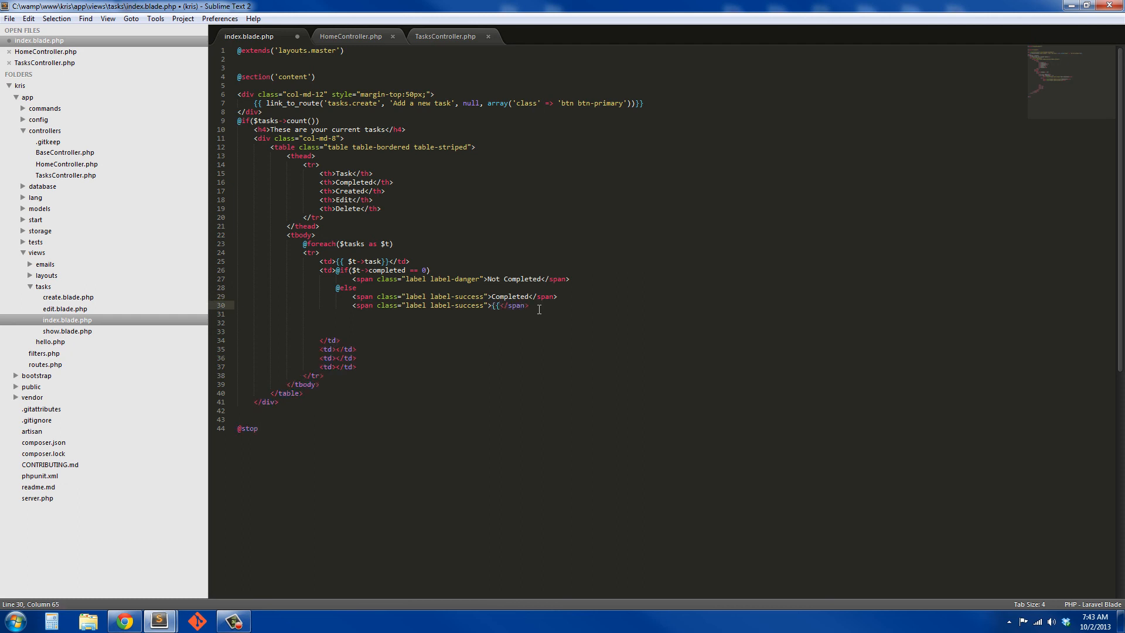
text(})
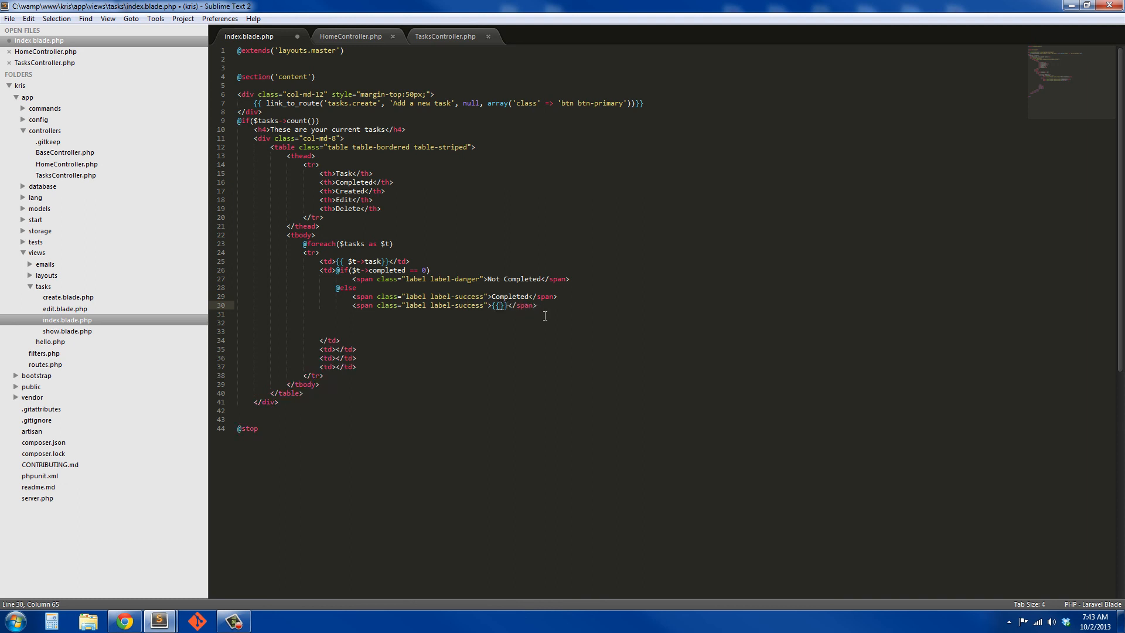
Step: Echo Carbon::createFromTimestamp(strtotime($t->updated_at))->diffForHumans() inside the second green label
text(Carbon:)
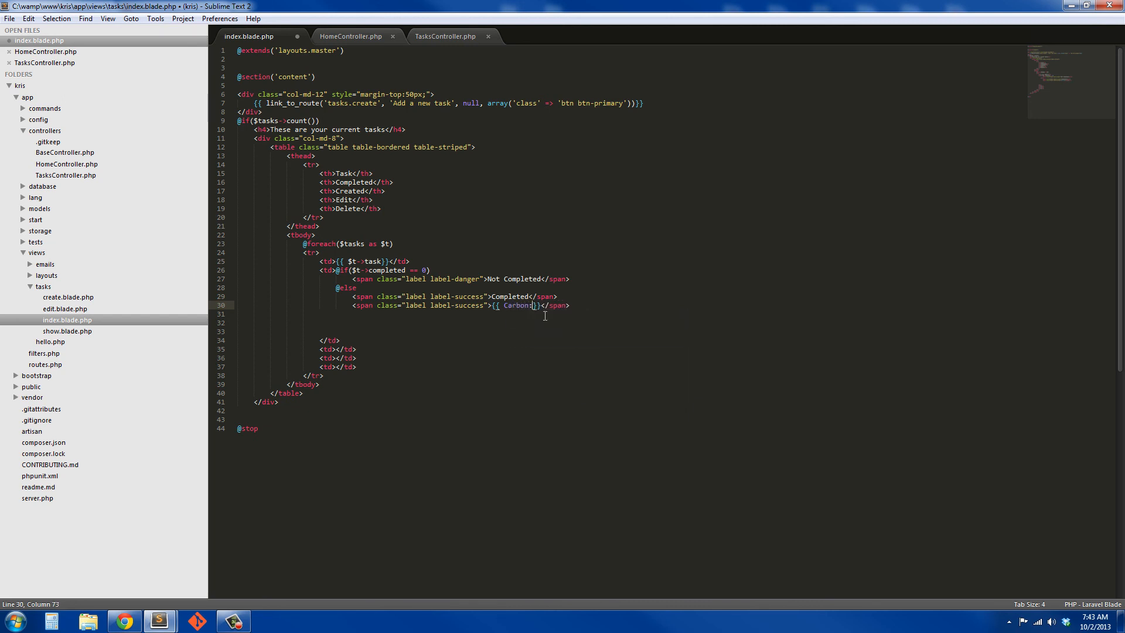
text(createFrom)
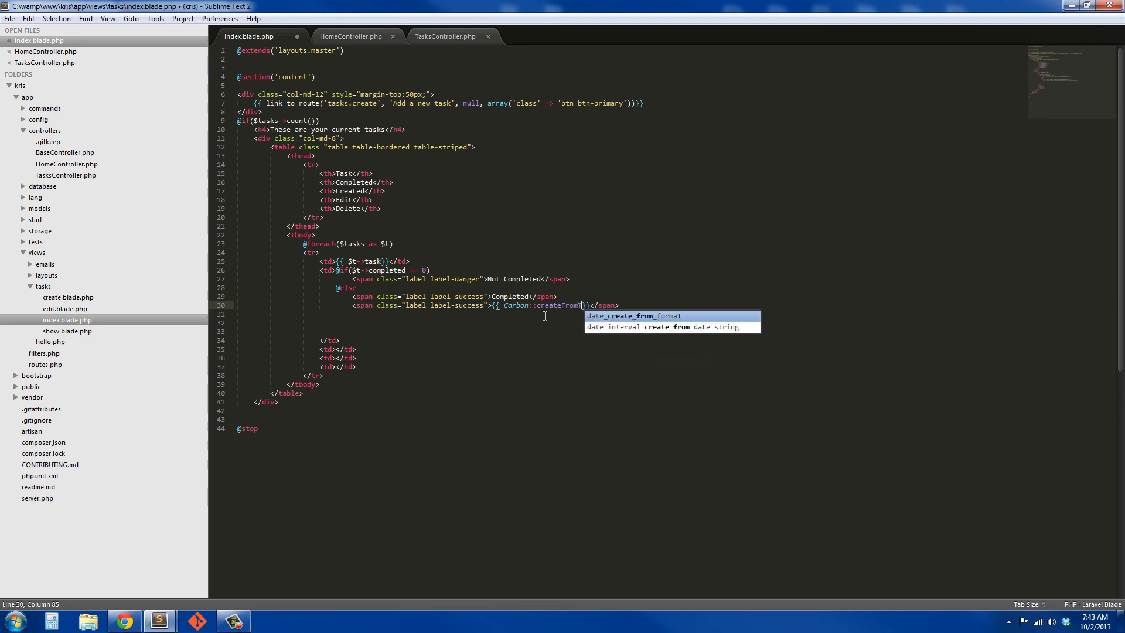
text(Timestamp)
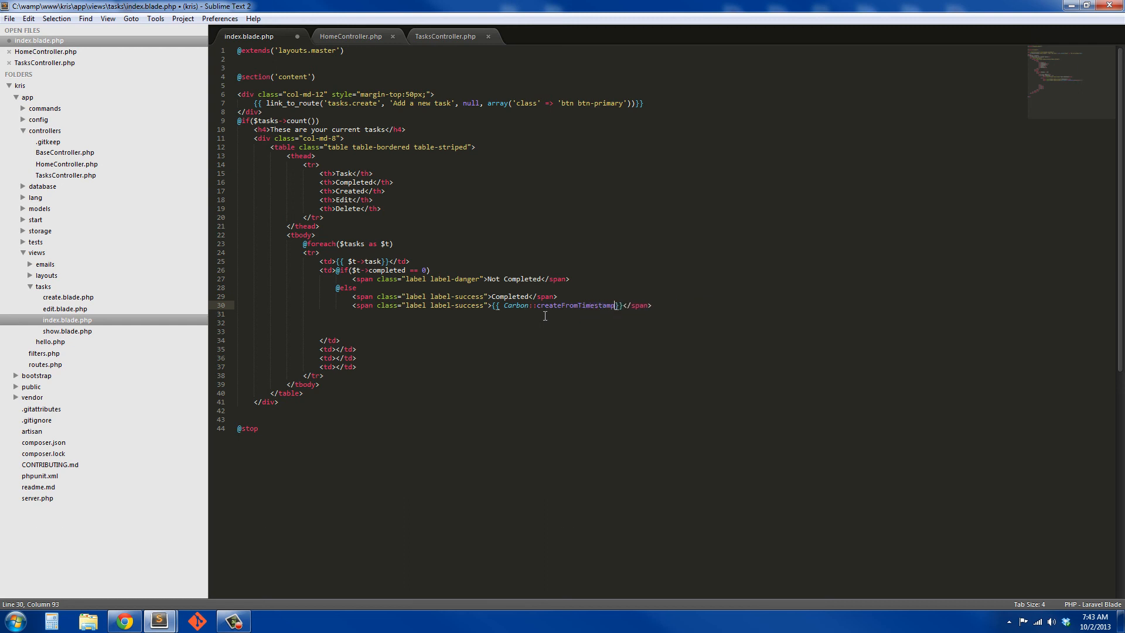
text(())
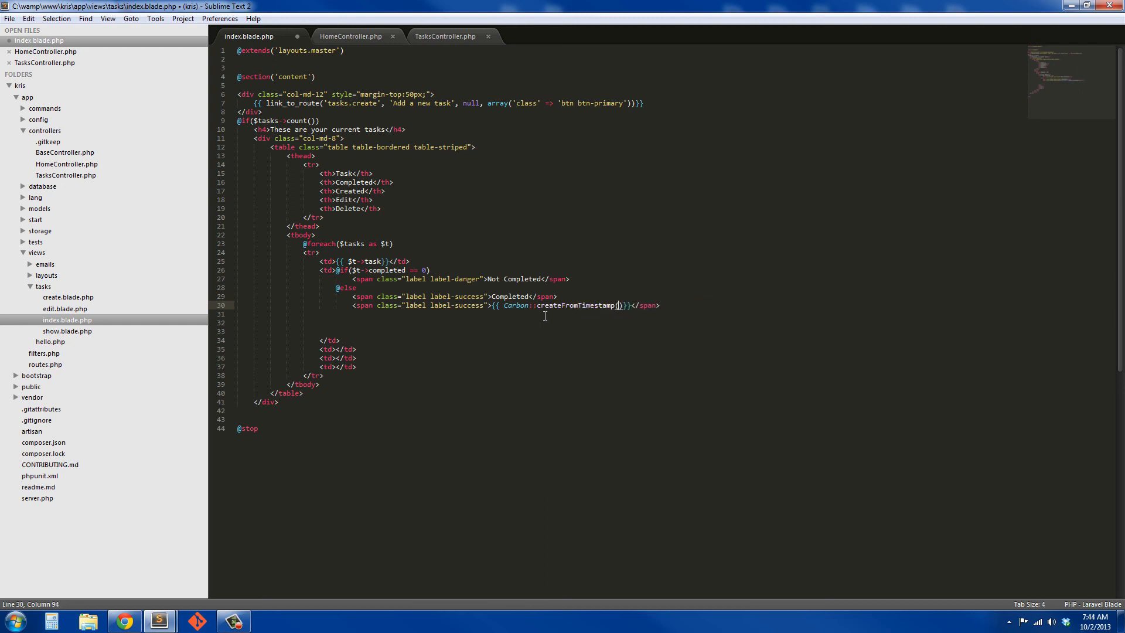
text(strt)
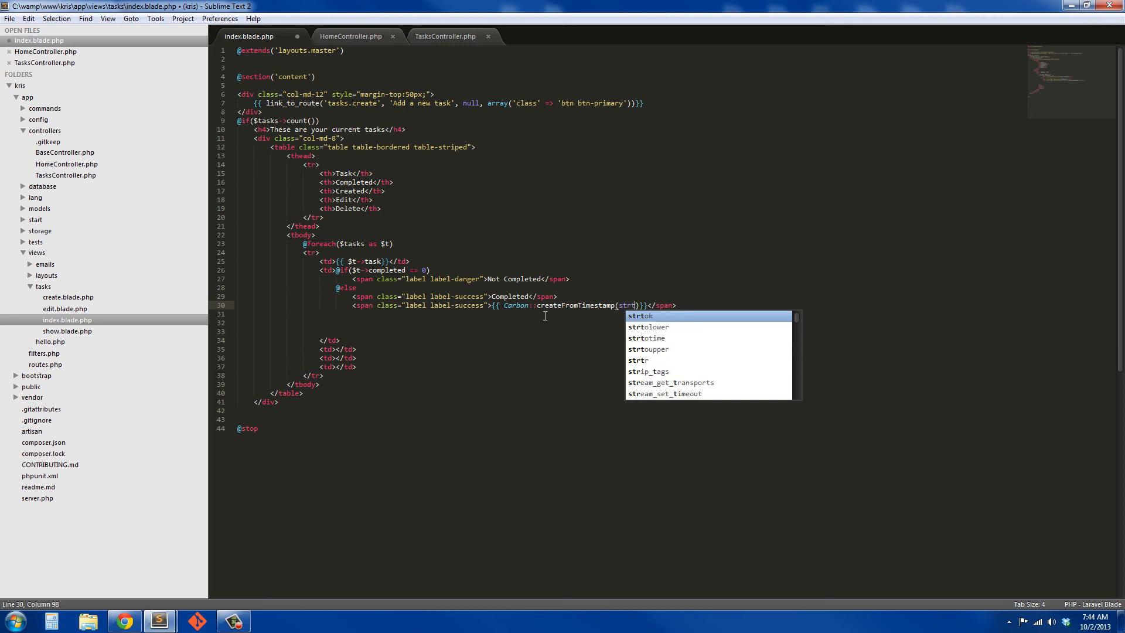
text(o)
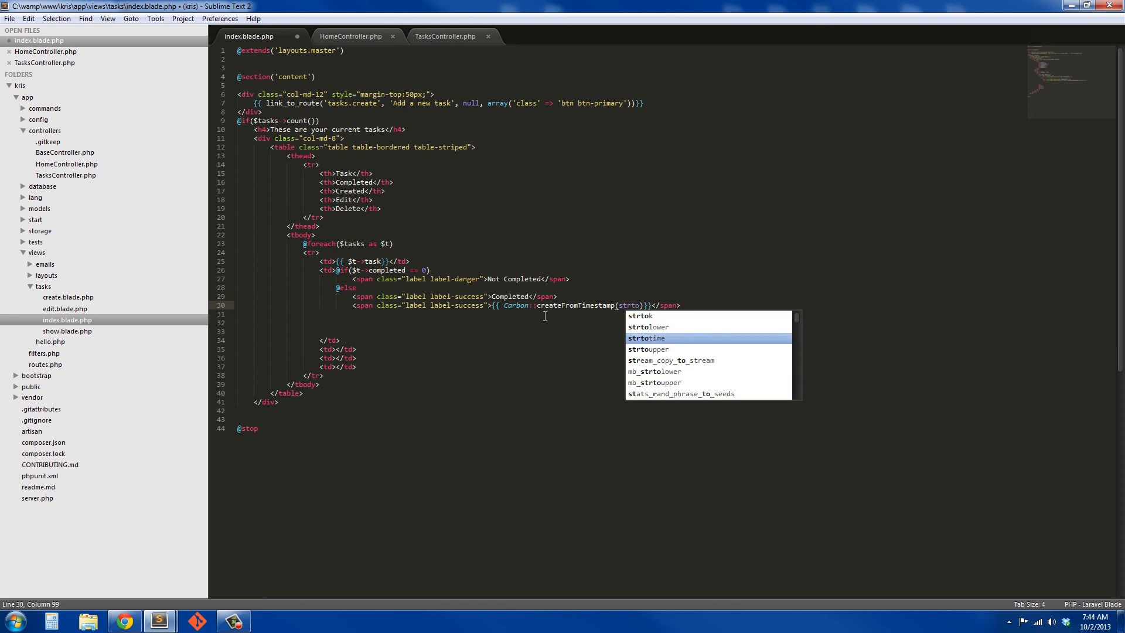
key(Tab)
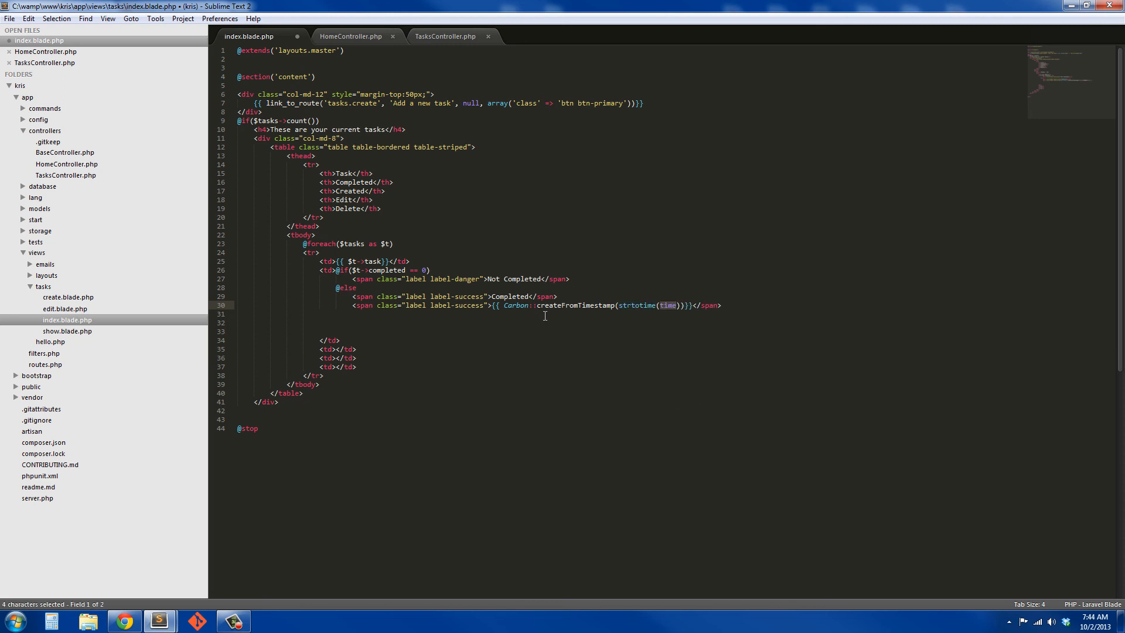
text($t-)
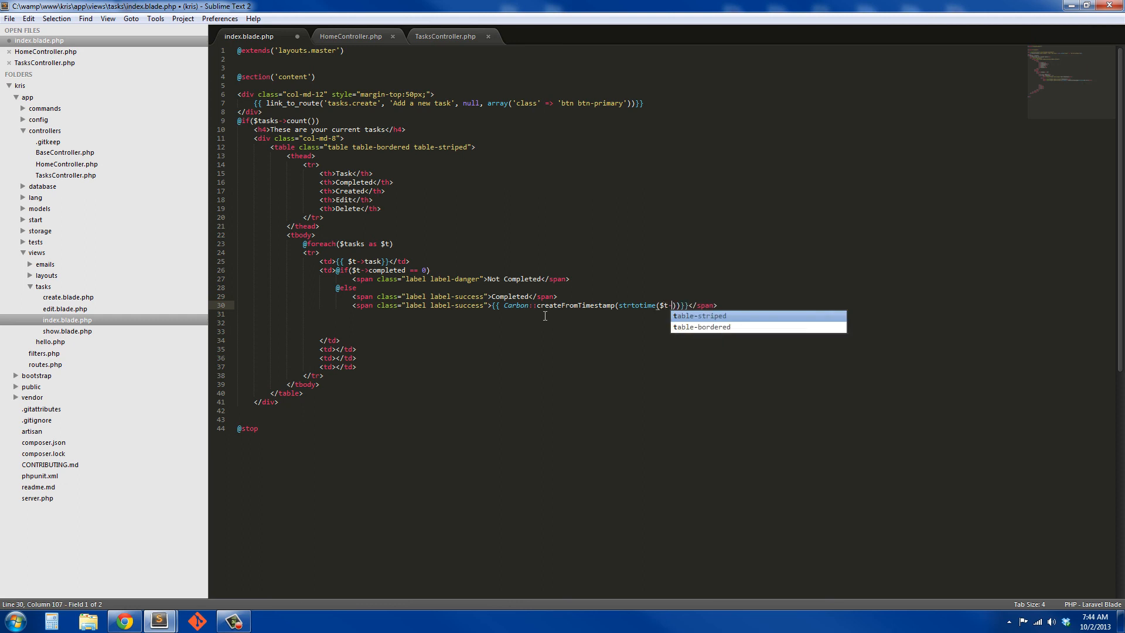
text(upd)
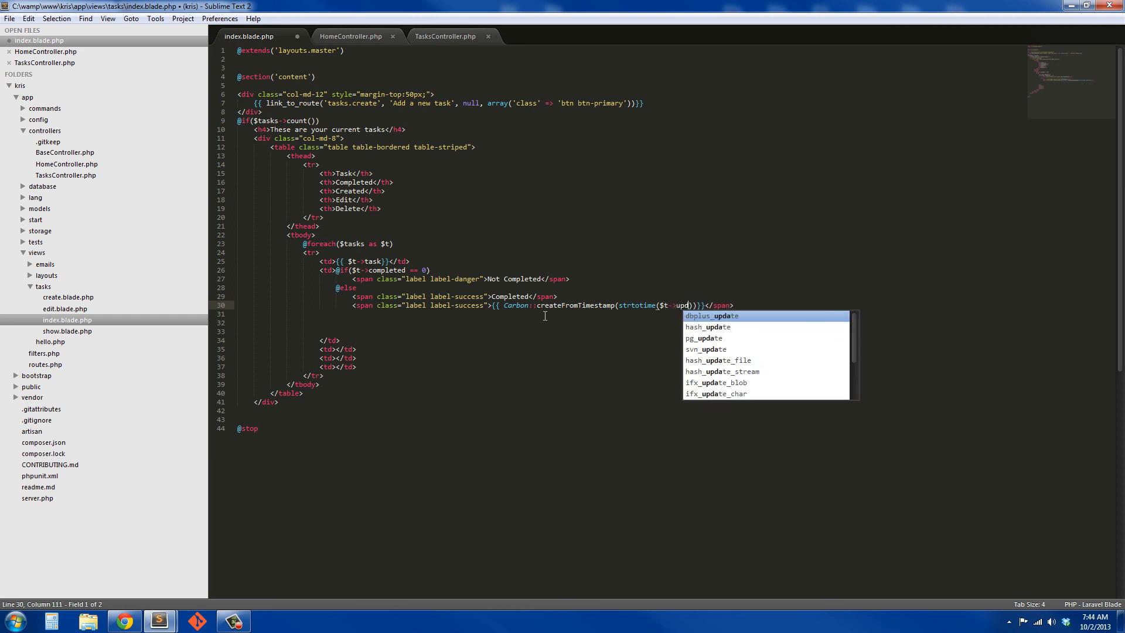
text(ated_at)
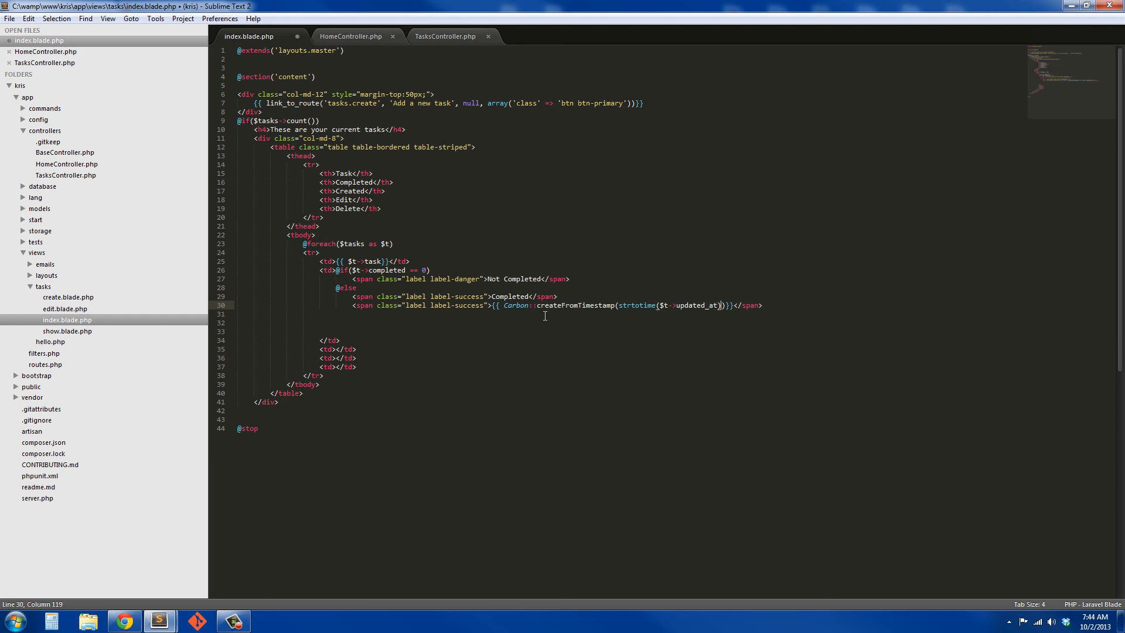
text(->)
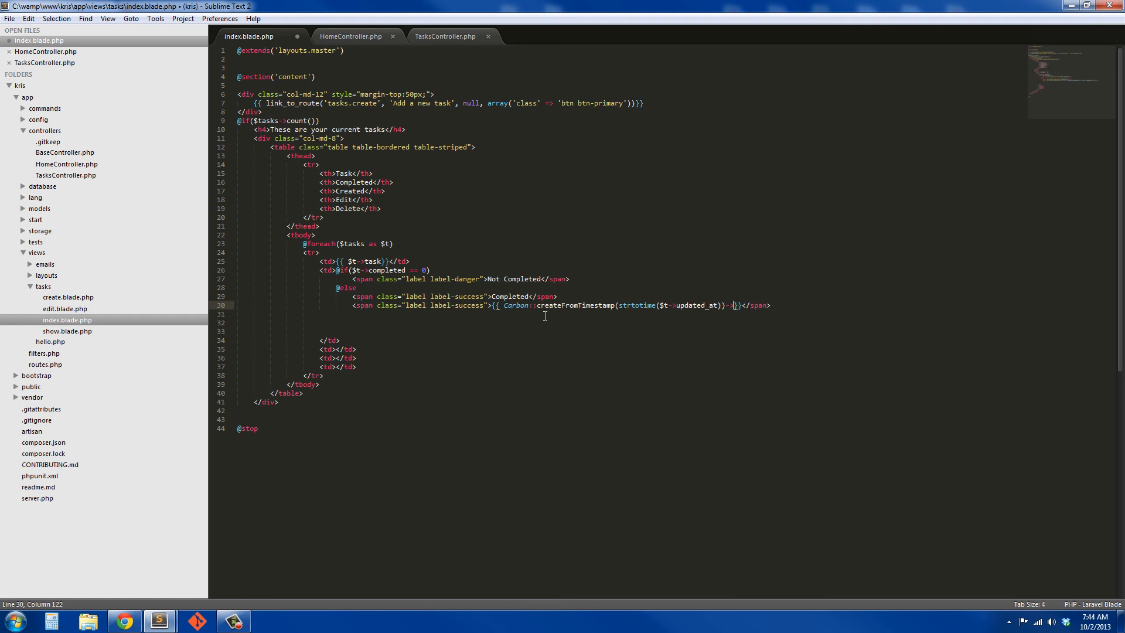
text(diffFor)
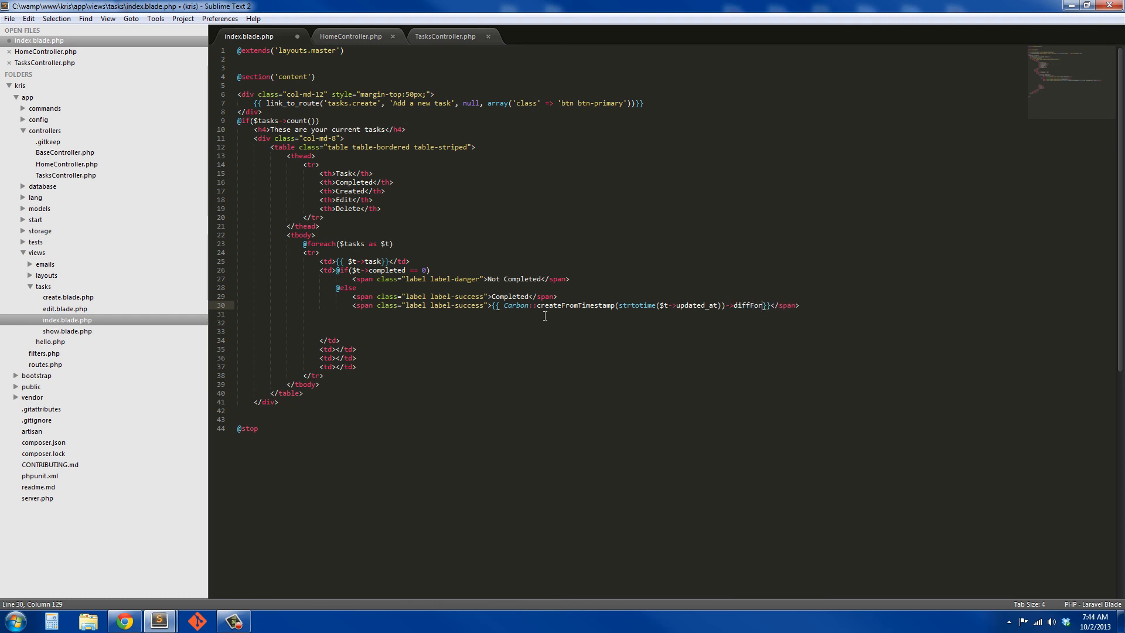
text(Humans()
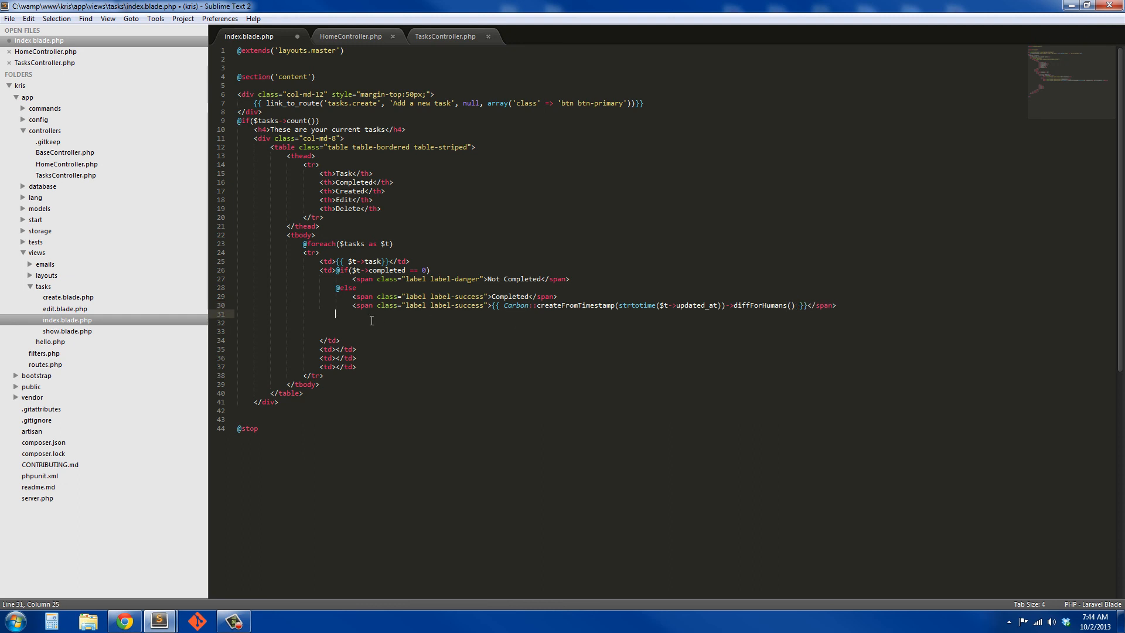
text(@)
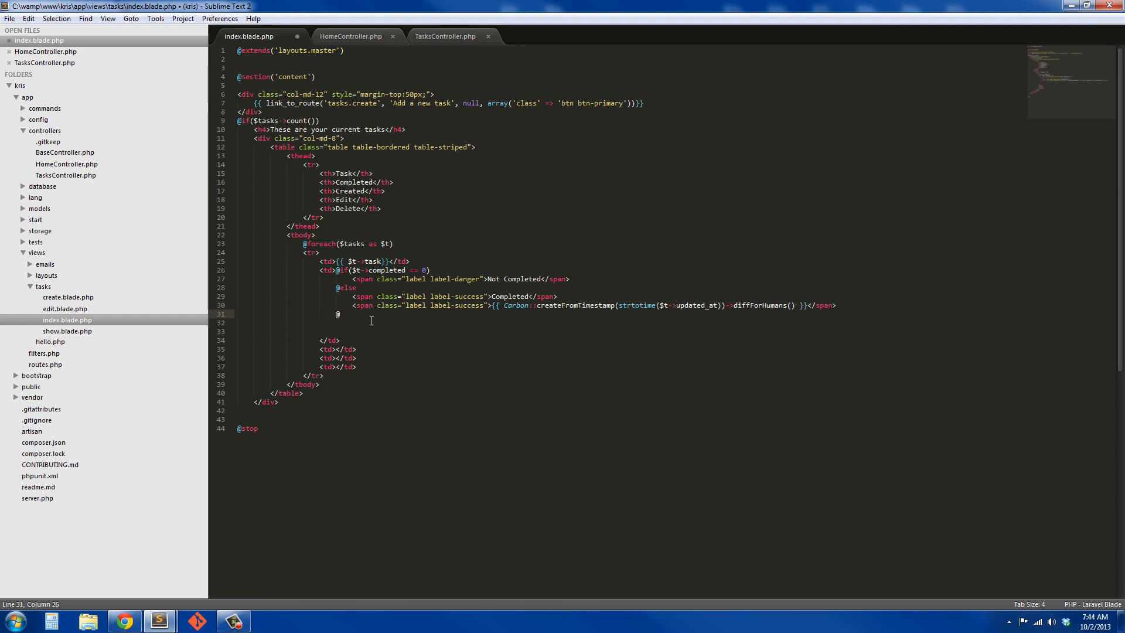
text(endif)
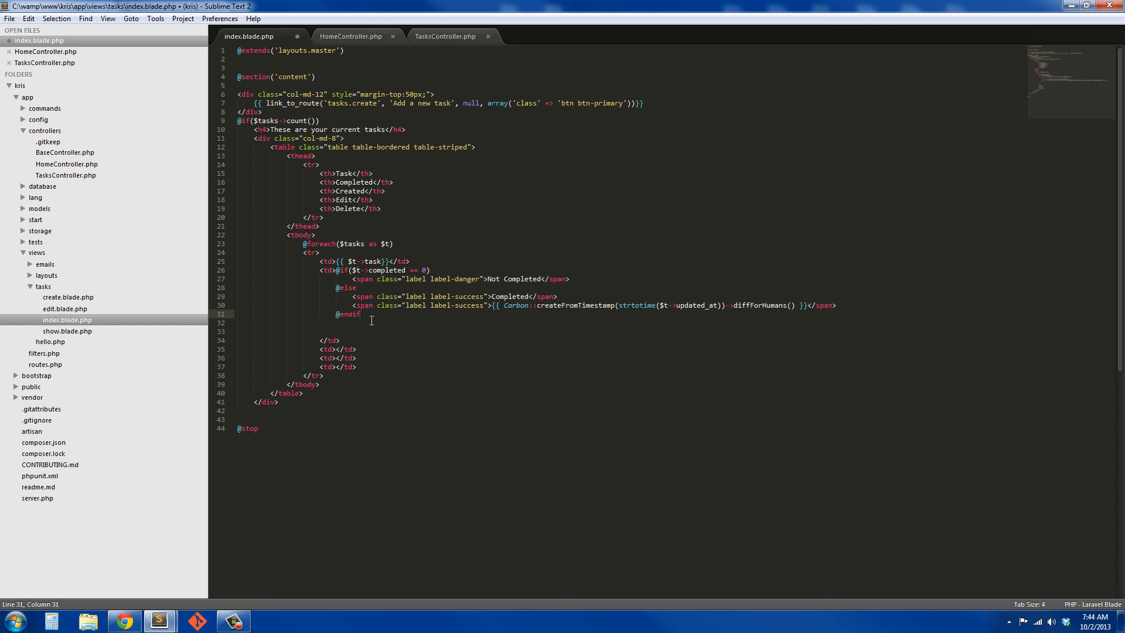